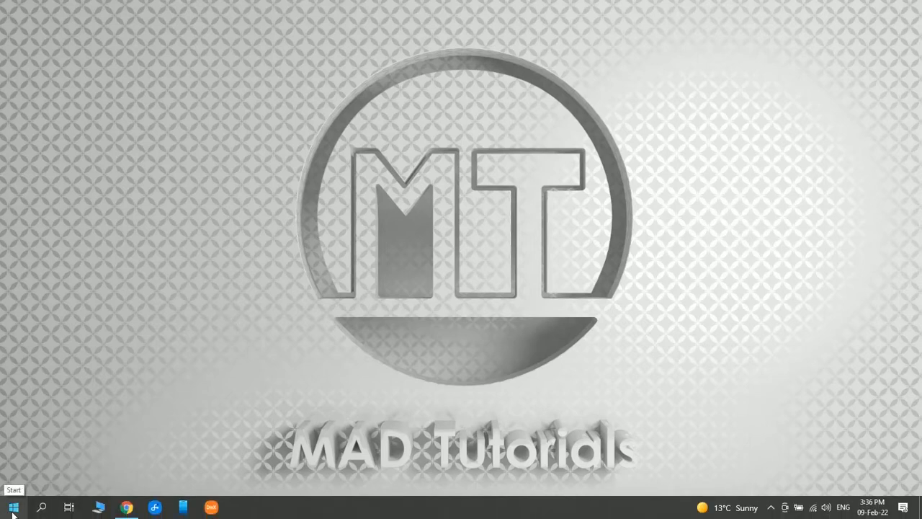
Launch ARCHICAD 25 from the taskbar so its start window appears.
click(11, 507)
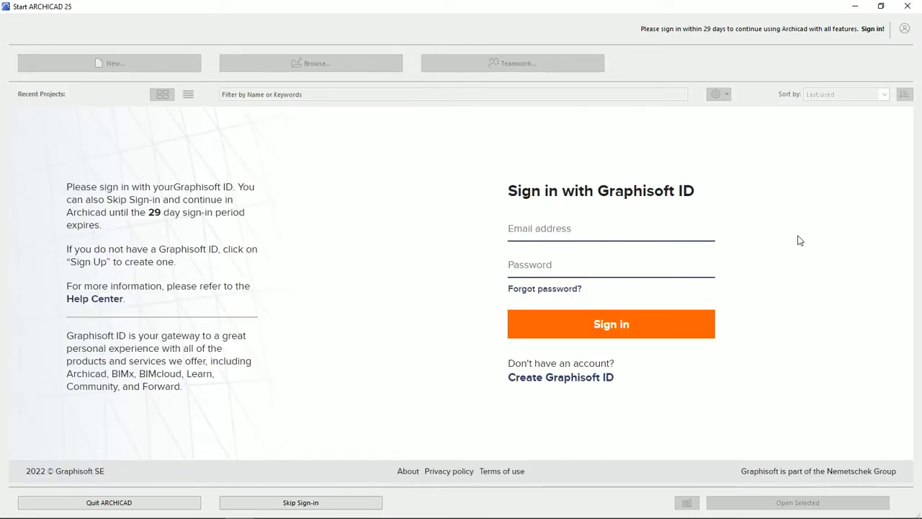
mouse_move(392, 263)
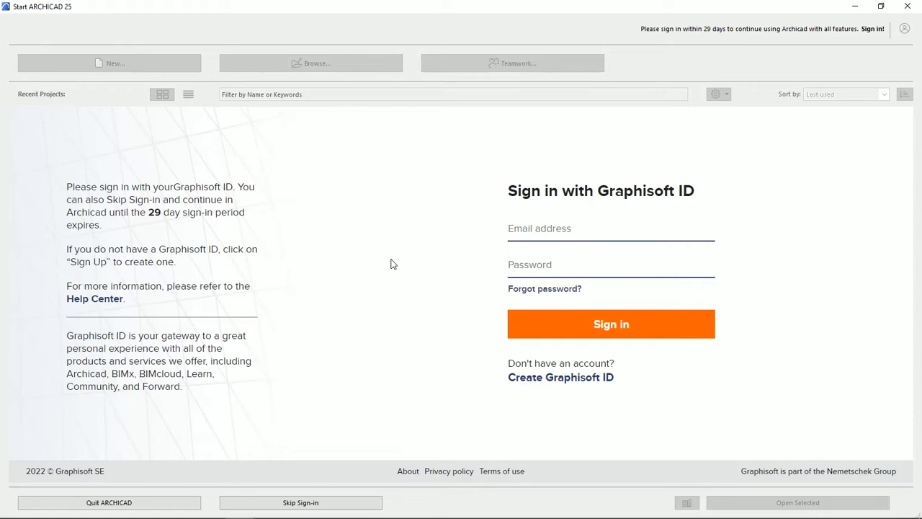
mouse_move(300, 502)
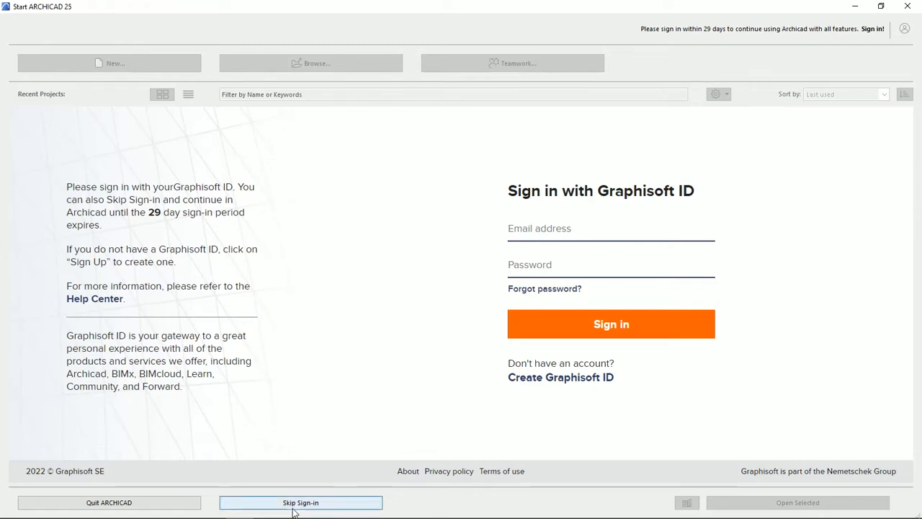
Skip the Graphisoft ID sign-in to reach the welcome screen.
click(300, 502)
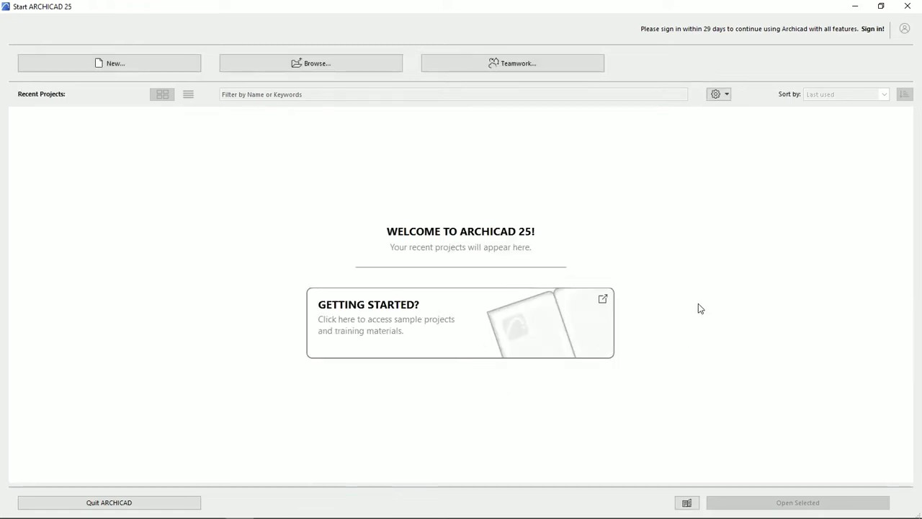
mouse_move(647, 221)
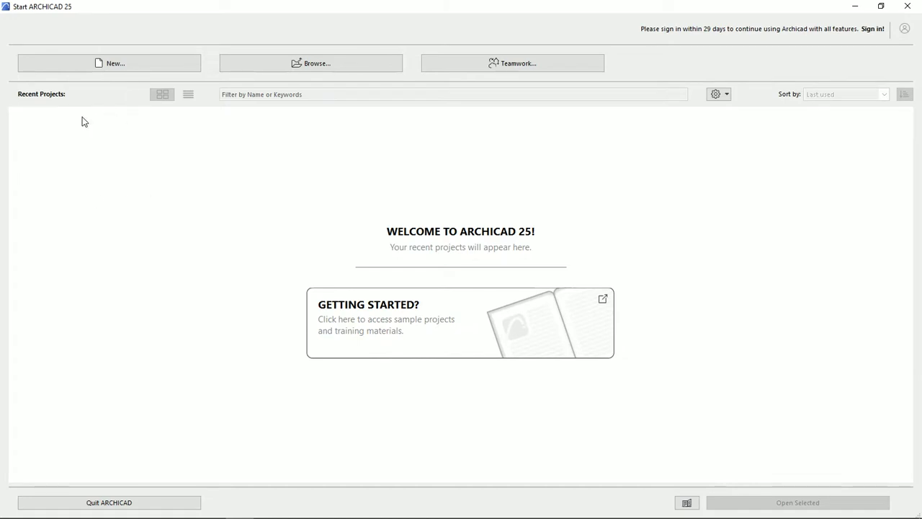
mouse_move(97, 67)
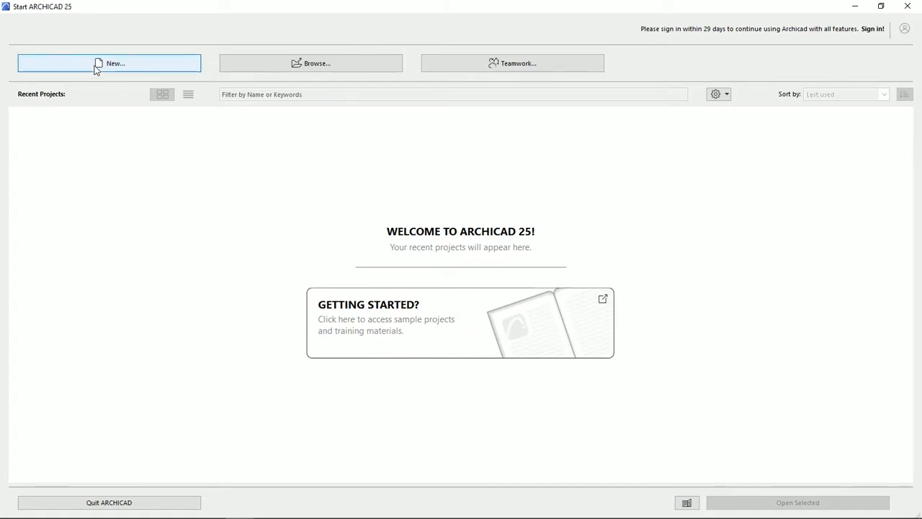
mouse_move(328, 70)
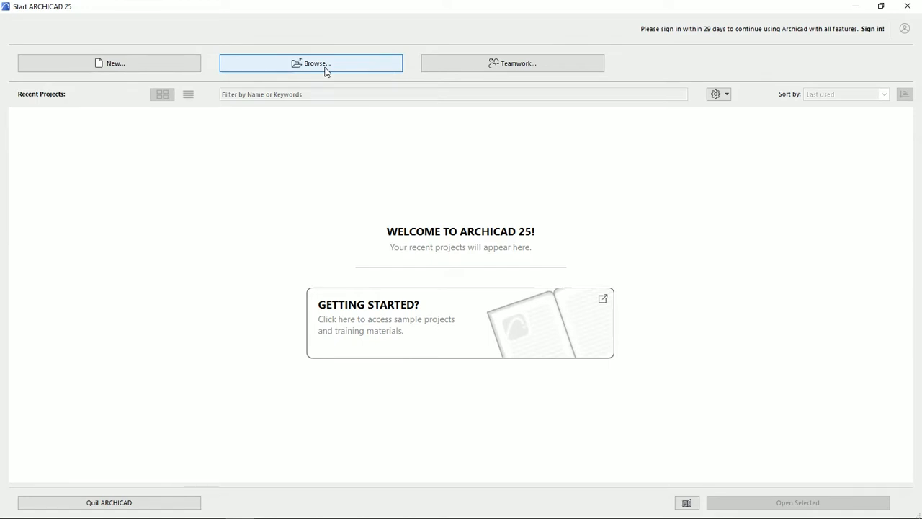
mouse_move(61, 122)
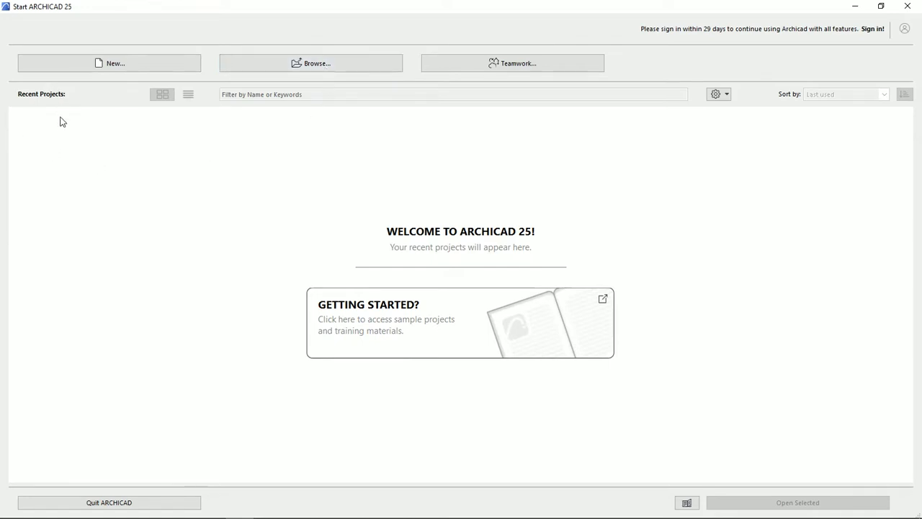
mouse_move(168, 447)
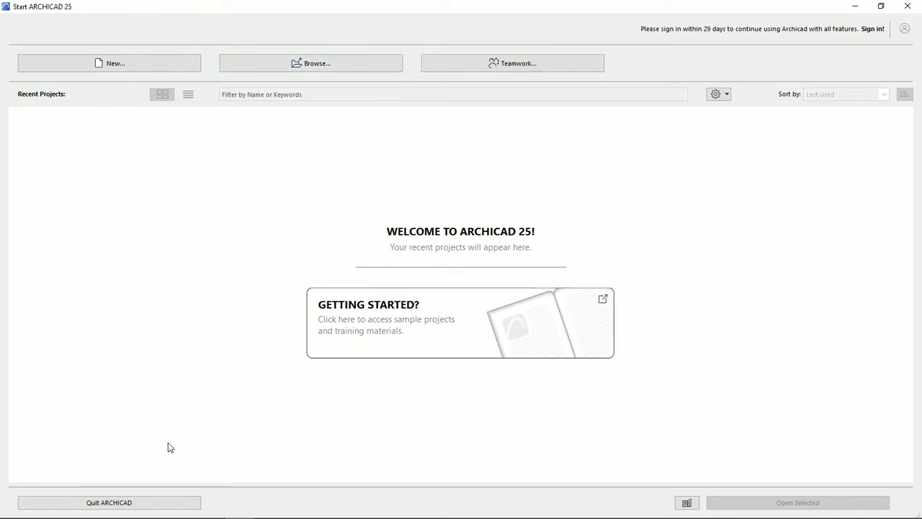
mouse_move(171, 148)
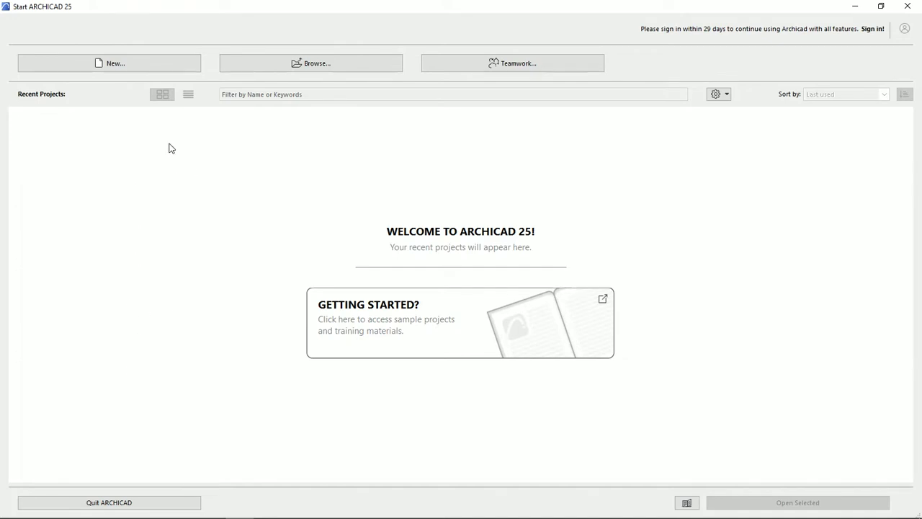
Start a new project from ARCHICAD 25 Template.tpl, dismissing the CodeMeter hardware key warning.
click(110, 63)
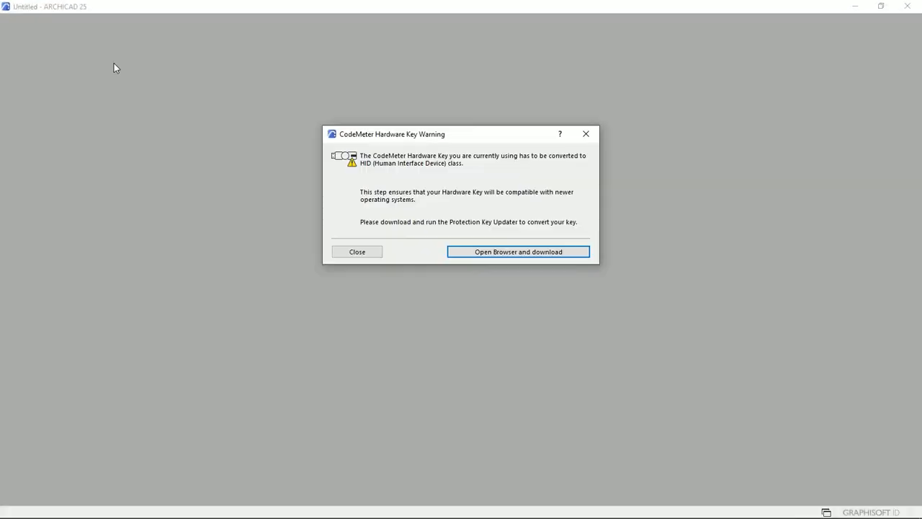
click(357, 251)
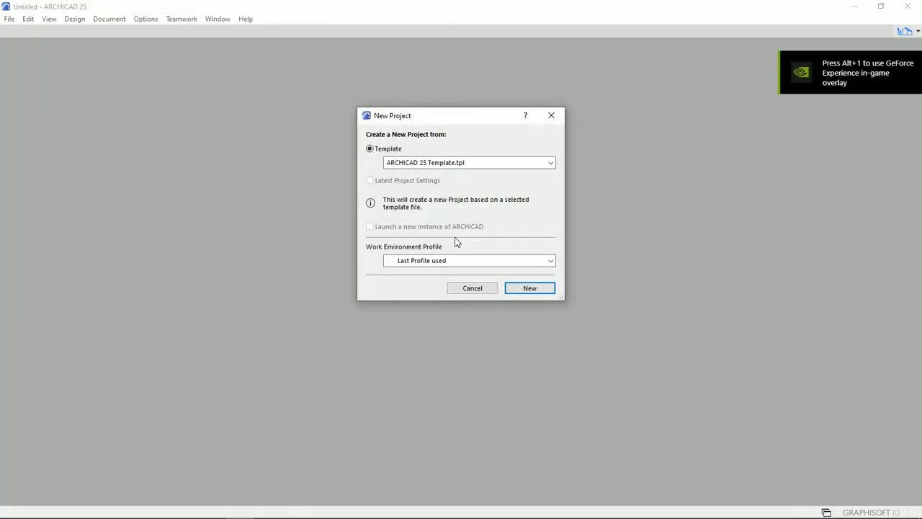
mouse_move(430, 158)
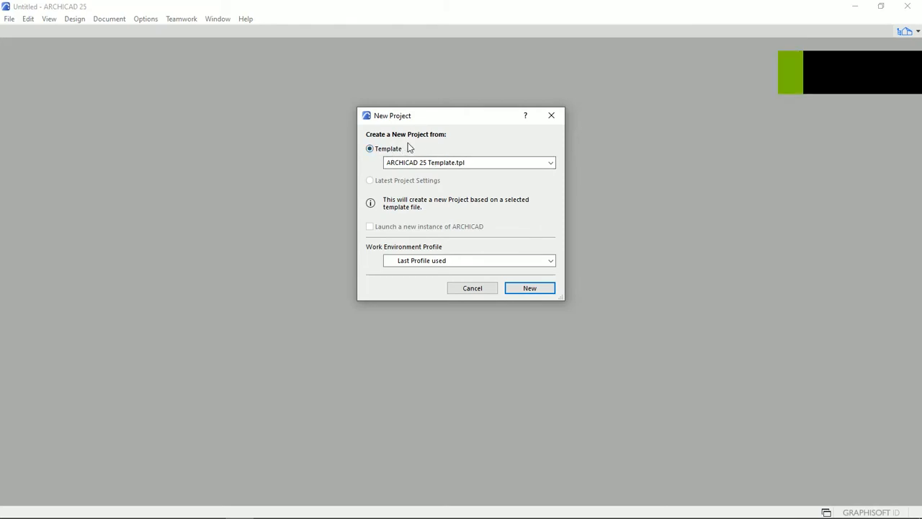
mouse_move(544, 173)
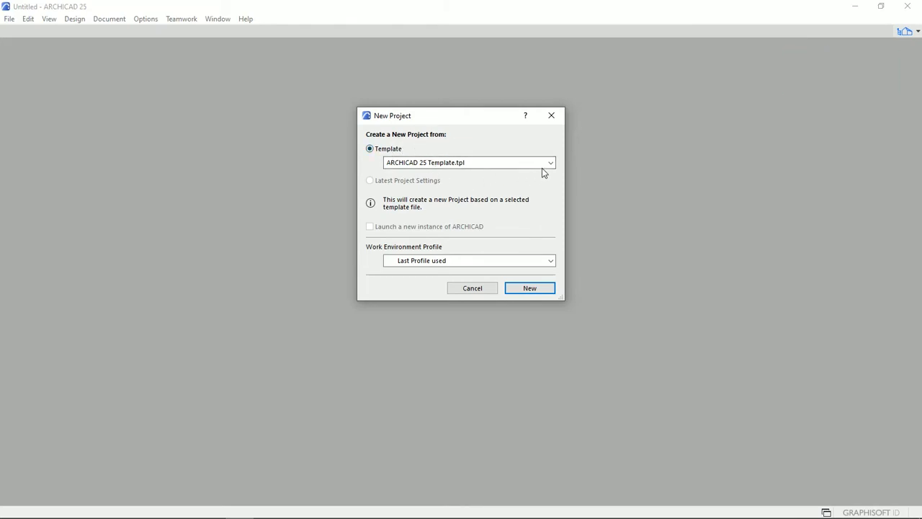
click(548, 162)
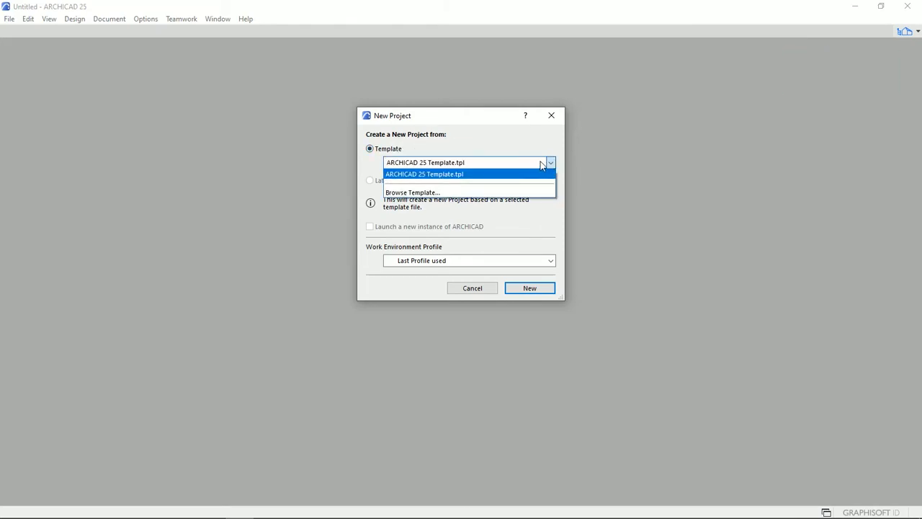
click(438, 174)
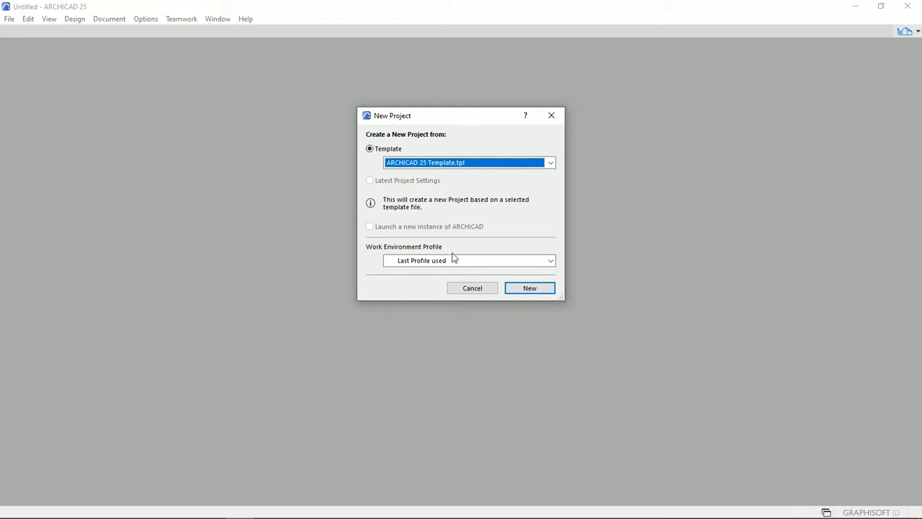
mouse_move(420, 268)
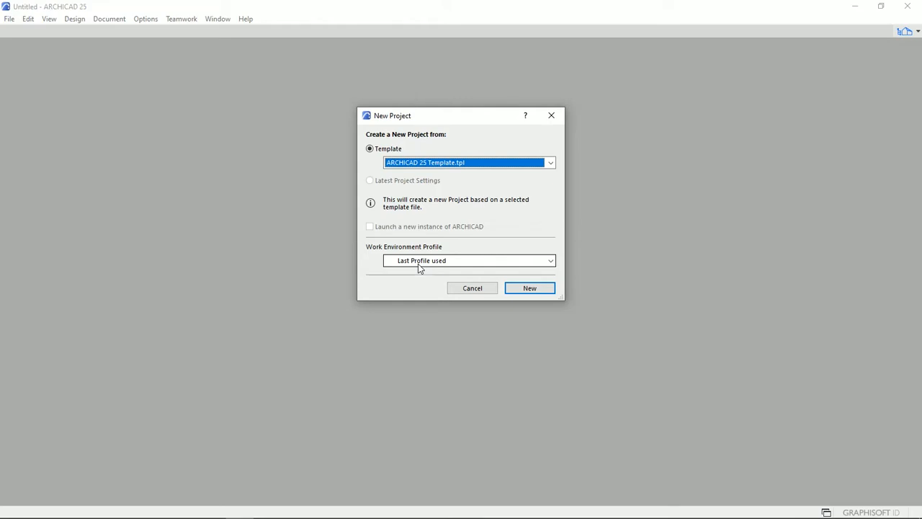
mouse_move(378, 278)
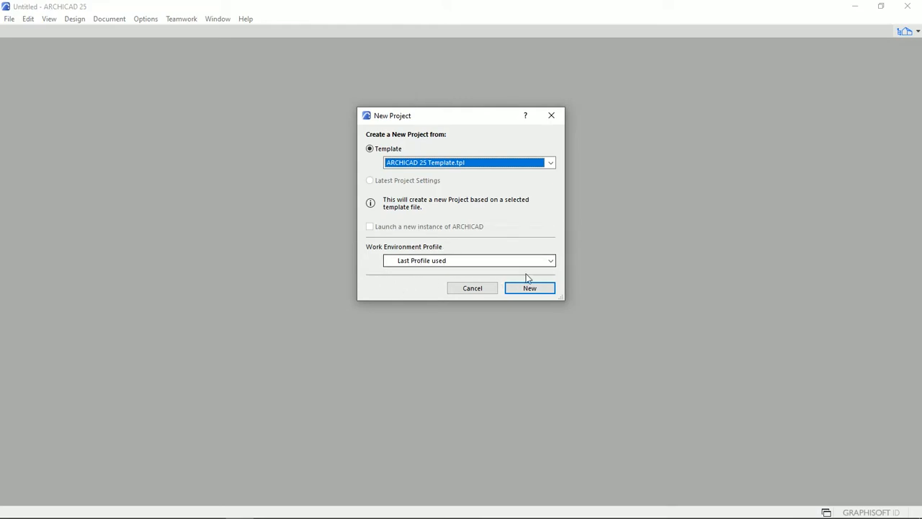
click(530, 287)
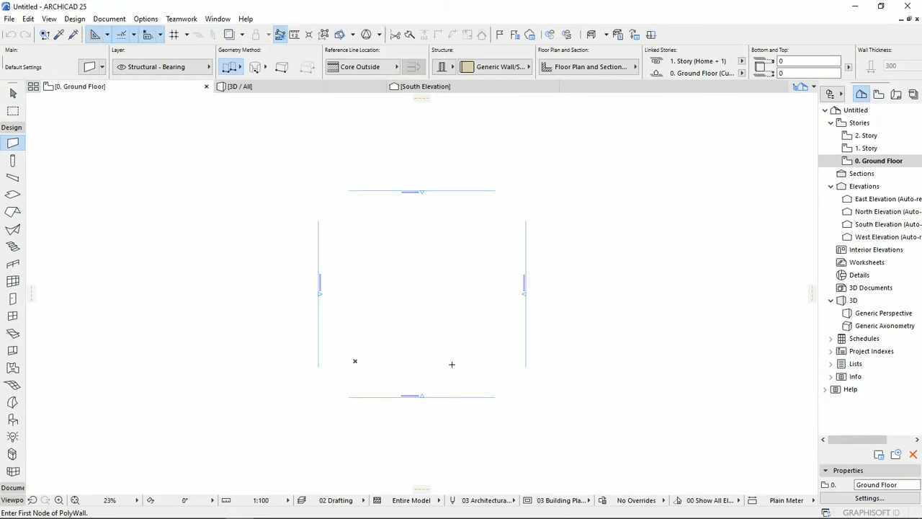
mouse_move(467, 324)
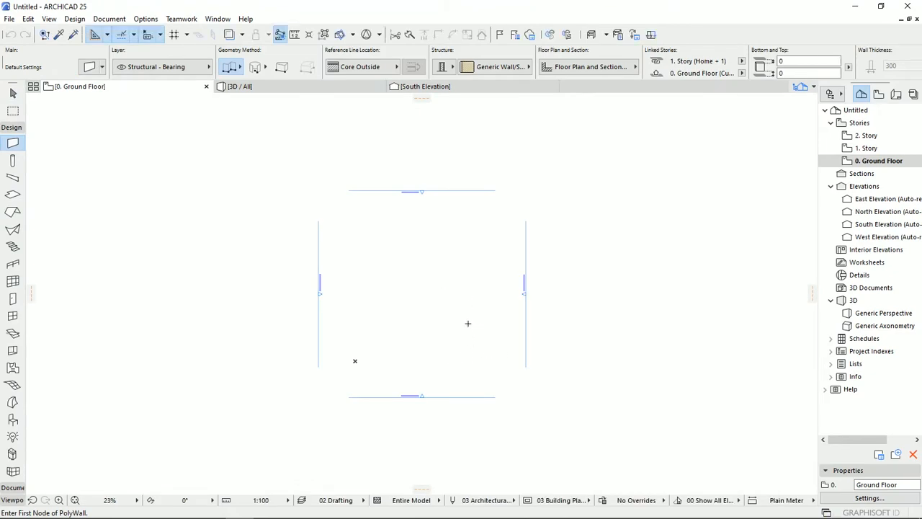
mouse_move(412, 255)
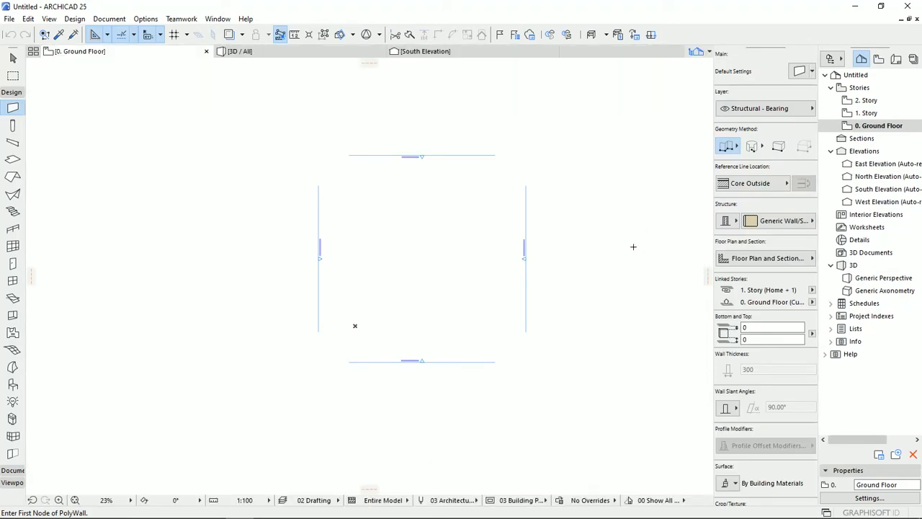
mouse_move(624, 149)
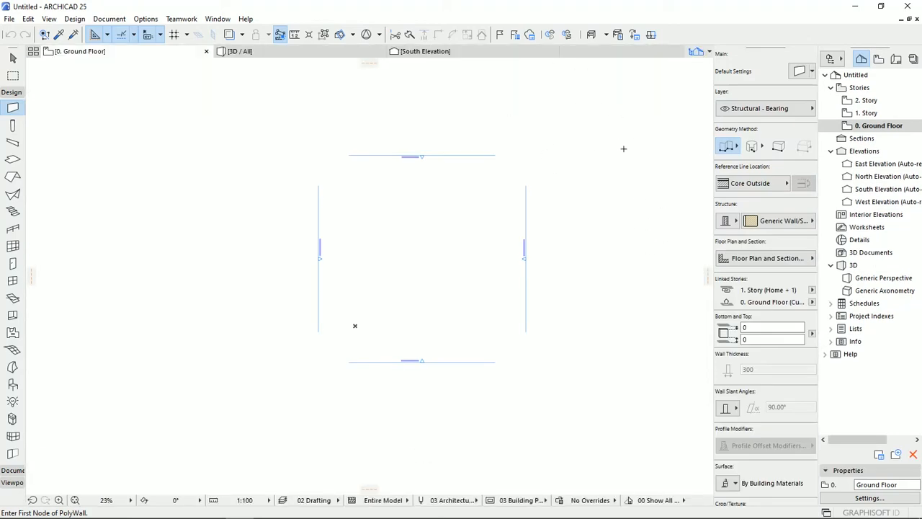
mouse_move(191, 195)
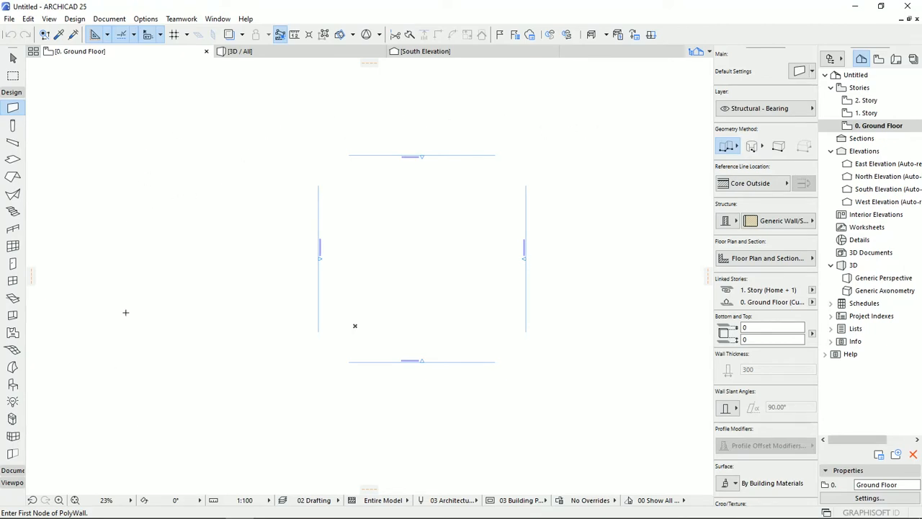
mouse_move(95, 158)
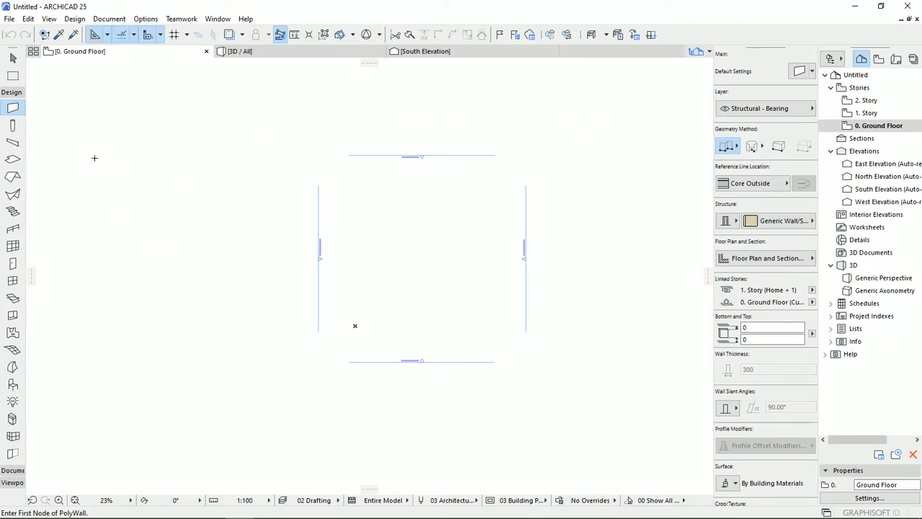
mouse_move(51, 154)
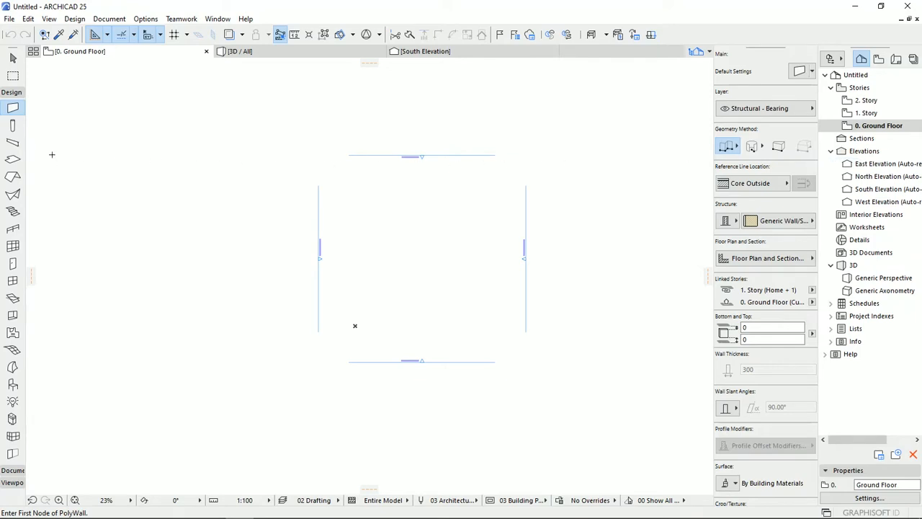
mouse_move(627, 162)
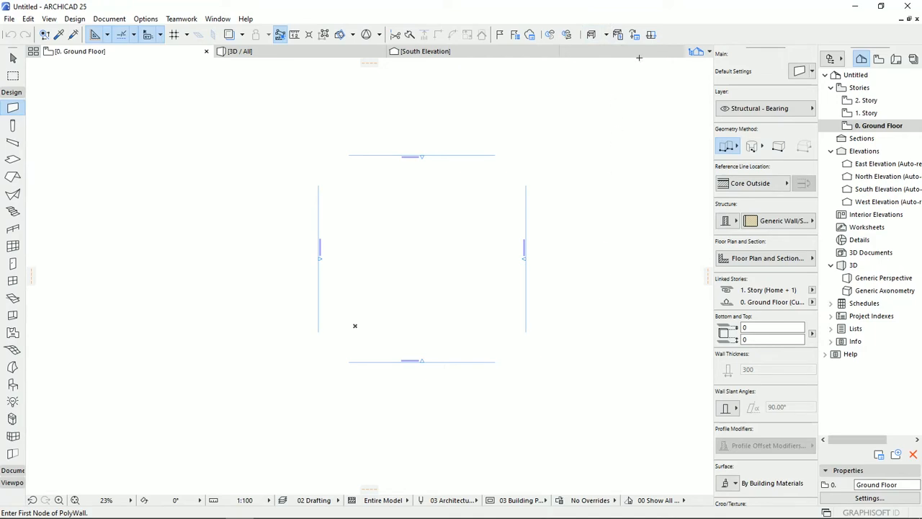
mouse_move(763, 54)
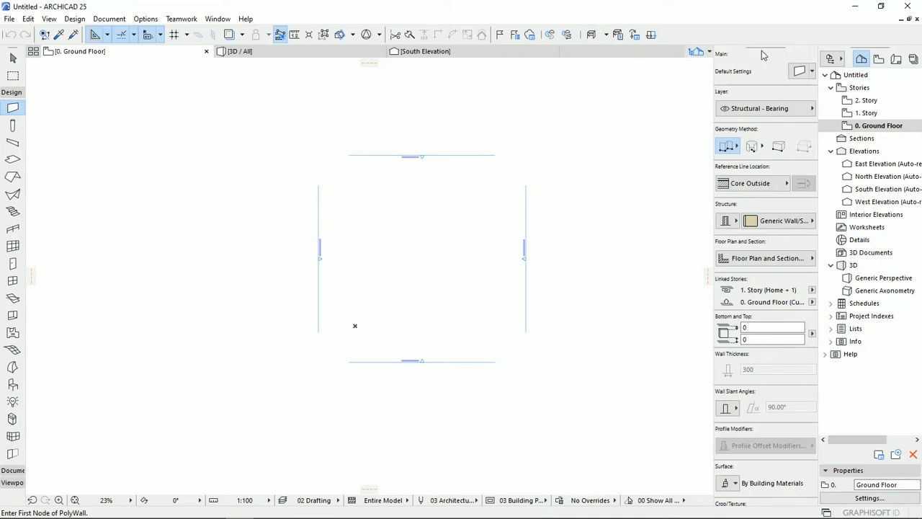
mouse_move(177, 322)
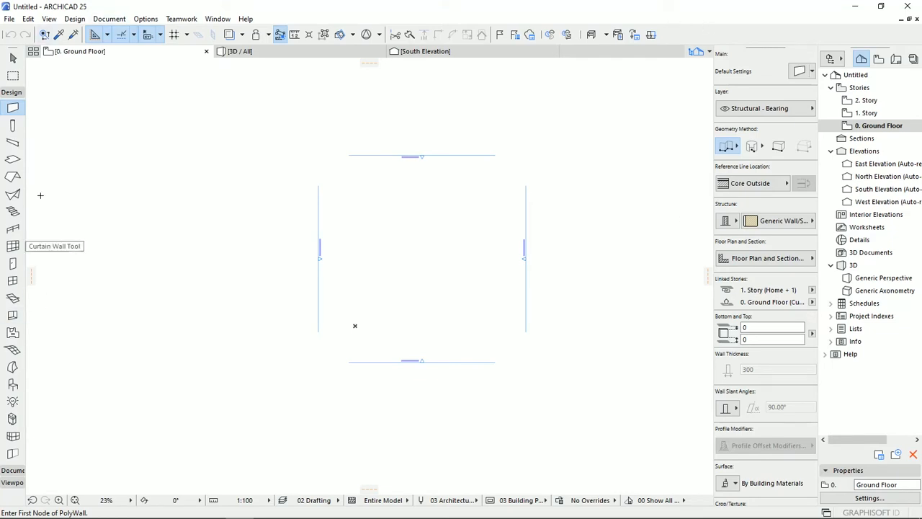
click(220, 19)
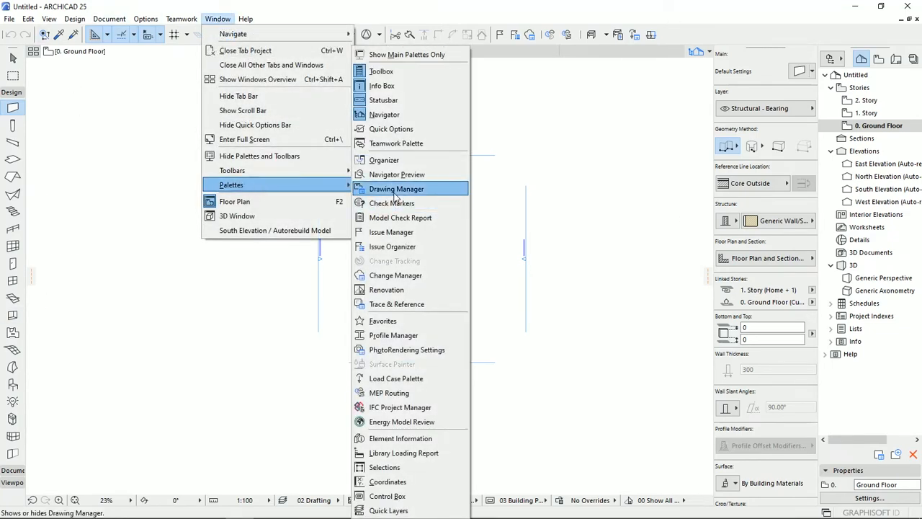
mouse_move(406, 75)
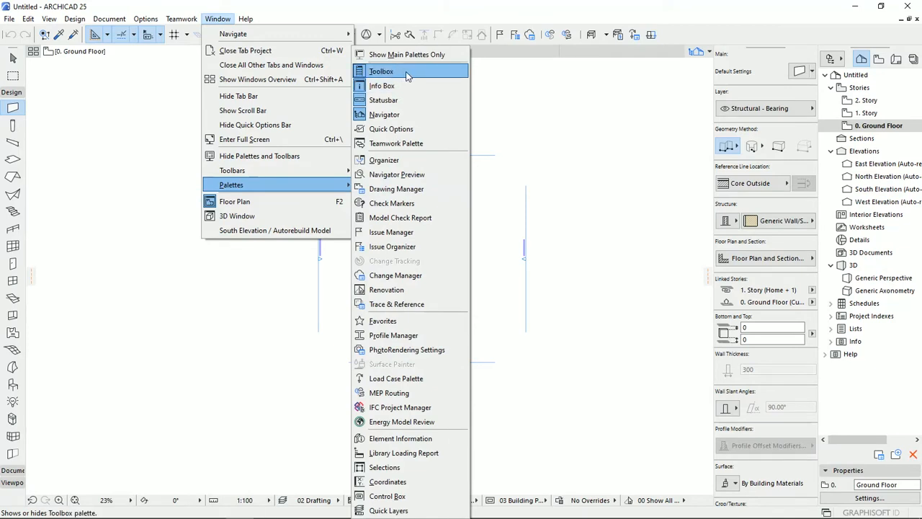
mouse_move(399, 86)
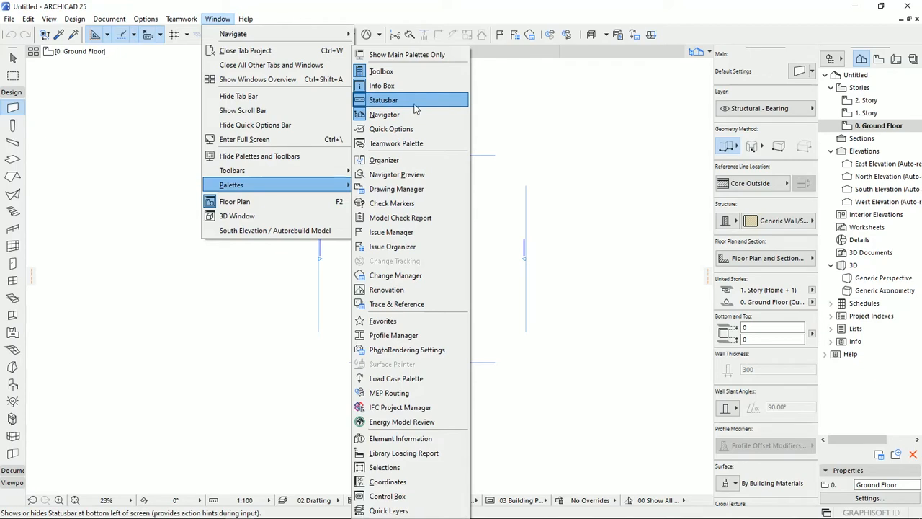
mouse_move(407, 115)
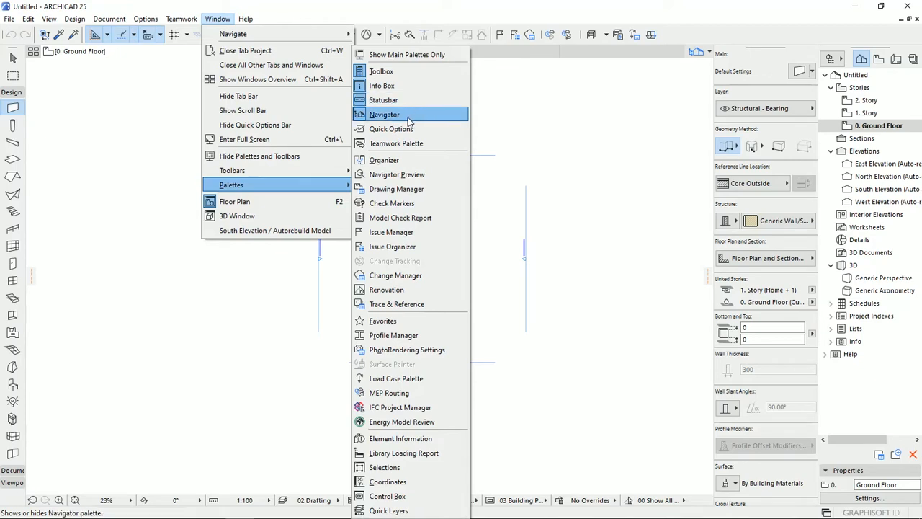
click(384, 114)
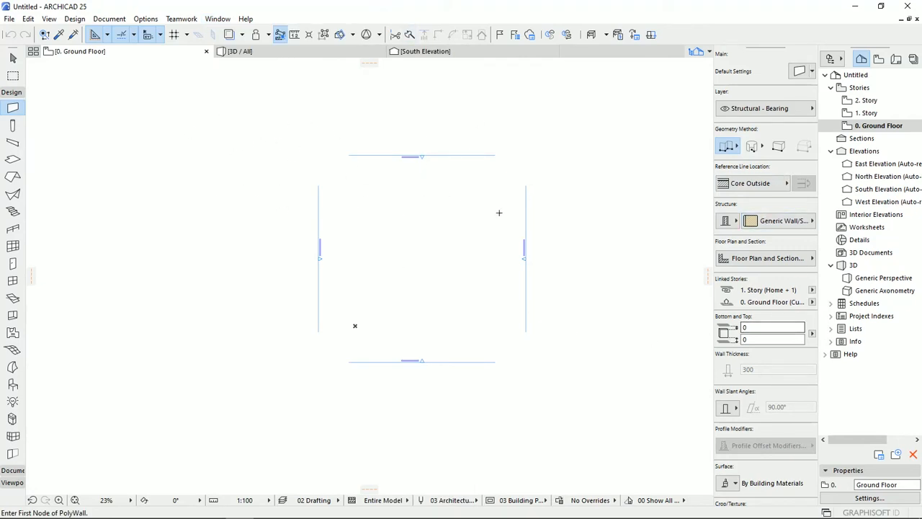
mouse_move(11, 56)
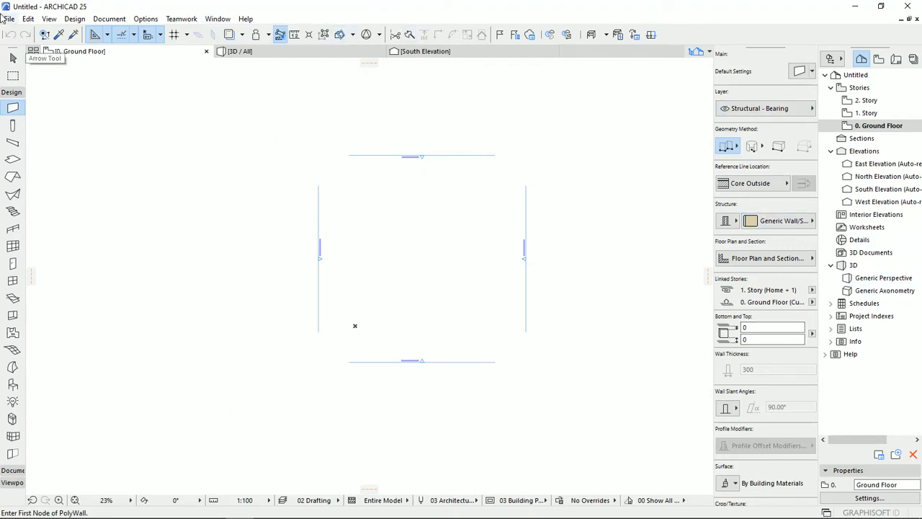
Open Art residency 01.pln from the Art Residency folder via This PC.
click(8, 18)
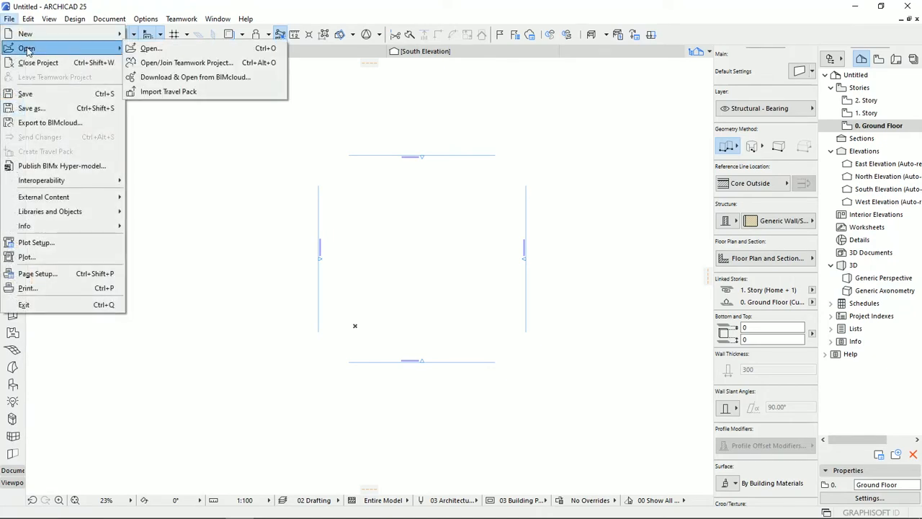
mouse_move(71, 55)
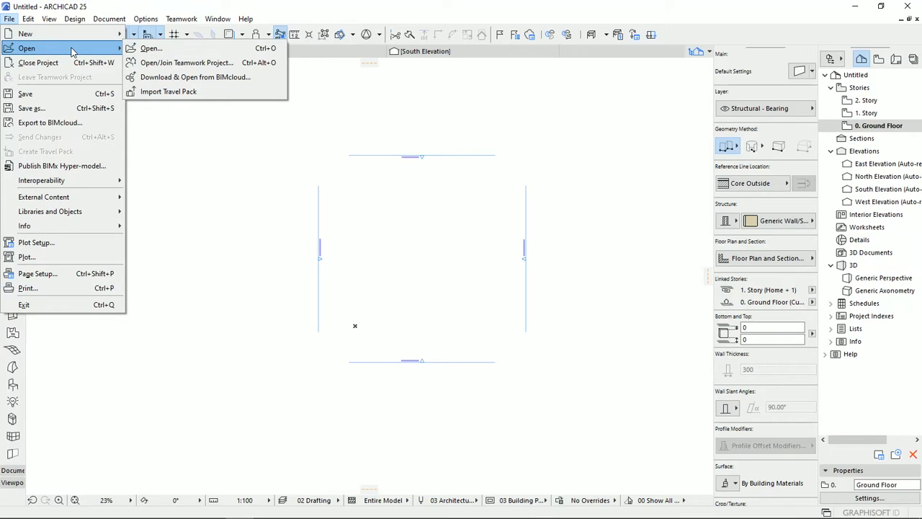
click(160, 48)
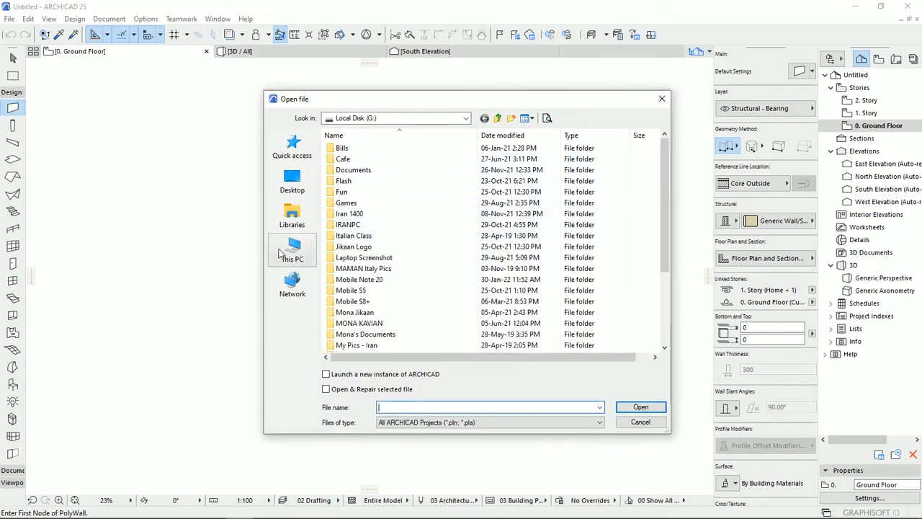
click(292, 248)
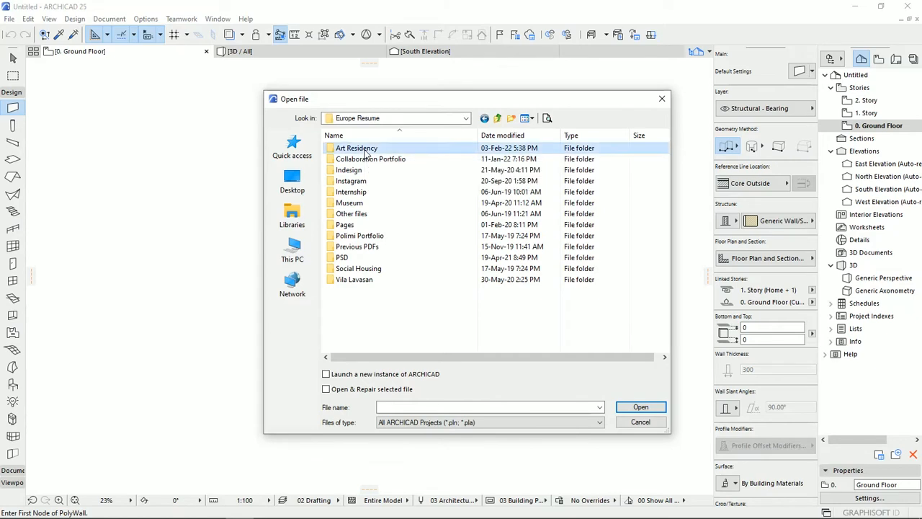
double_click(355, 148)
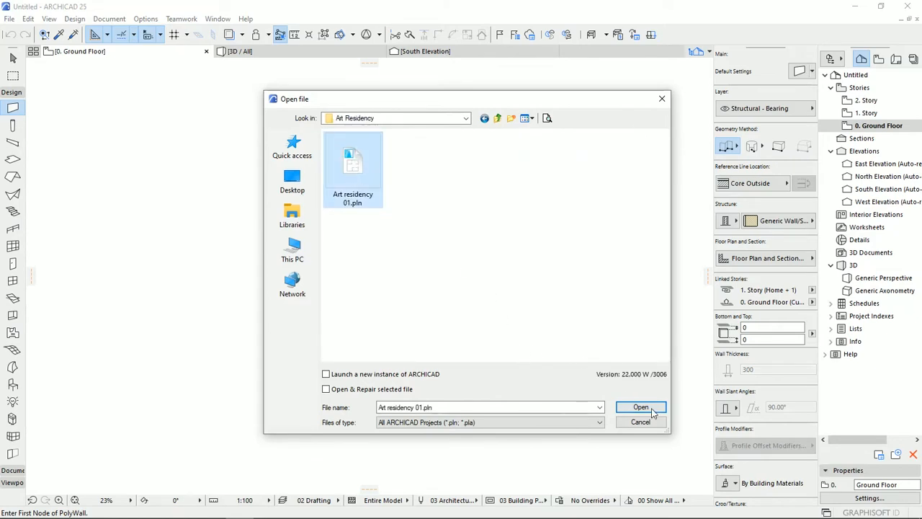
click(641, 407)
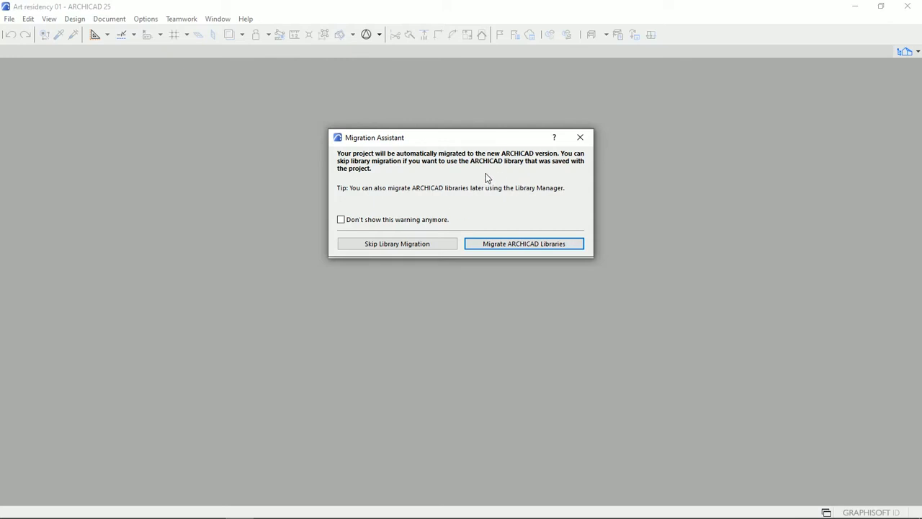
mouse_move(551, 180)
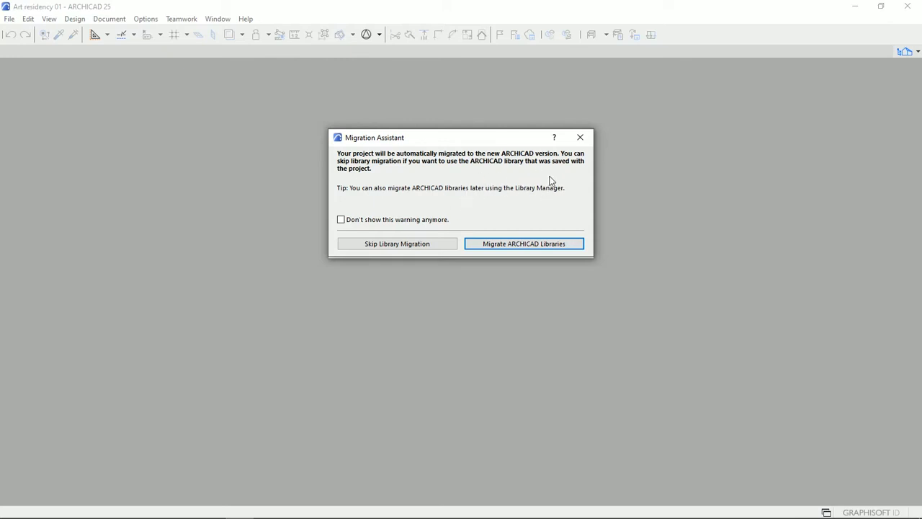
mouse_move(396, 182)
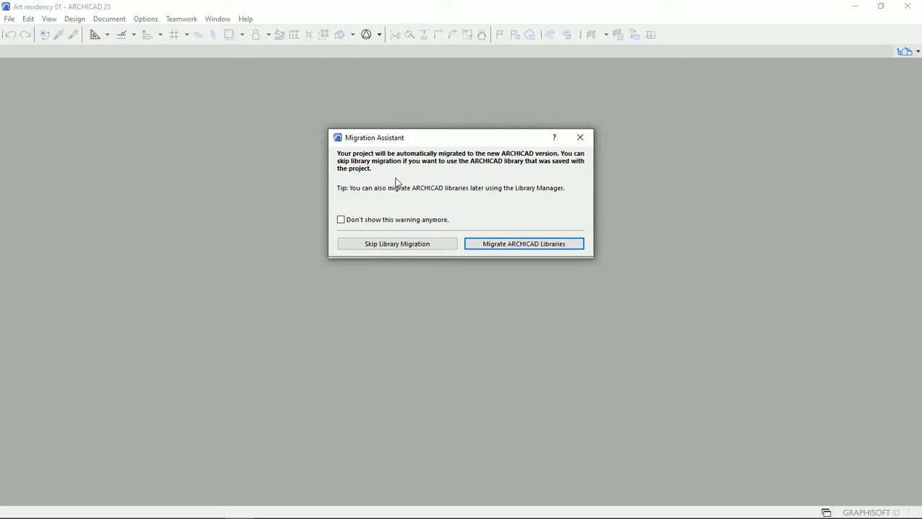
mouse_move(422, 201)
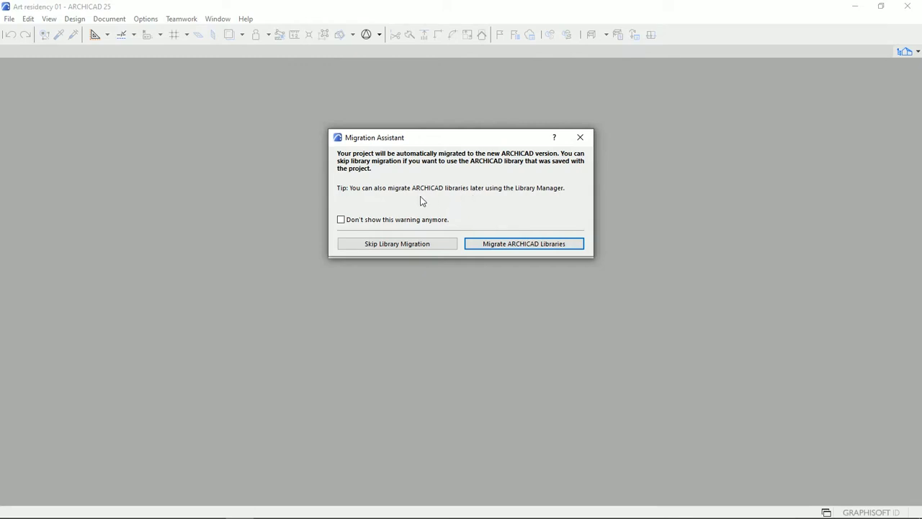
mouse_move(426, 249)
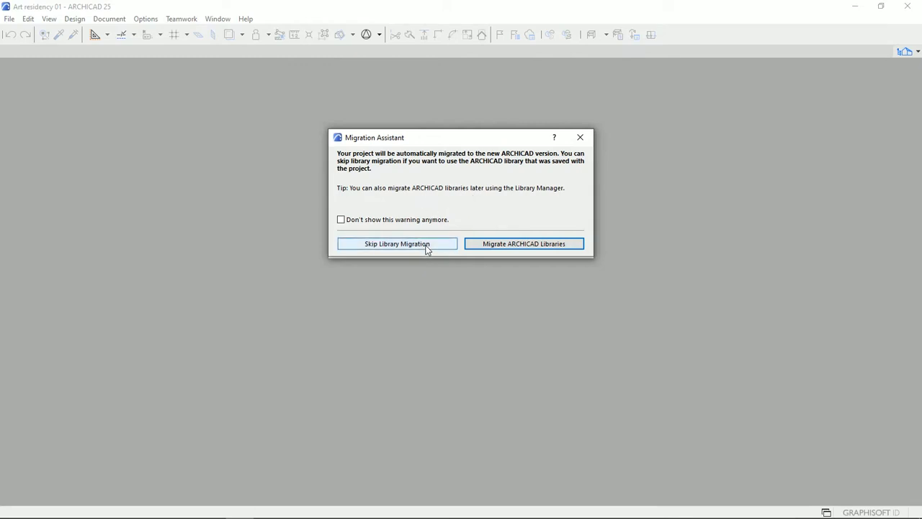
Skip library migration so the project keeps its originally saved libraries.
click(396, 244)
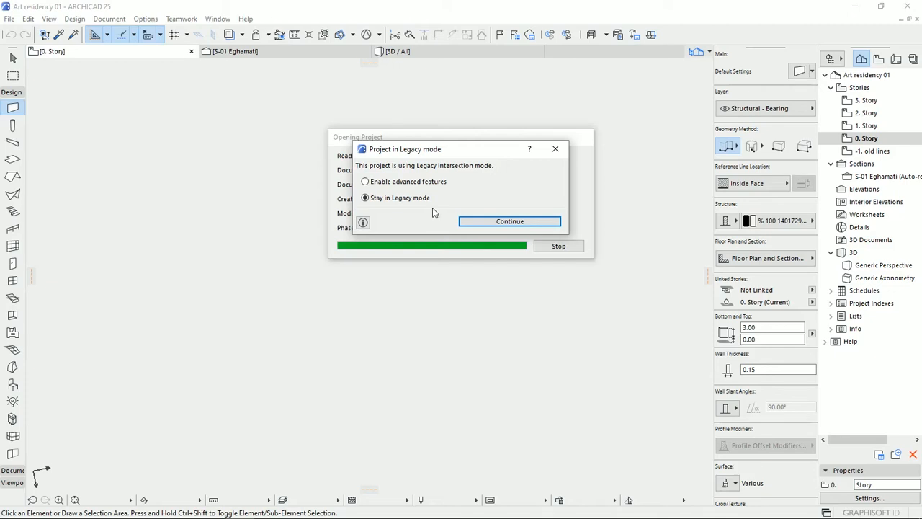
Continue loading in Stay in Legacy mode and bring up the project's view in the Navigator.
click(509, 221)
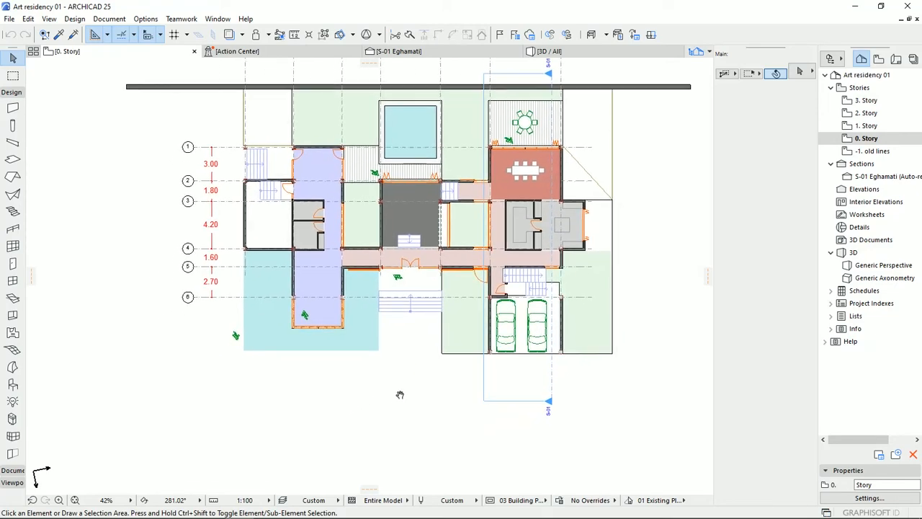
mouse_move(414, 393)
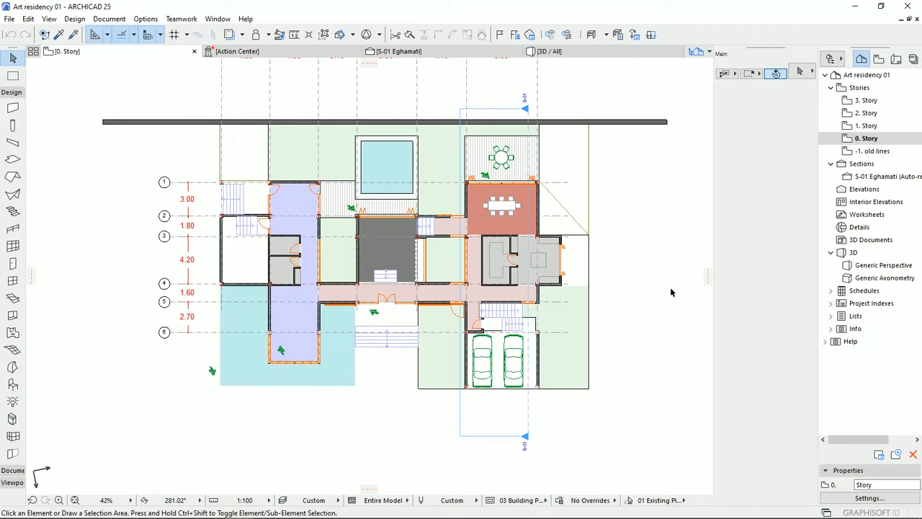
mouse_move(389, 407)
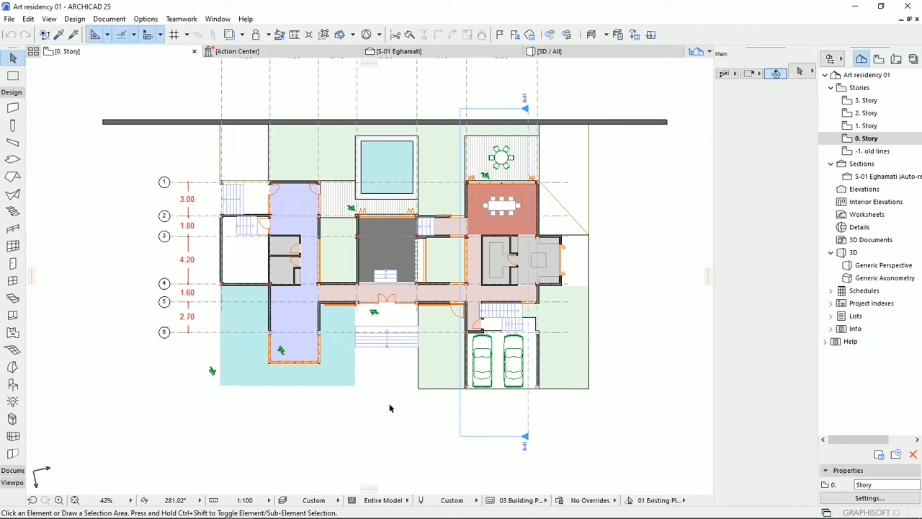
mouse_move(663, 279)
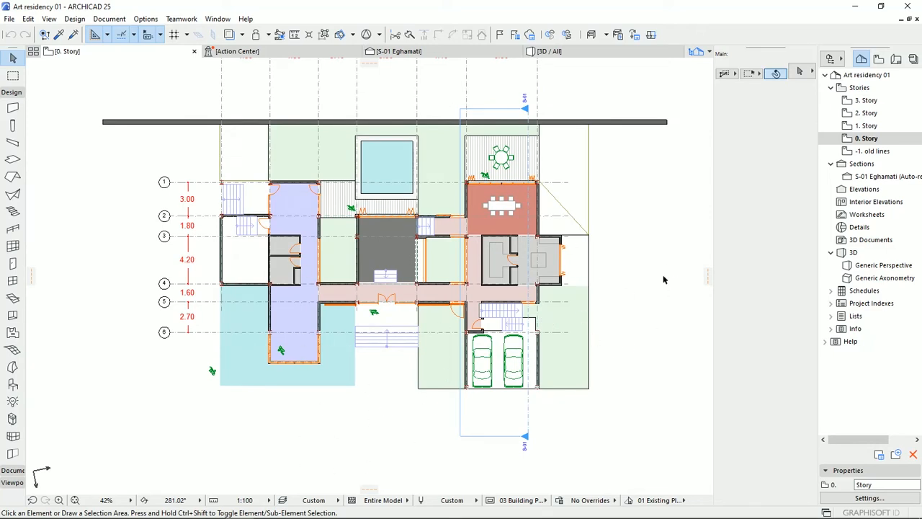
mouse_move(629, 189)
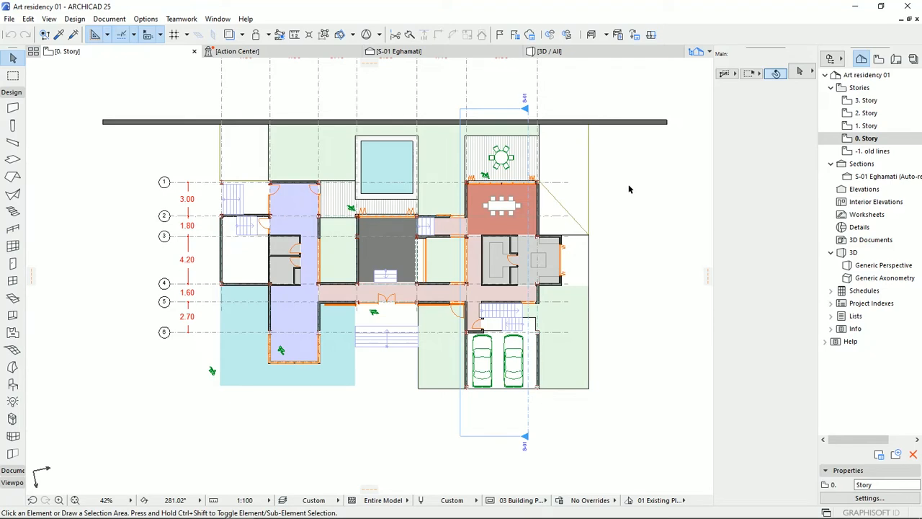
mouse_move(626, 236)
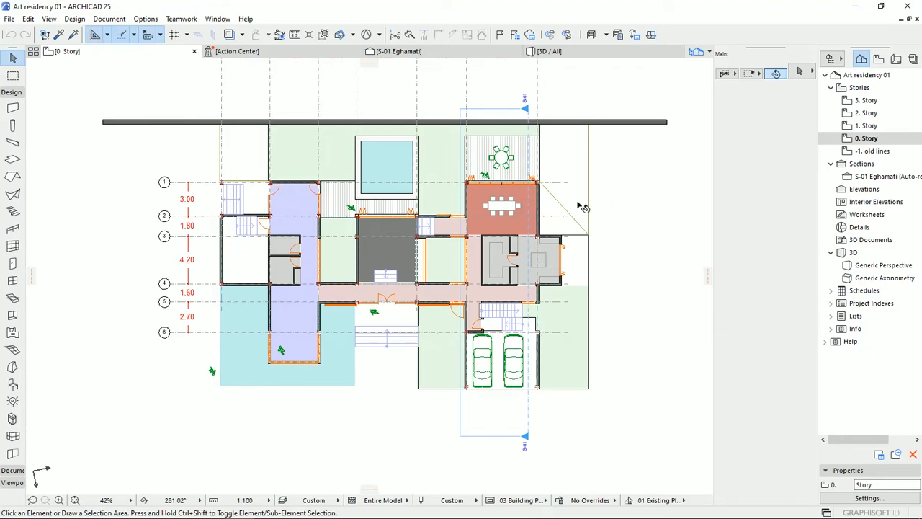
mouse_move(612, 329)
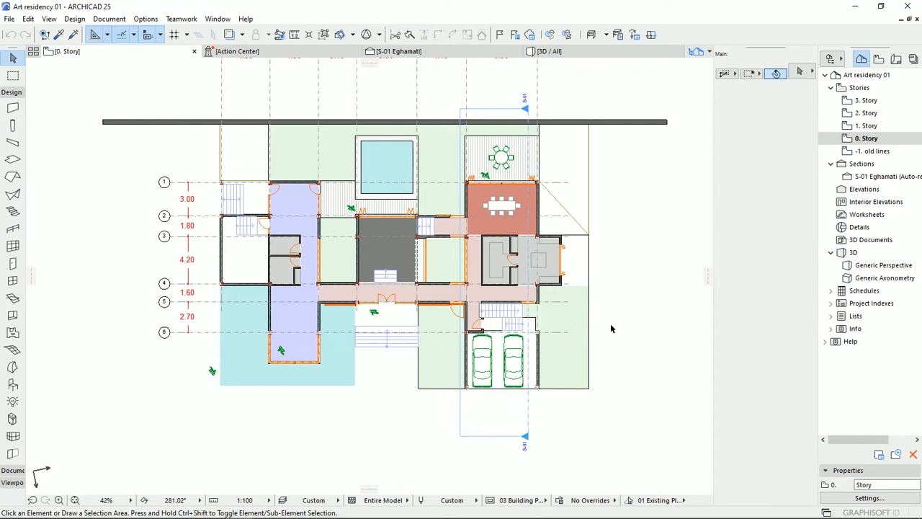
mouse_move(800, 198)
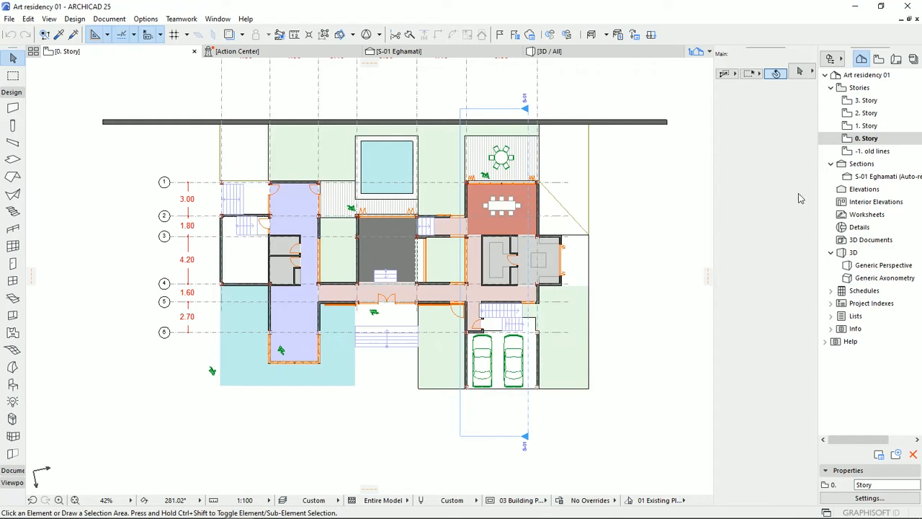
click(868, 125)
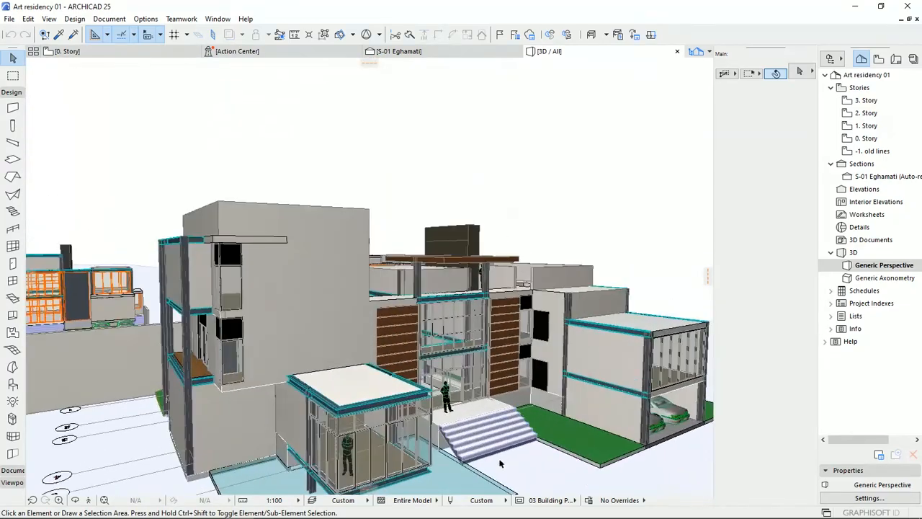
Orbit the 3D model of the residency, then return to the 0. Story floor plan.
drag(500, 464, 576, 320)
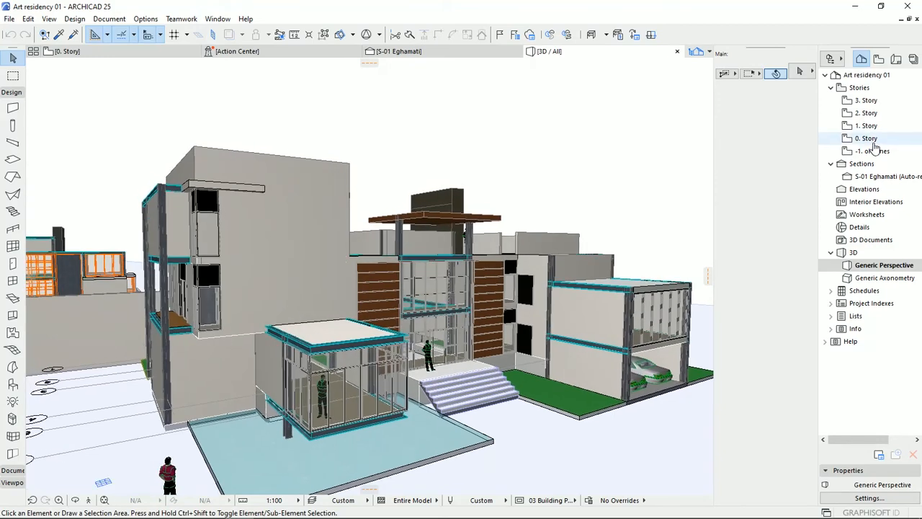
double_click(865, 137)
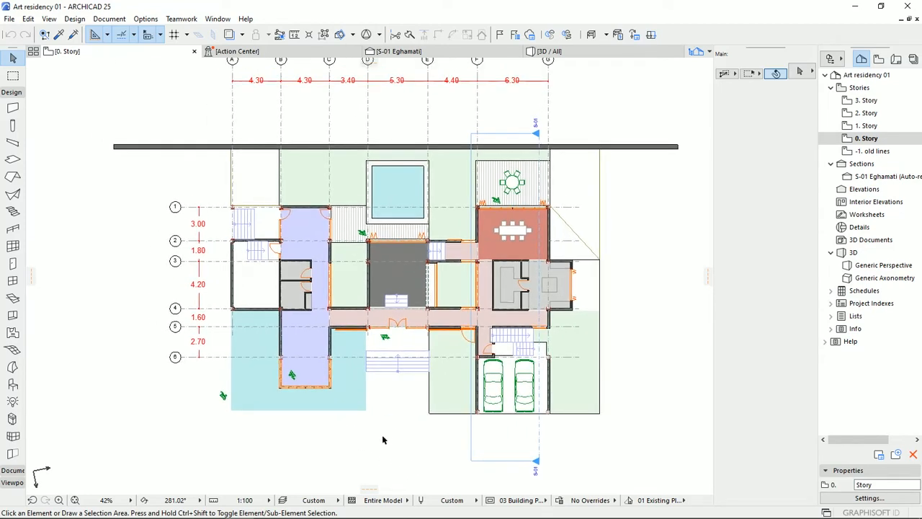
mouse_move(13, 56)
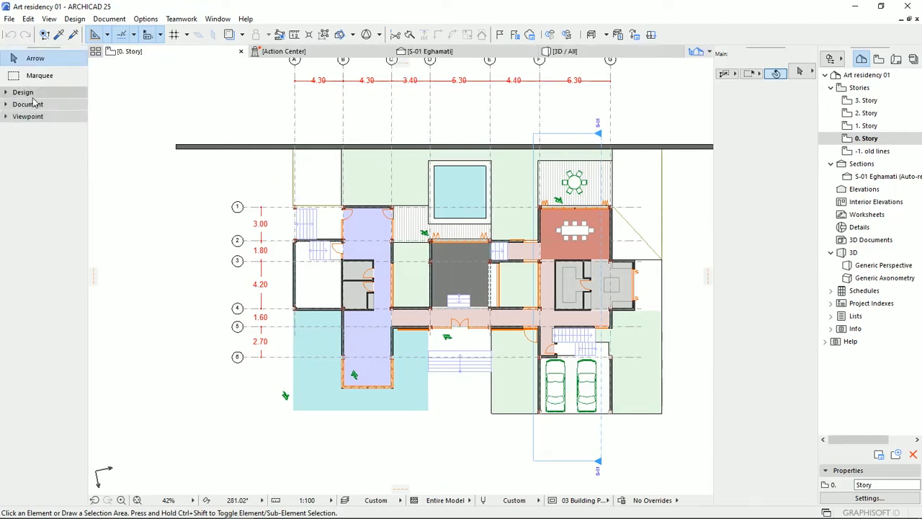
Toggle the Design tool group in the Toolbox and expand the Document group instead.
click(23, 92)
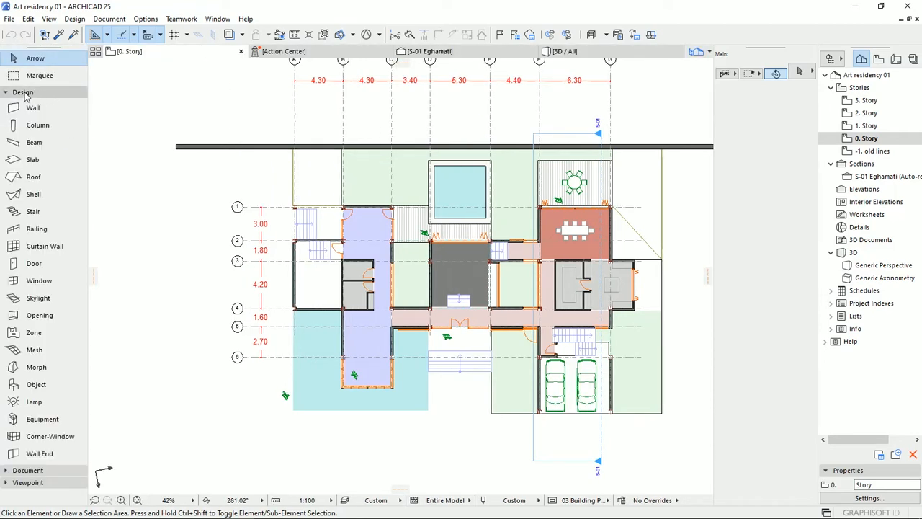
click(22, 92)
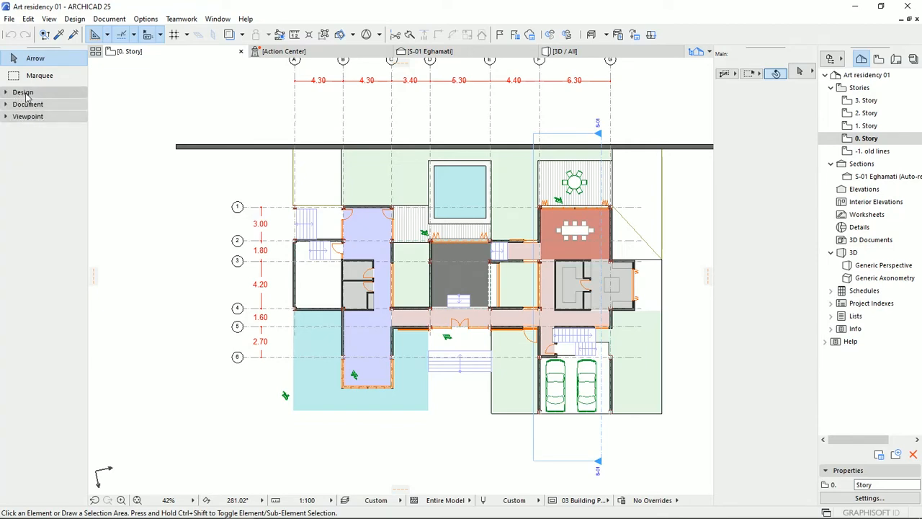
click(22, 93)
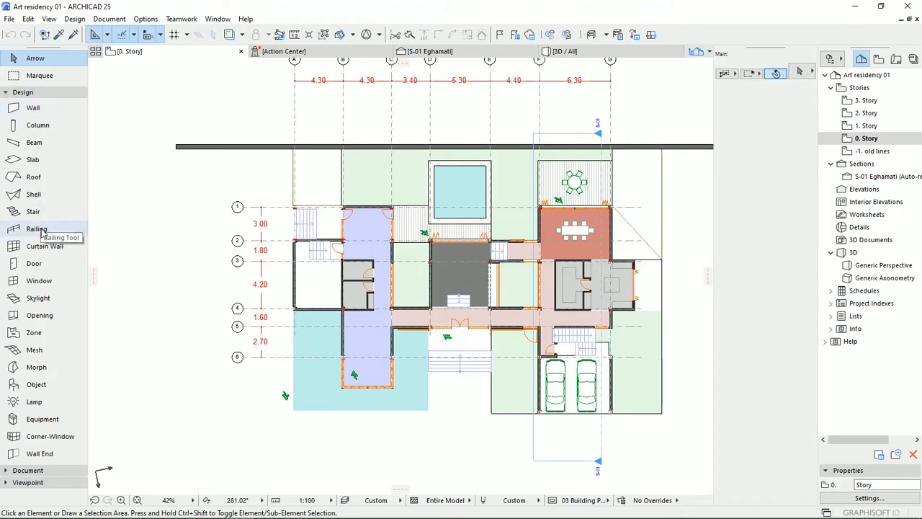
mouse_move(34, 194)
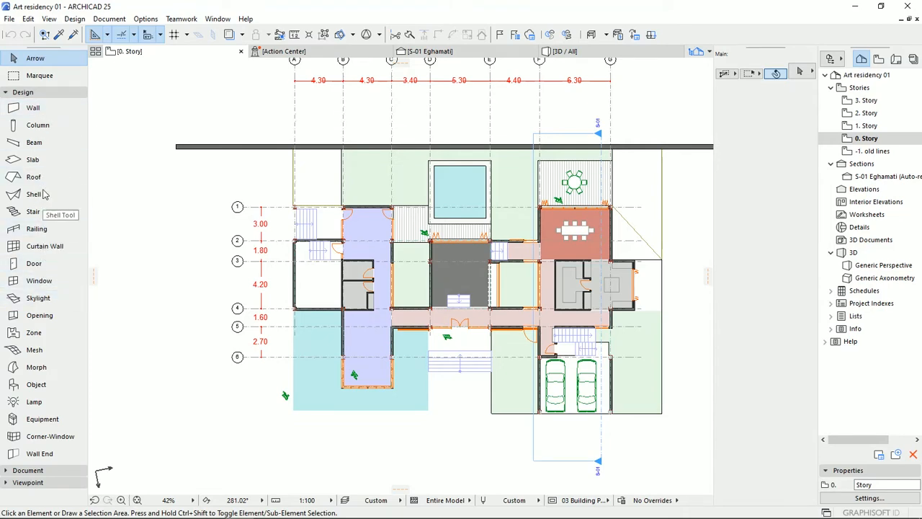
mouse_move(38, 280)
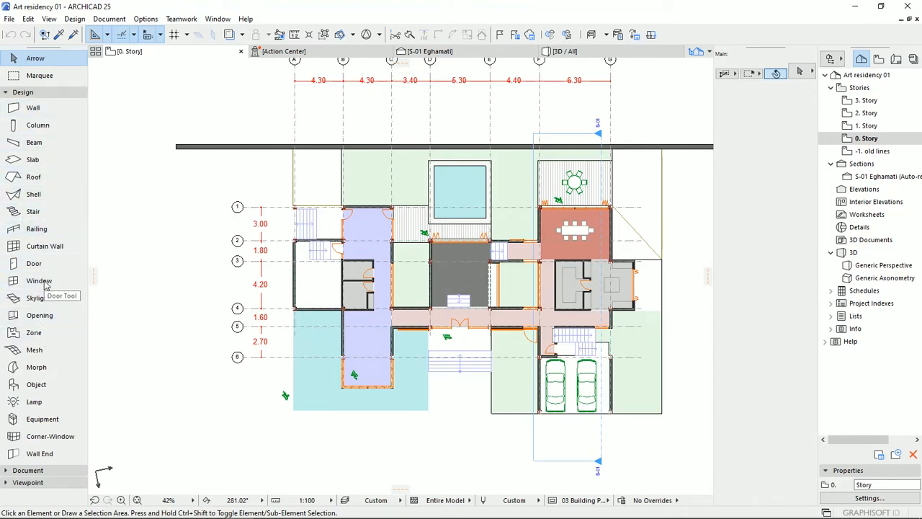
mouse_move(23, 228)
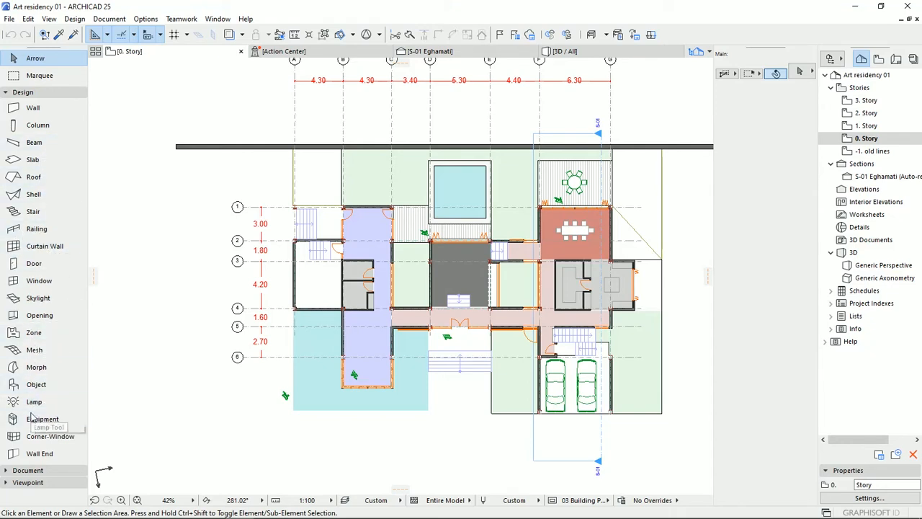
mouse_move(34, 97)
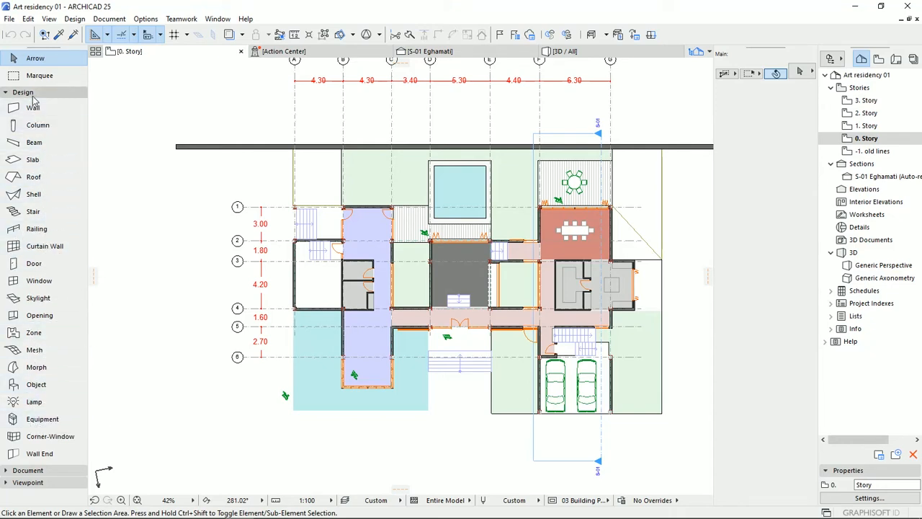
click(29, 104)
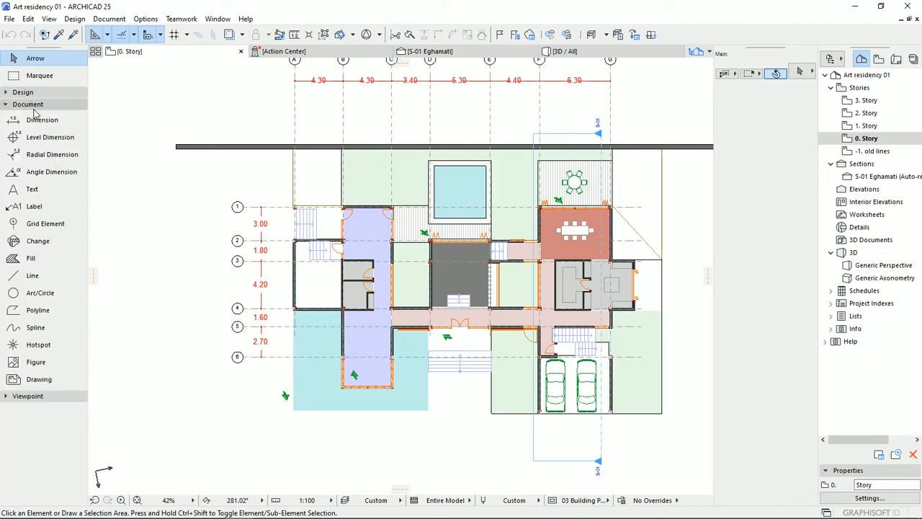
mouse_move(34, 206)
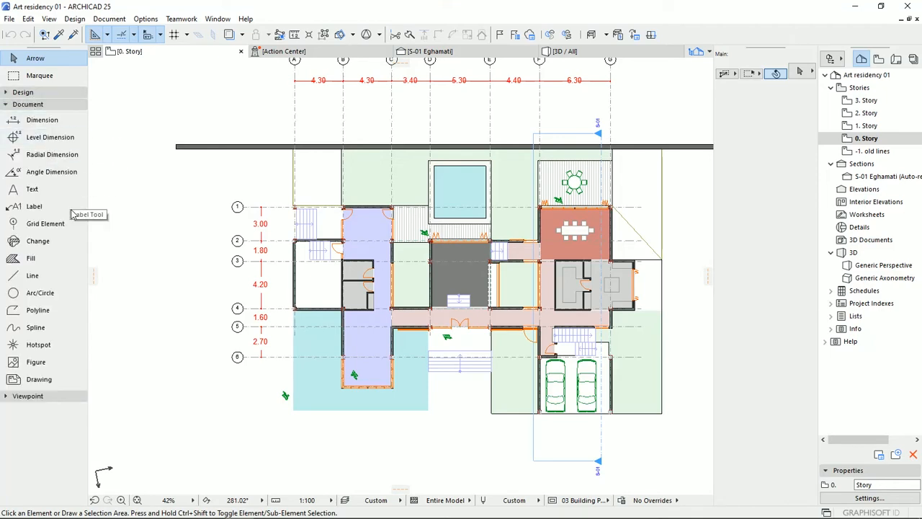
mouse_move(408, 289)
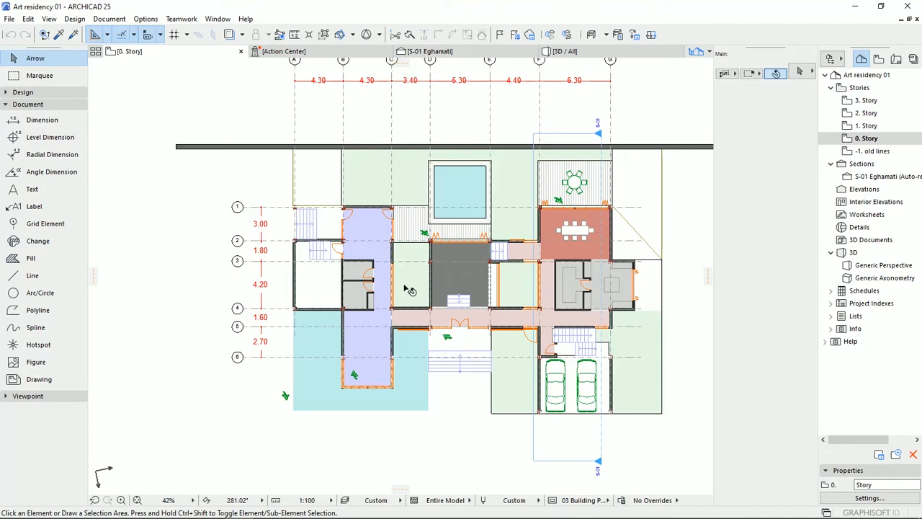
mouse_move(32, 276)
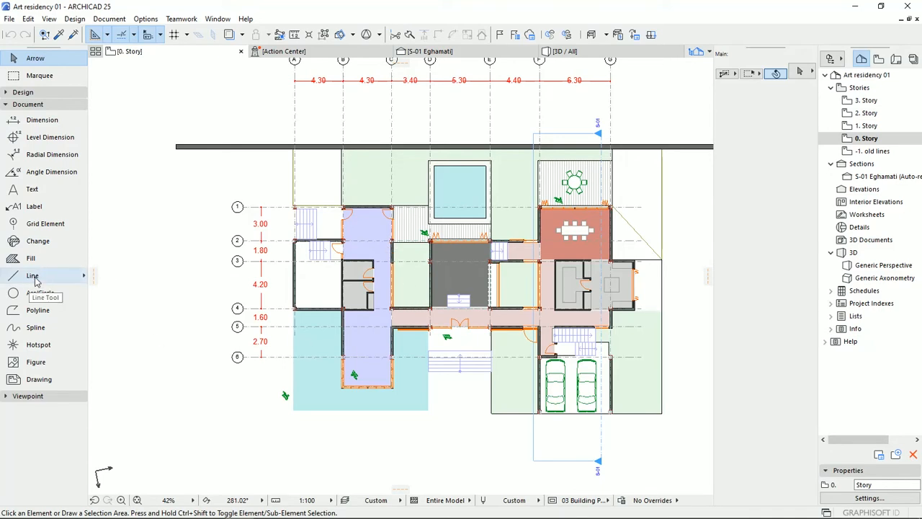
Activate the Line tool and expand the Viewpoint tool group.
click(32, 275)
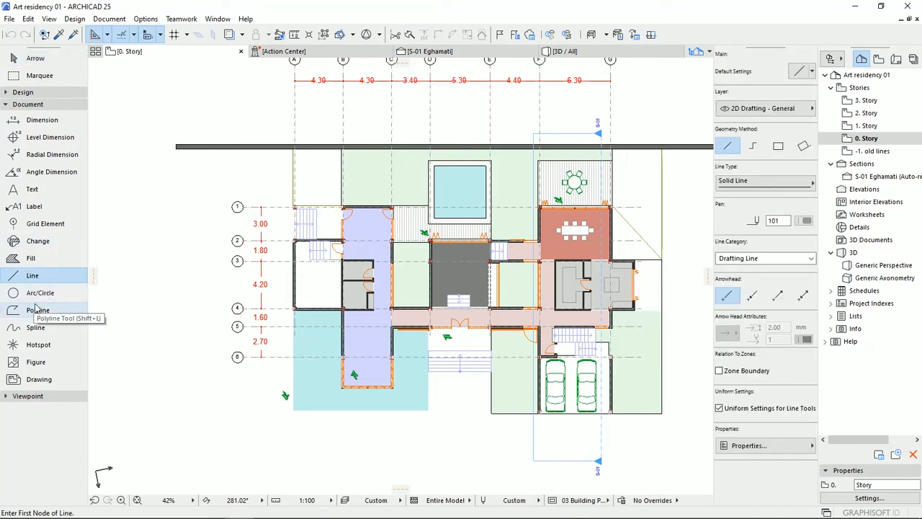
mouse_move(45, 327)
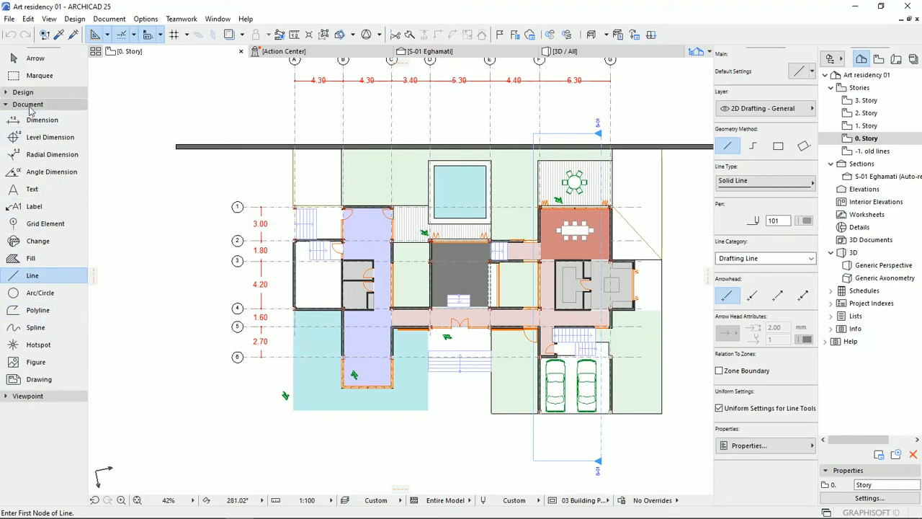
click(27, 116)
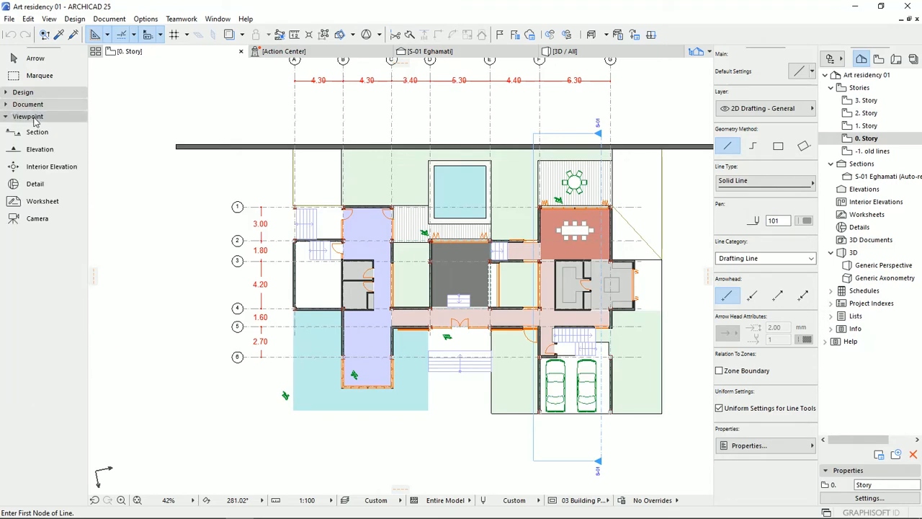
mouse_move(39, 149)
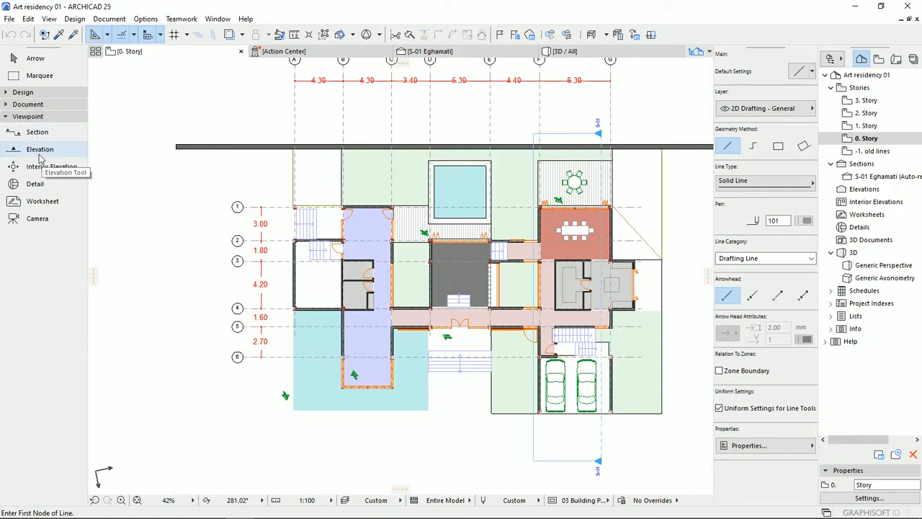
mouse_move(37, 132)
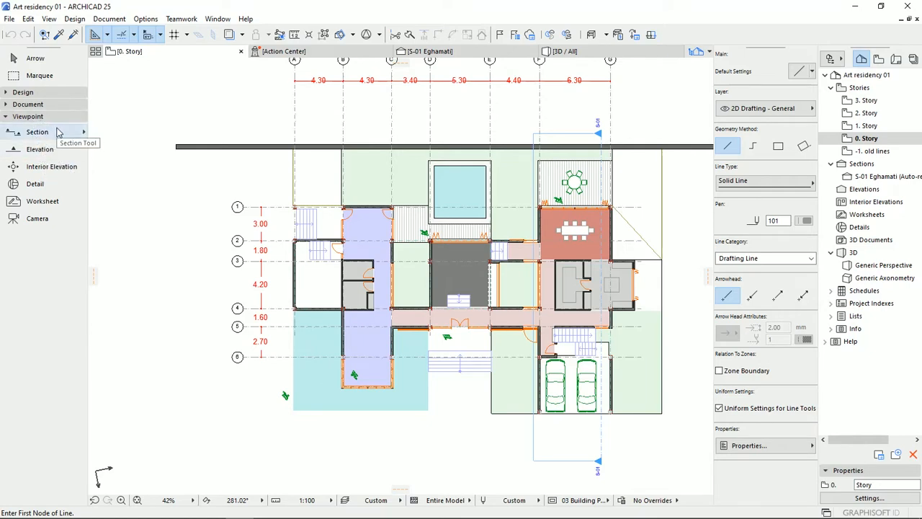
mouse_move(65, 168)
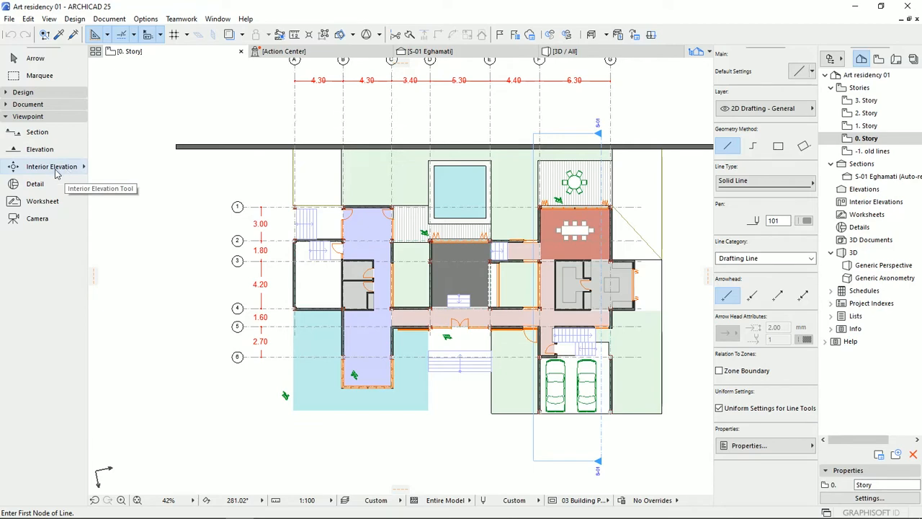
mouse_move(47, 186)
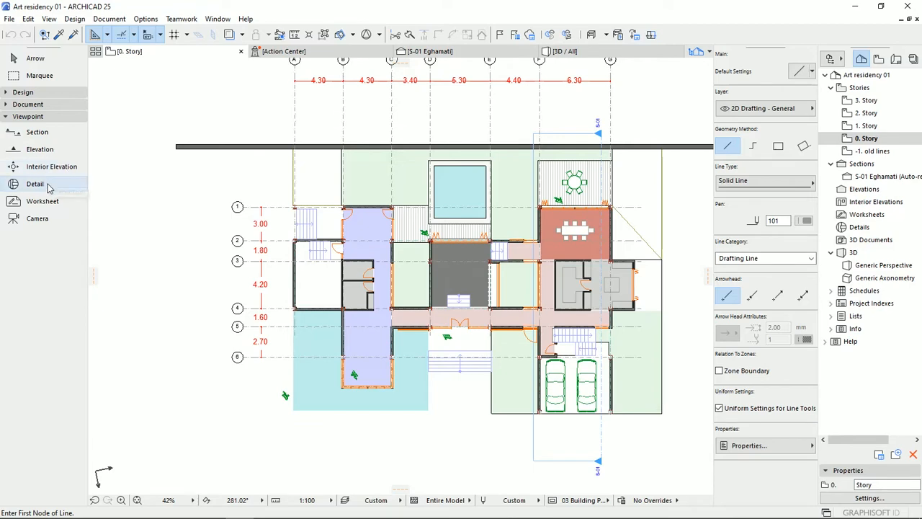
mouse_move(37, 219)
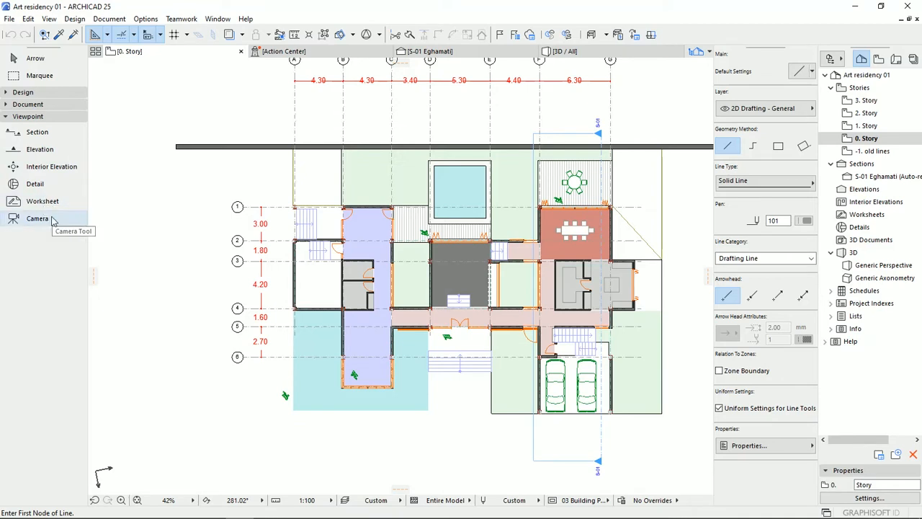
mouse_move(42, 223)
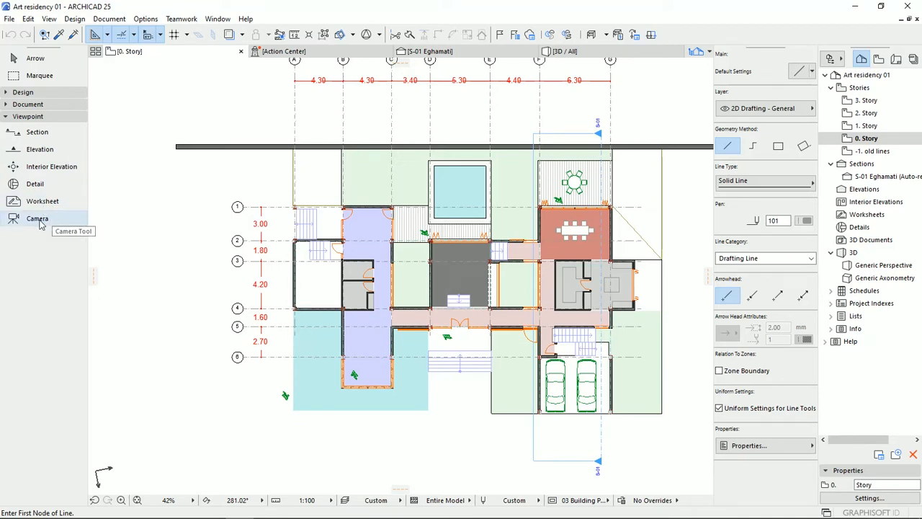
mouse_move(39, 225)
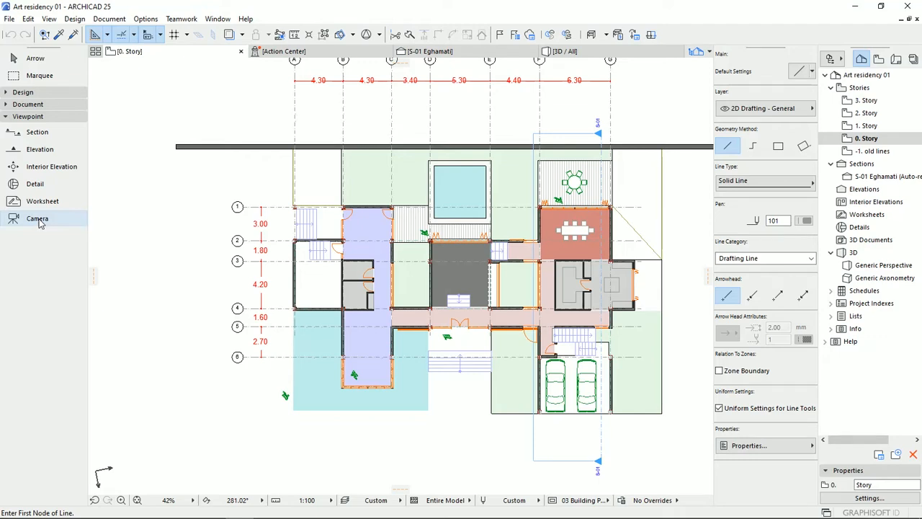
mouse_move(39, 149)
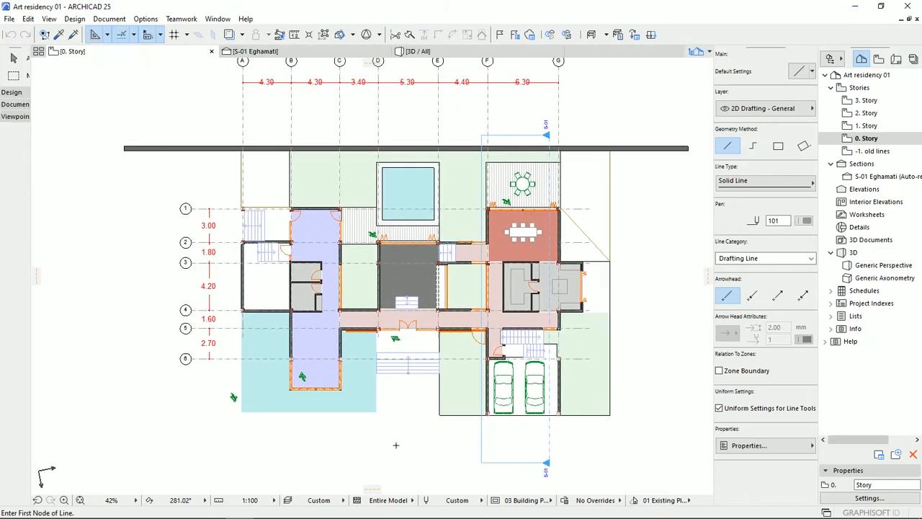
mouse_move(178, 118)
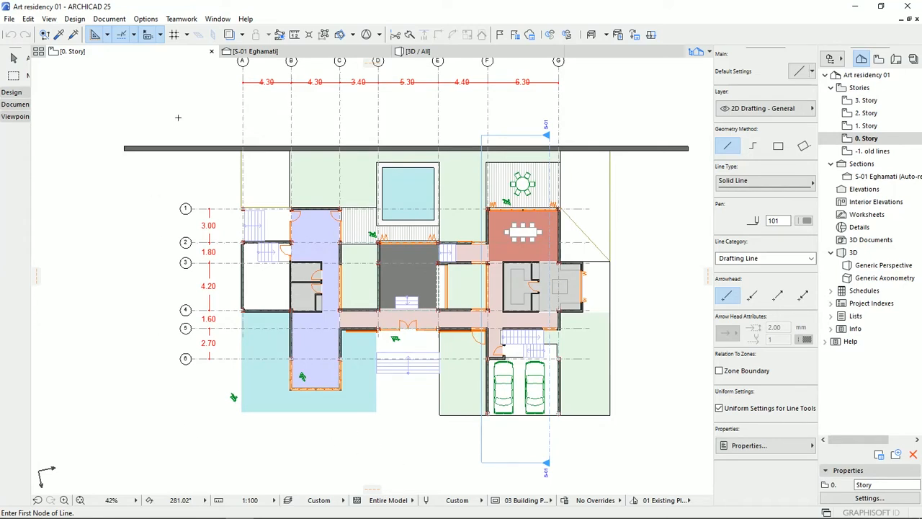
mouse_move(174, 112)
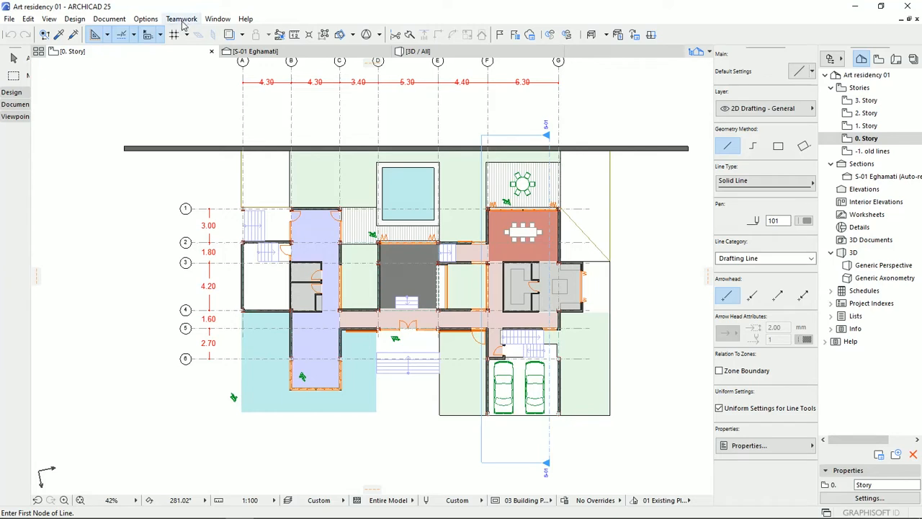
click(144, 19)
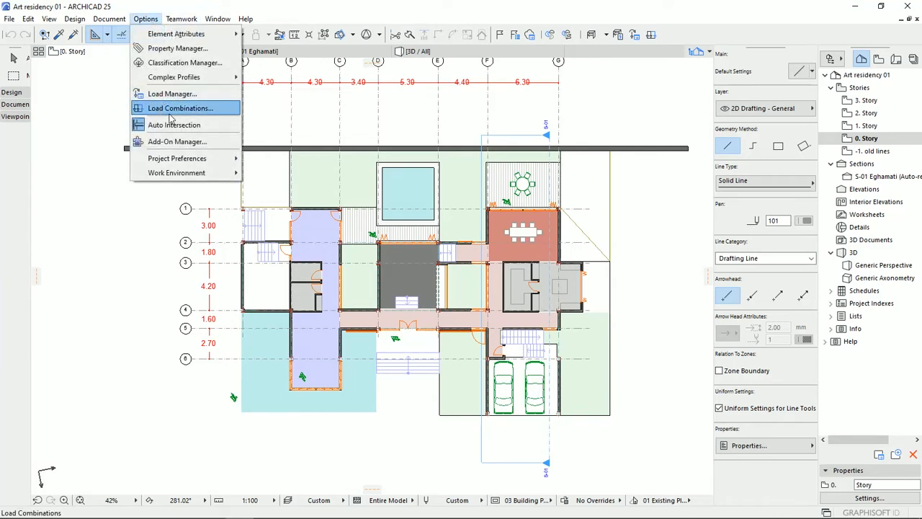
mouse_move(177, 158)
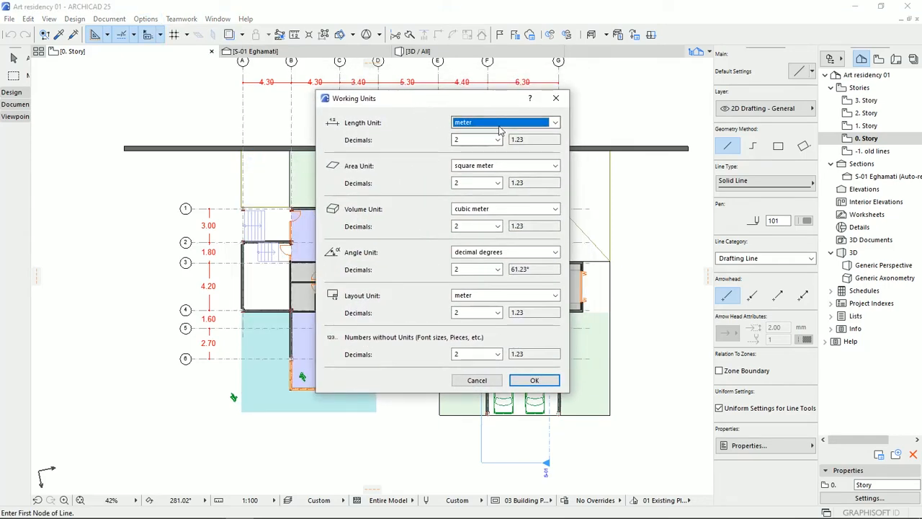
mouse_move(513, 154)
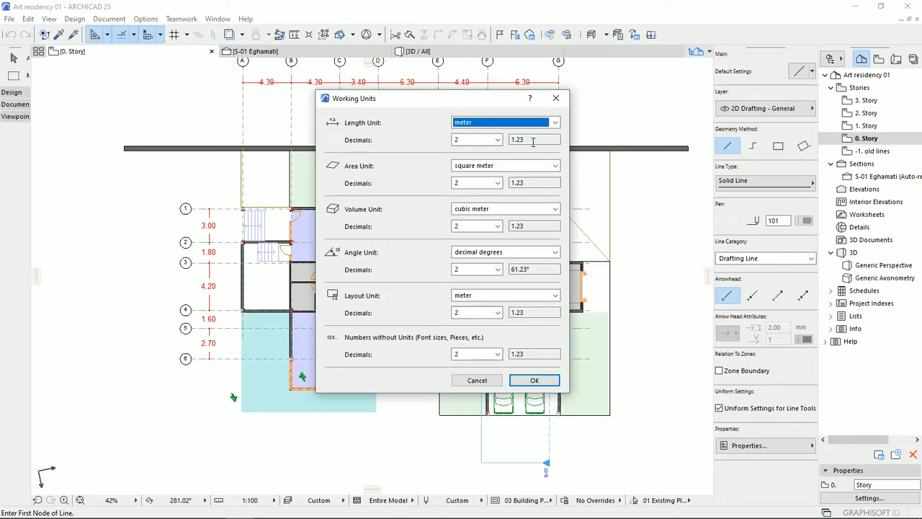
click(553, 122)
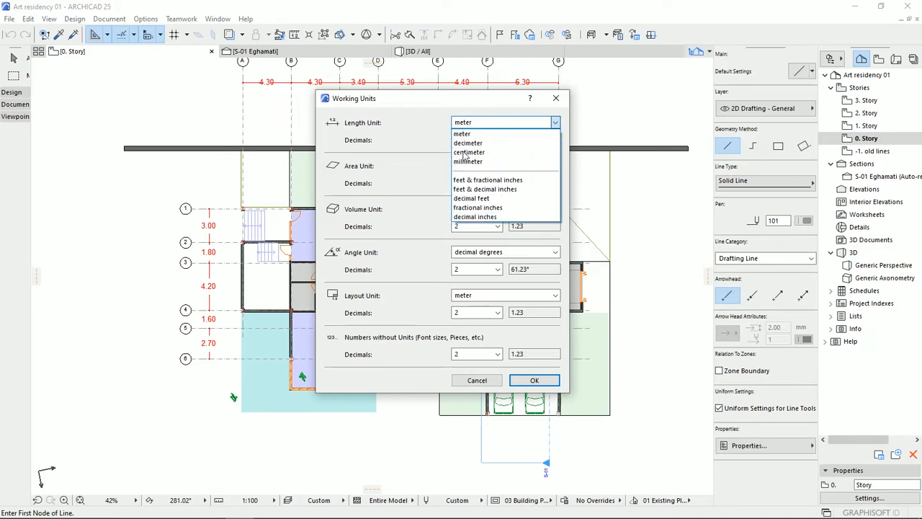
click(462, 134)
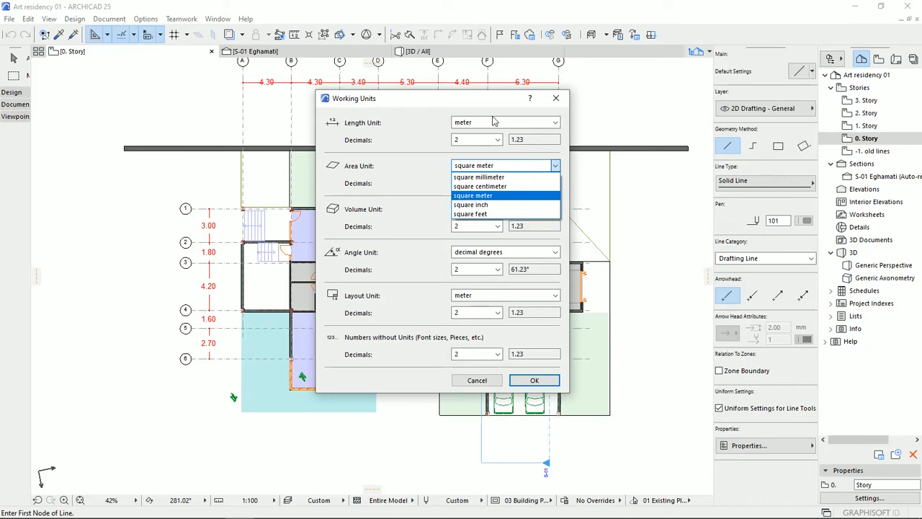
click(472, 195)
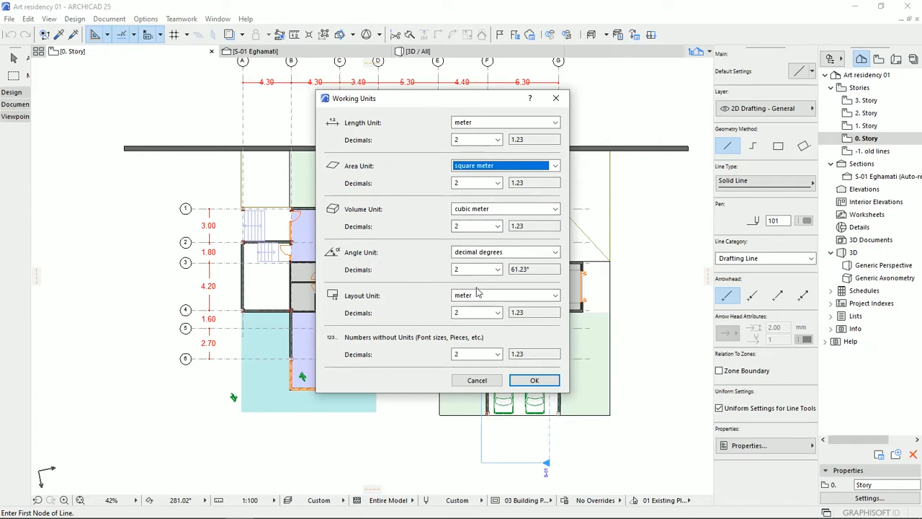
mouse_move(503, 288)
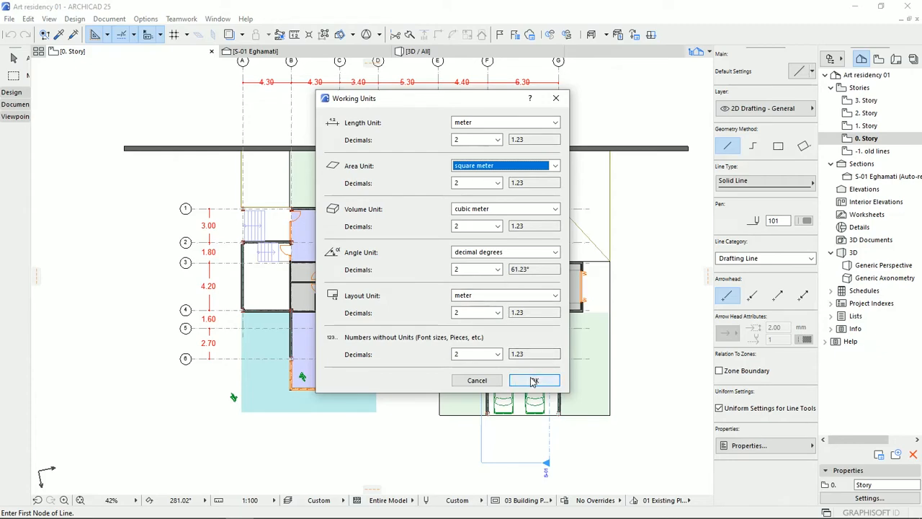
click(534, 380)
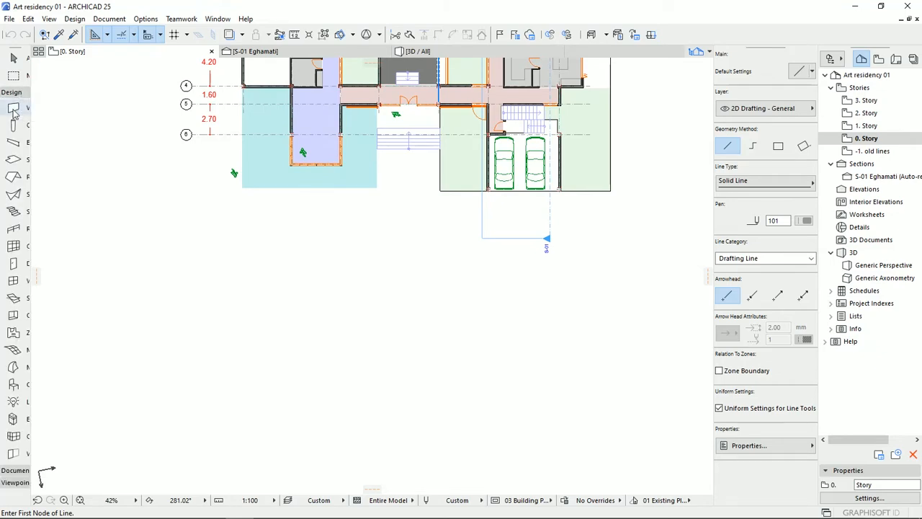
Activate the Wall tool and start a sample wall in the empty space below the plan.
click(11, 107)
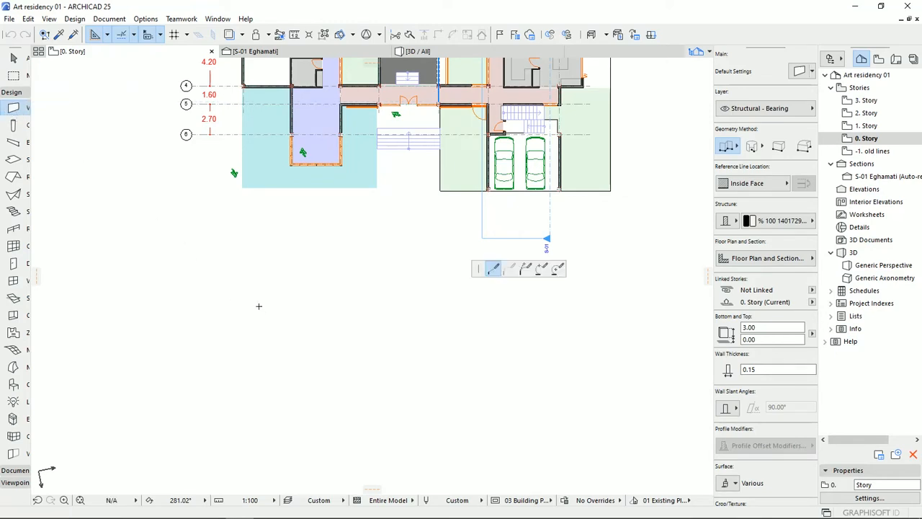
click(259, 306)
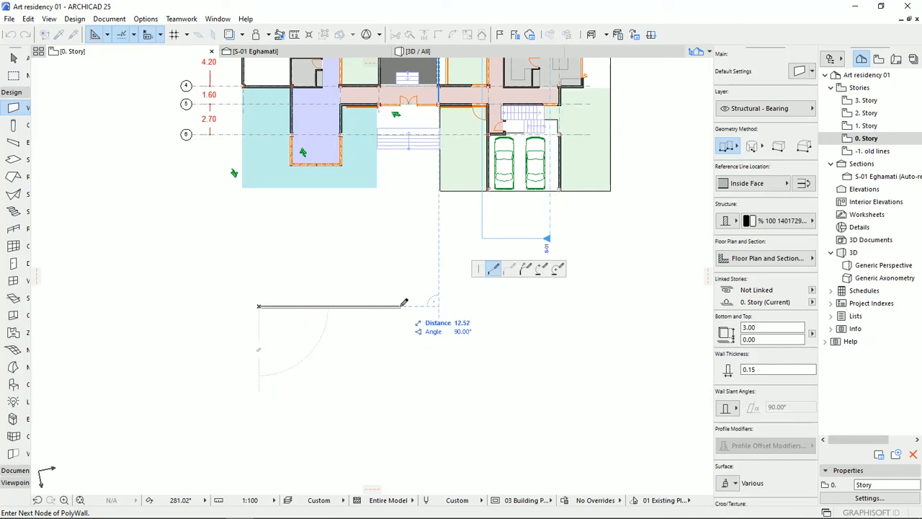
mouse_move(461, 286)
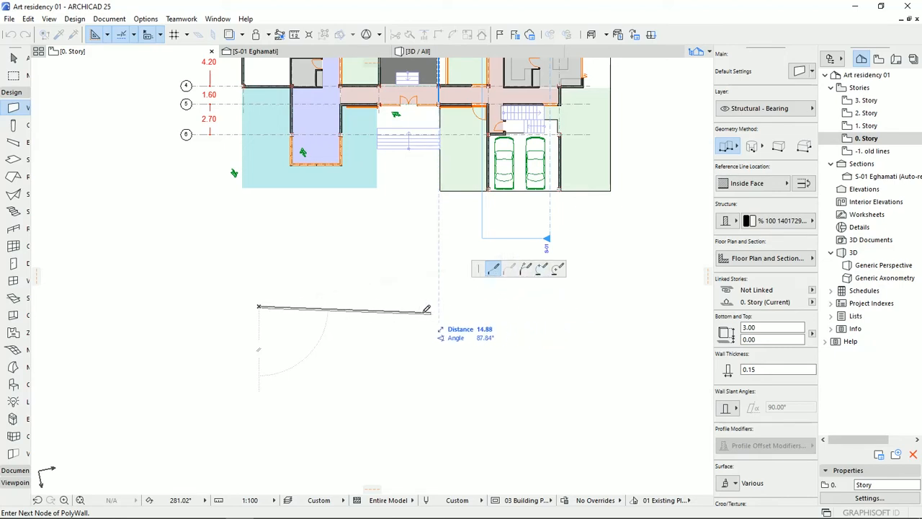
mouse_move(374, 303)
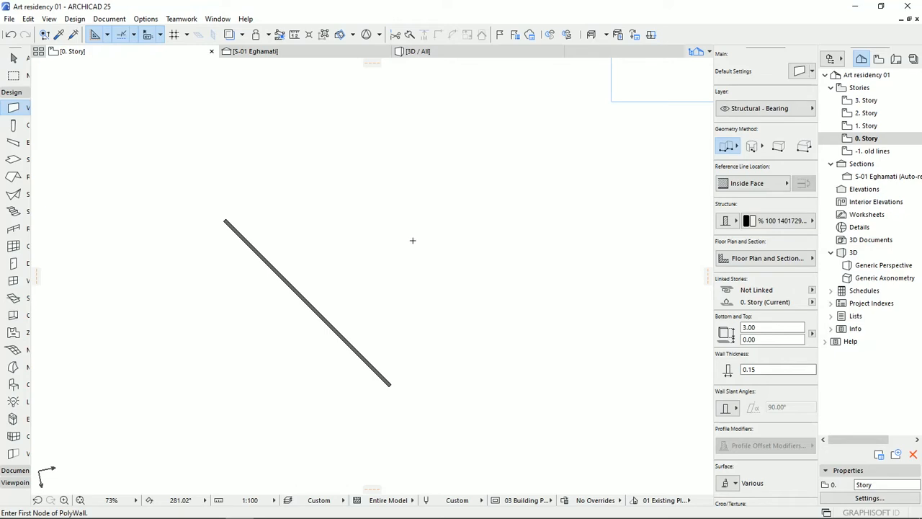
mouse_move(374, 208)
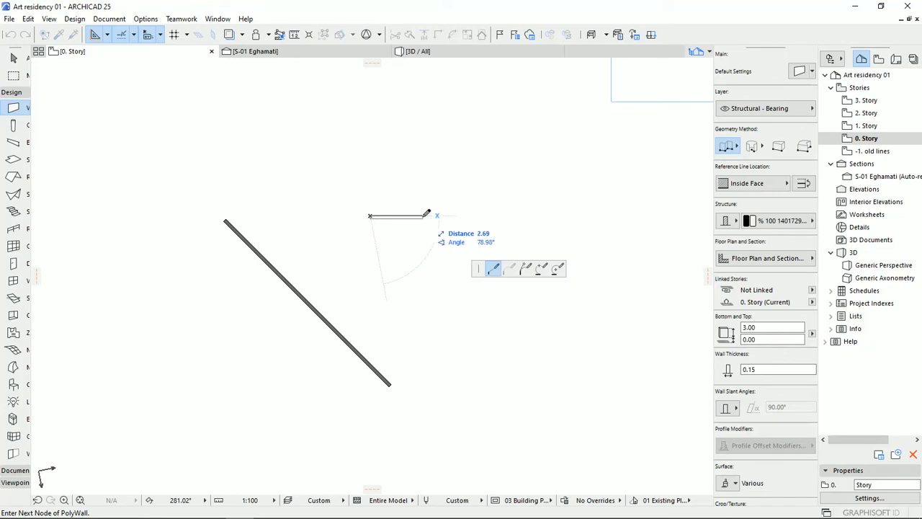
mouse_move(461, 212)
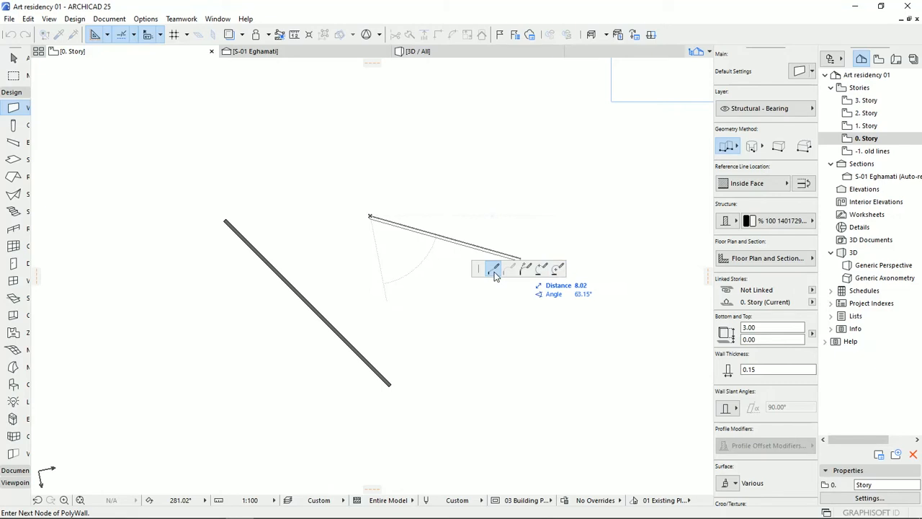
mouse_move(494, 270)
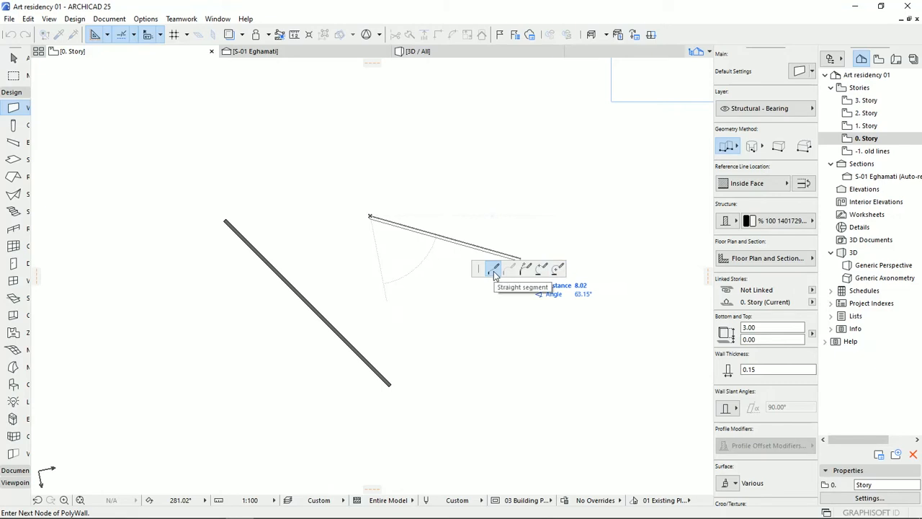
mouse_move(528, 269)
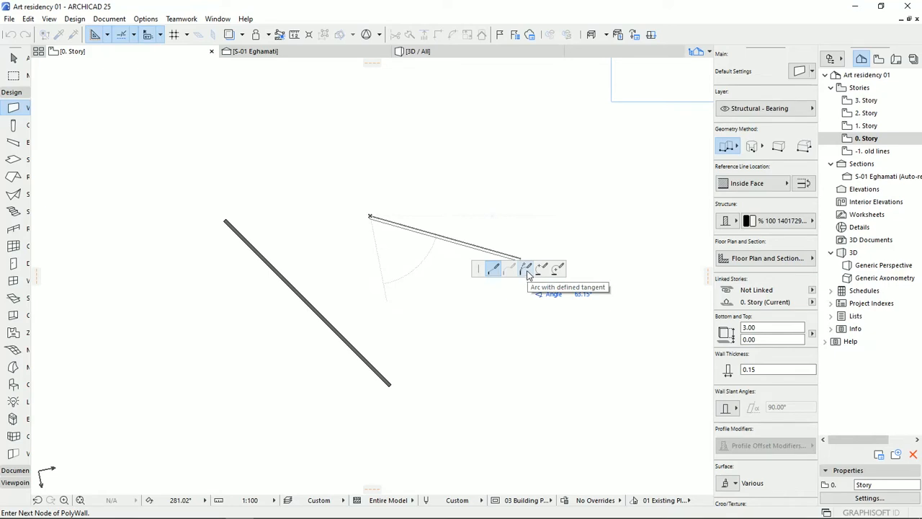
Place the first point of a new polyline wall right of the diagonal wall.
click(526, 269)
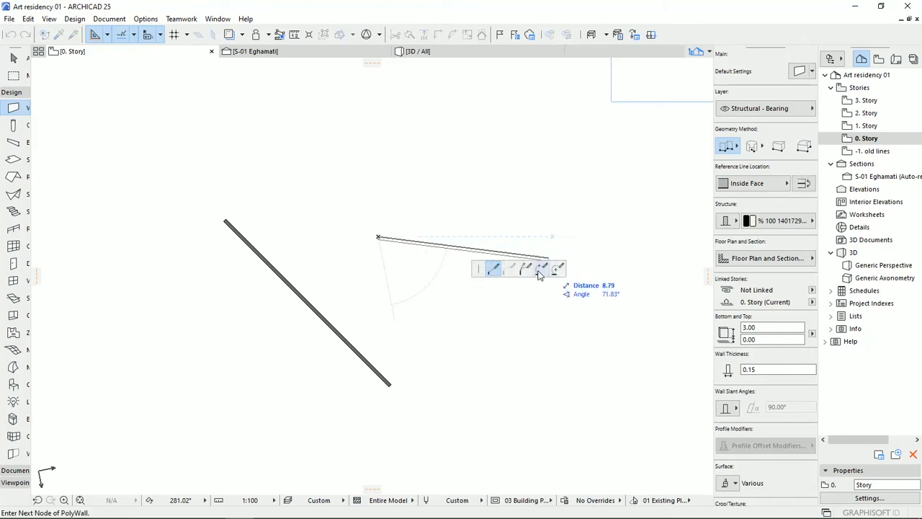
Draw a three-point arc wall segment forming a half circle above the diagonal wall.
click(541, 269)
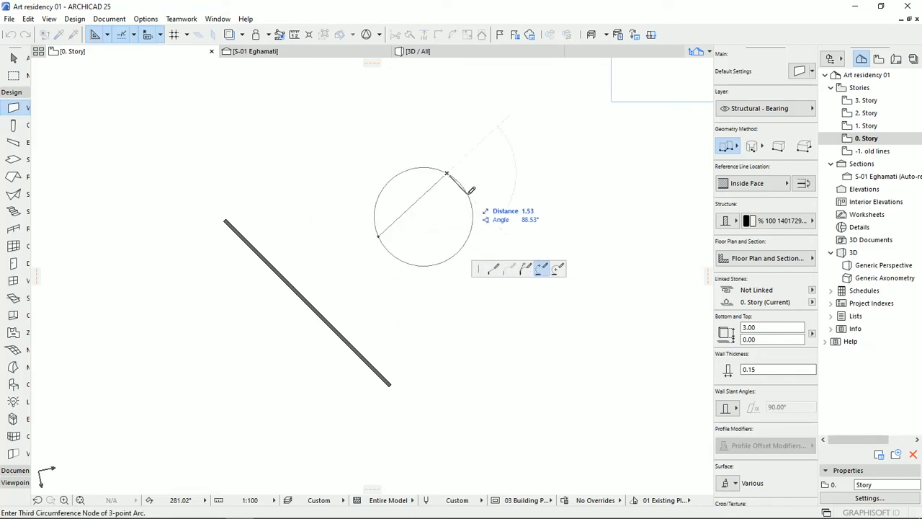
mouse_move(508, 230)
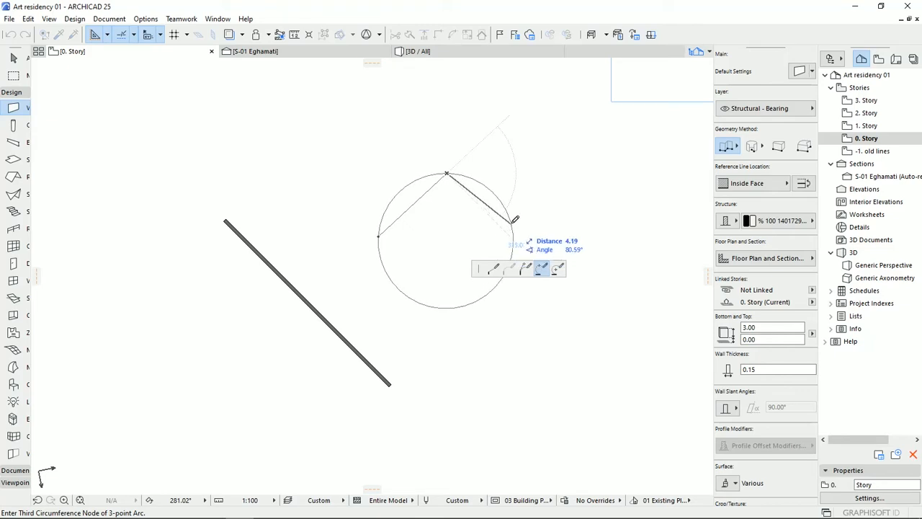
mouse_move(389, 208)
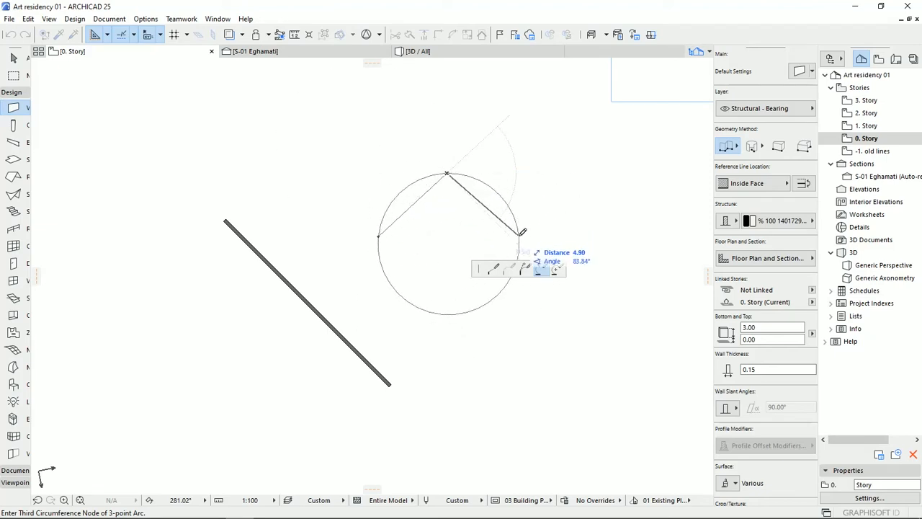
mouse_move(521, 238)
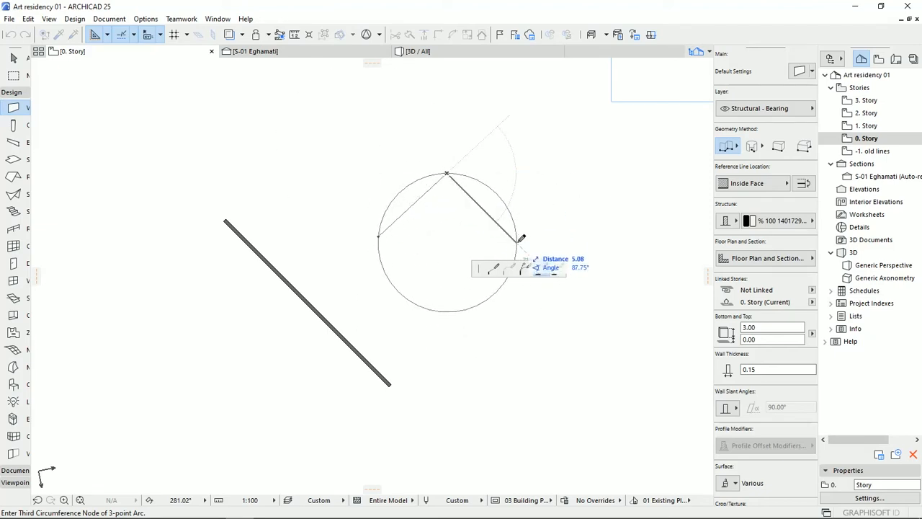
click(520, 238)
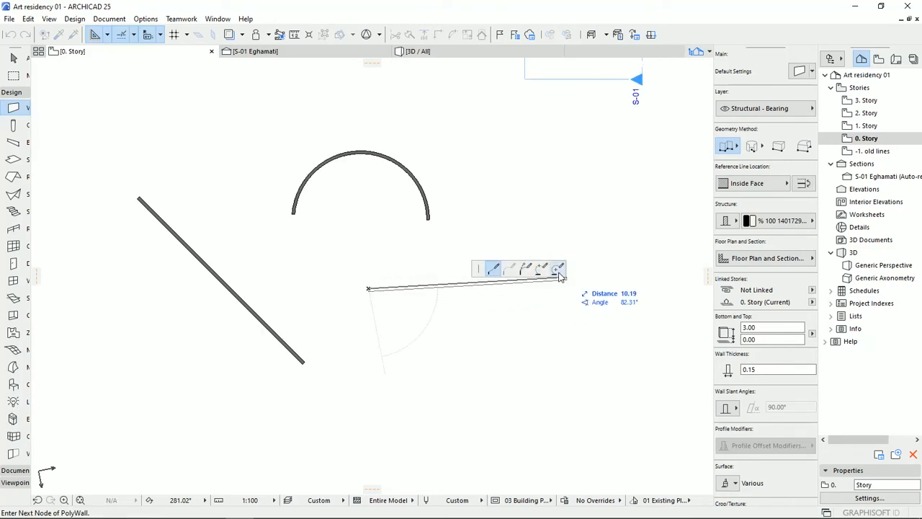
mouse_move(559, 270)
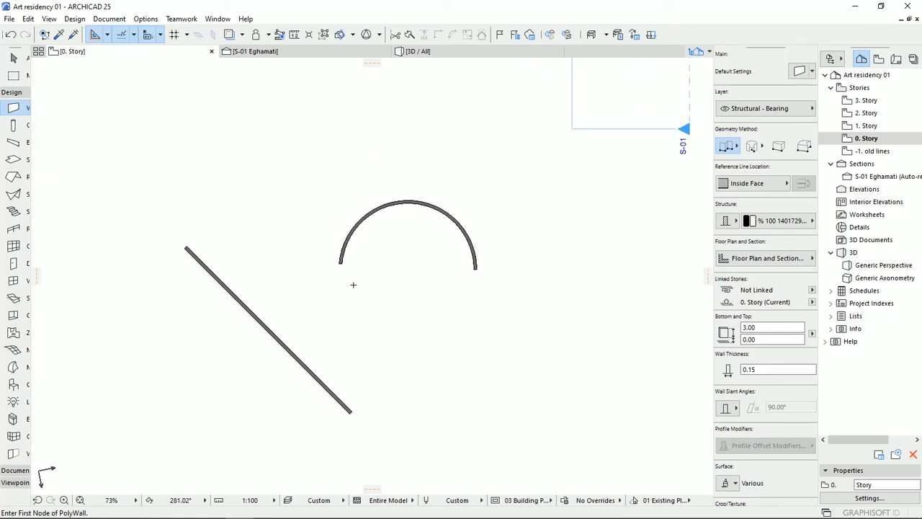
mouse_move(617, 299)
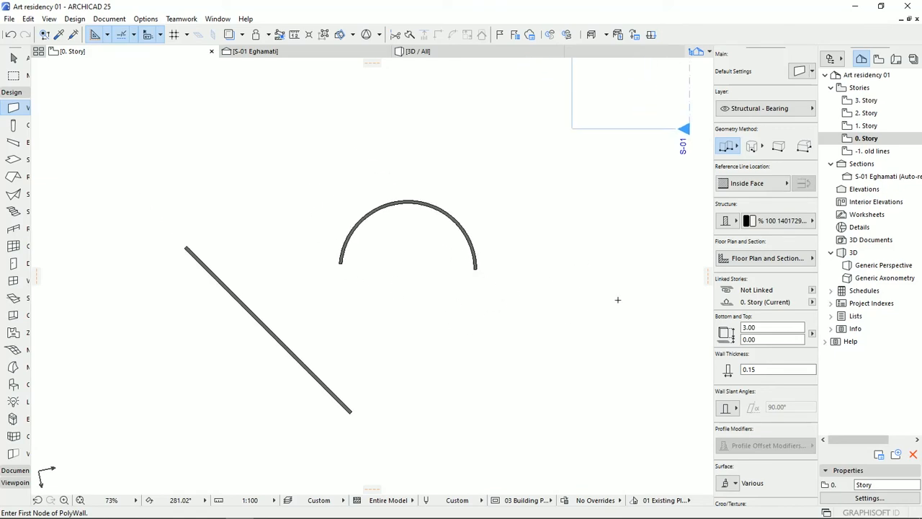
mouse_move(449, 355)
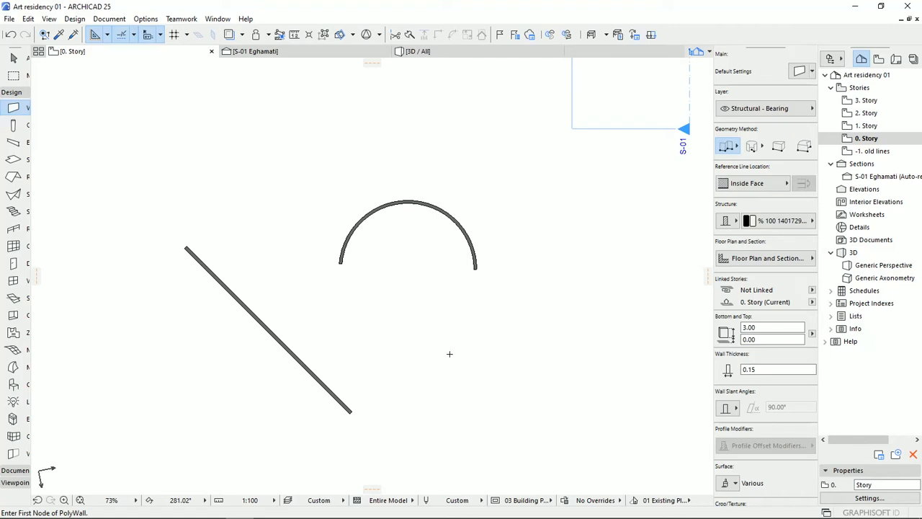
mouse_move(358, 290)
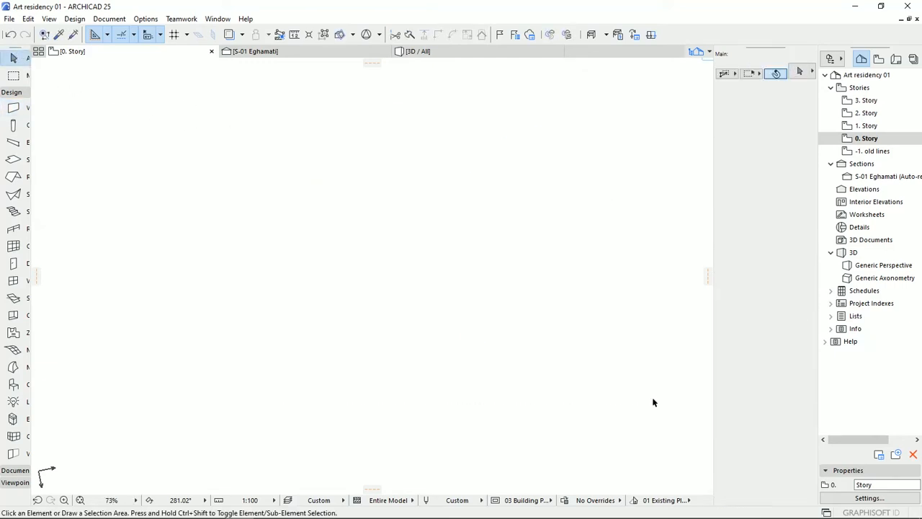
mouse_move(310, 252)
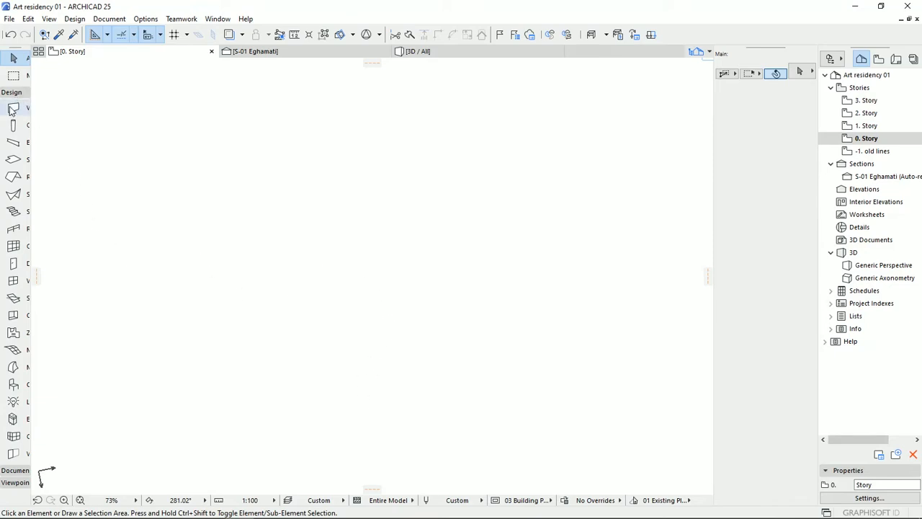
Draw an L-shaped two-segment polywall with the Wall tool and finish it.
click(13, 108)
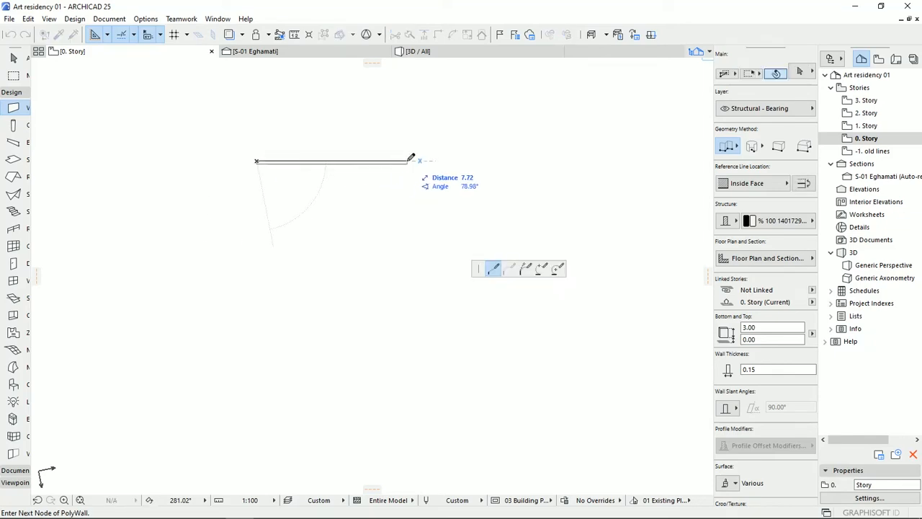
mouse_move(372, 157)
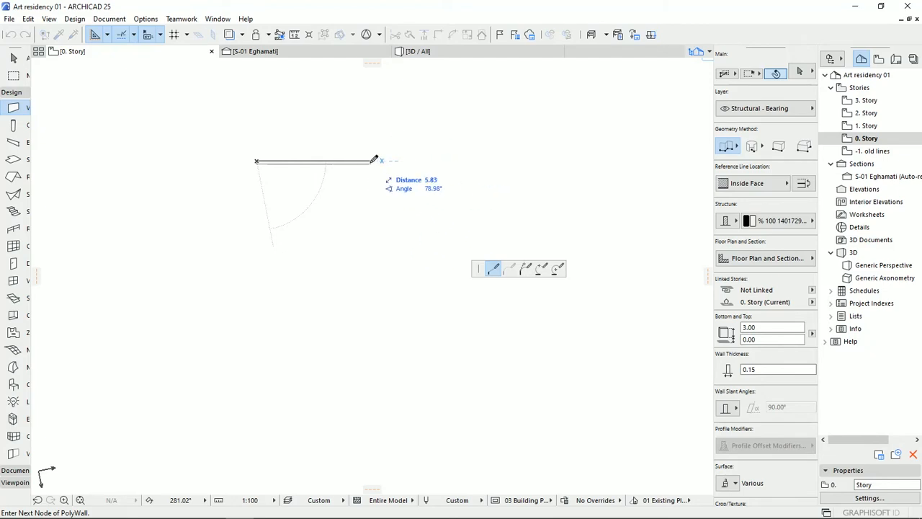
mouse_move(431, 157)
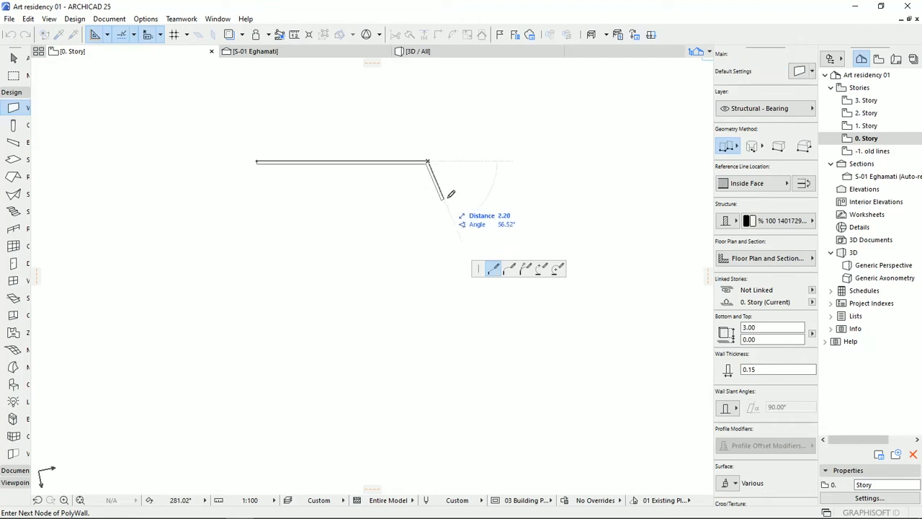
click(422, 236)
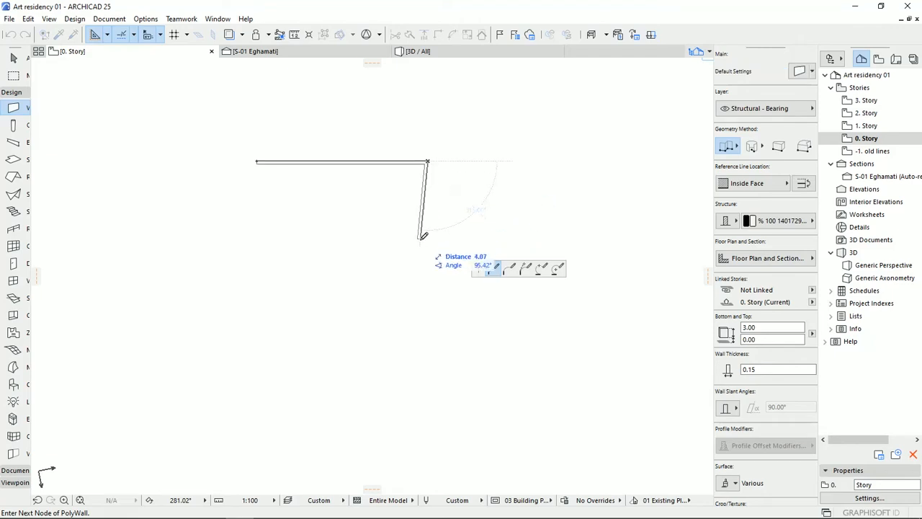
click(427, 293)
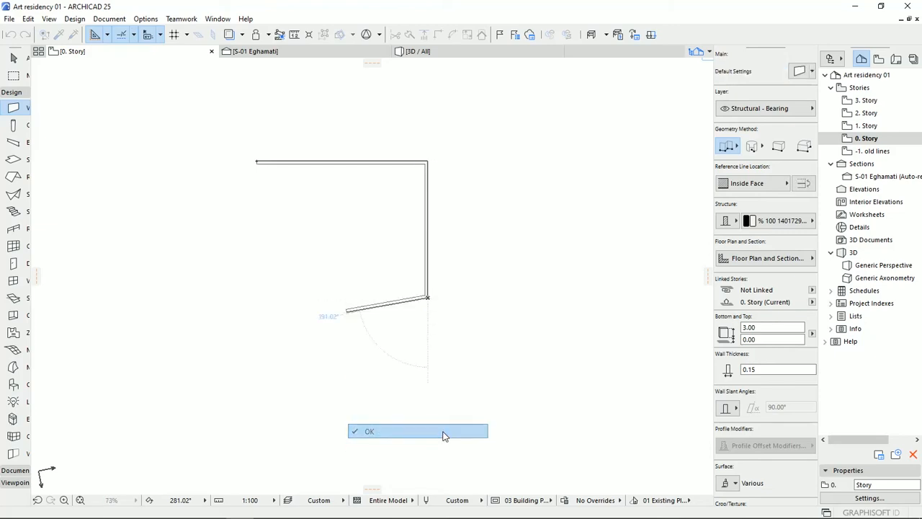
click(417, 431)
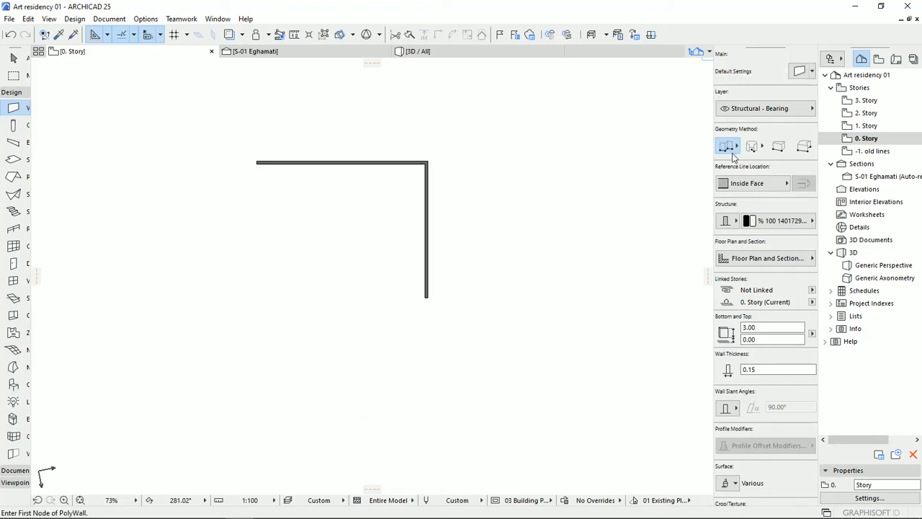
Switch the Wall tool to the single straight geometry method.
click(729, 146)
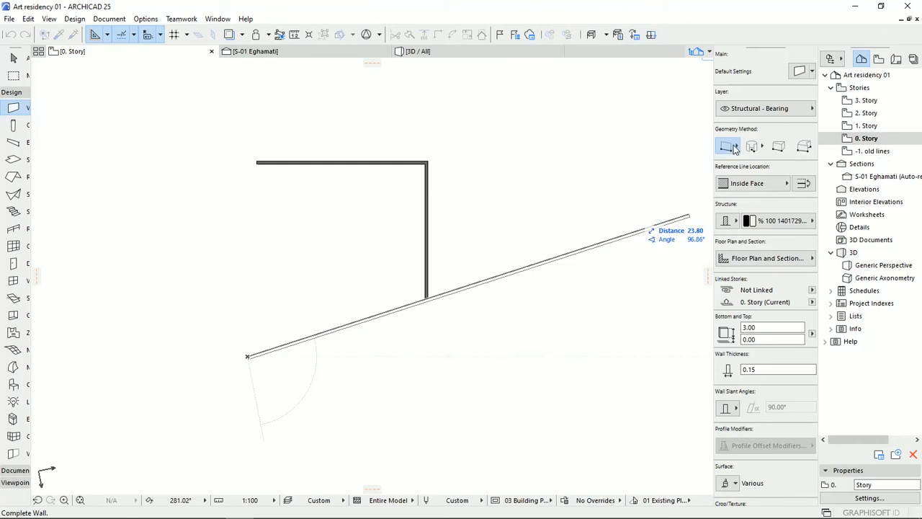
Place the lower point of a slanted wall hanging from the top wall's left end.
click(387, 351)
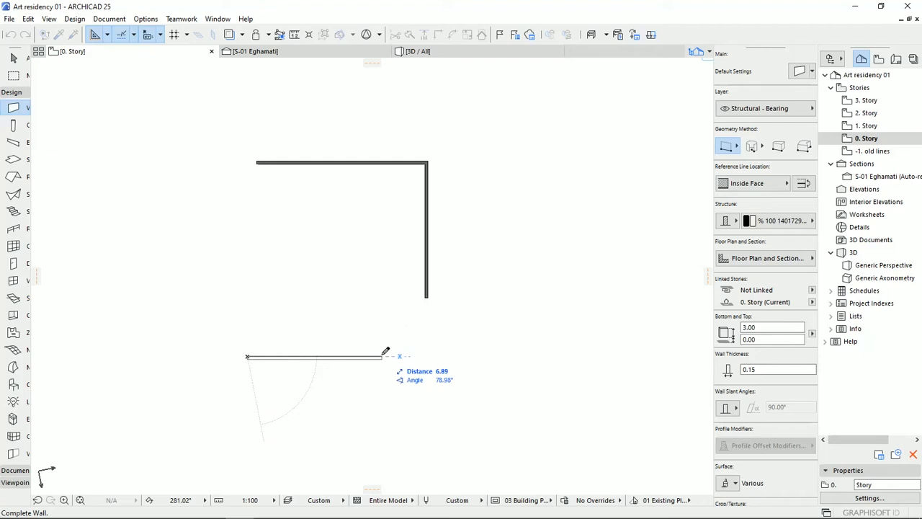
mouse_move(382, 369)
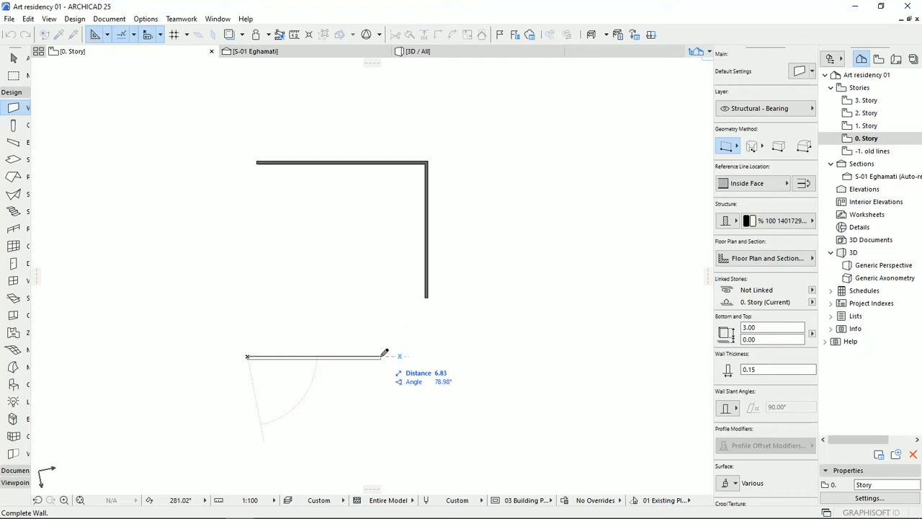
mouse_move(387, 350)
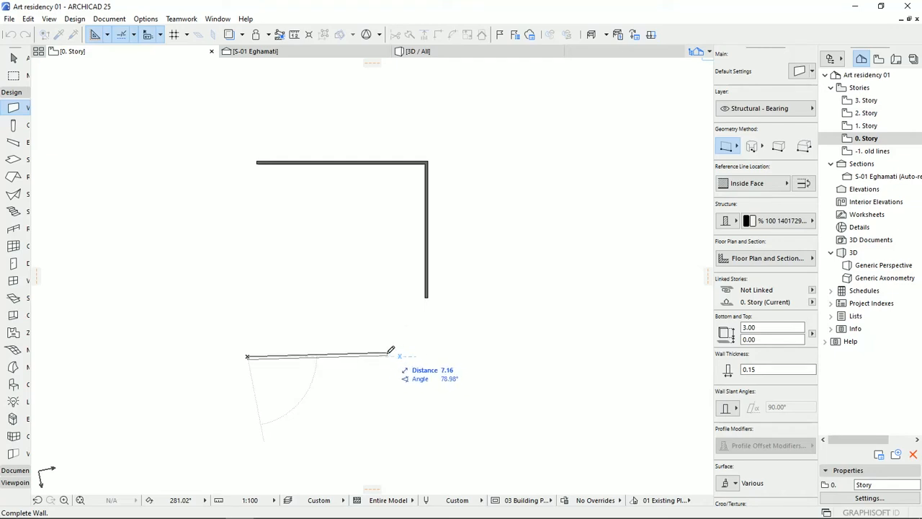
mouse_move(419, 349)
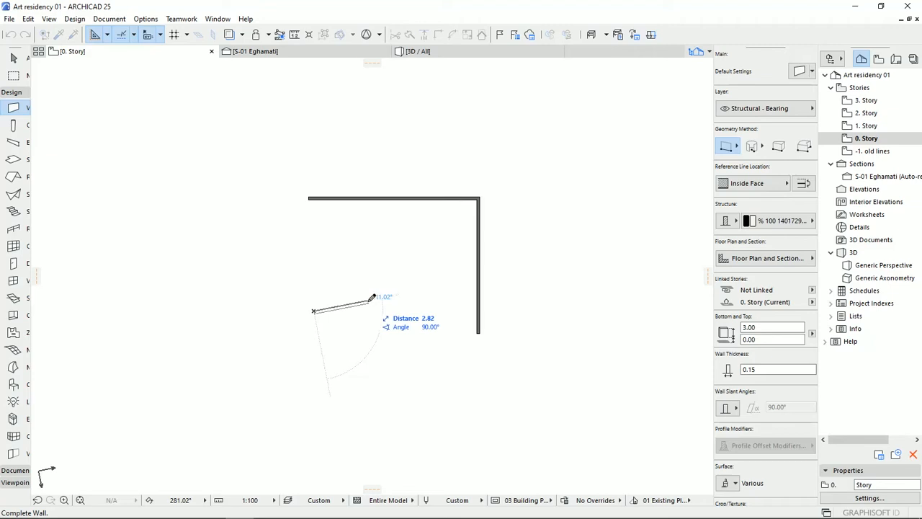
mouse_move(367, 296)
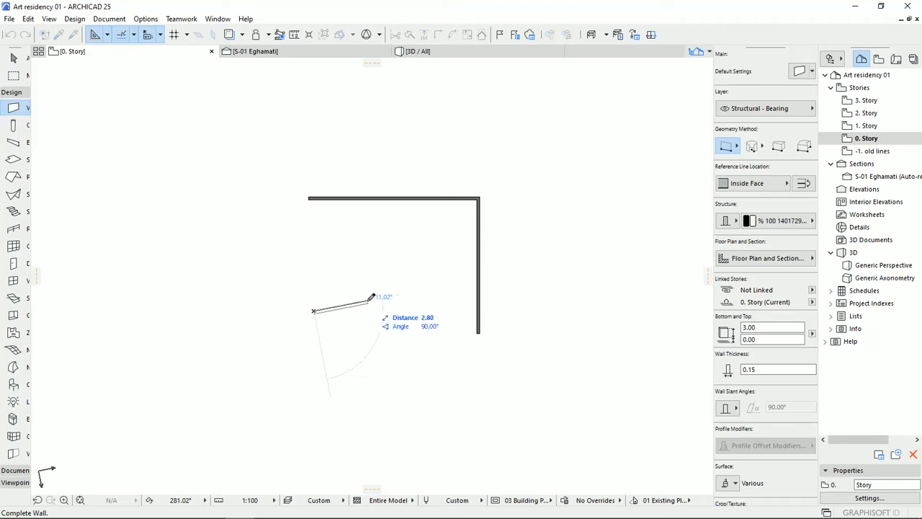
mouse_move(369, 295)
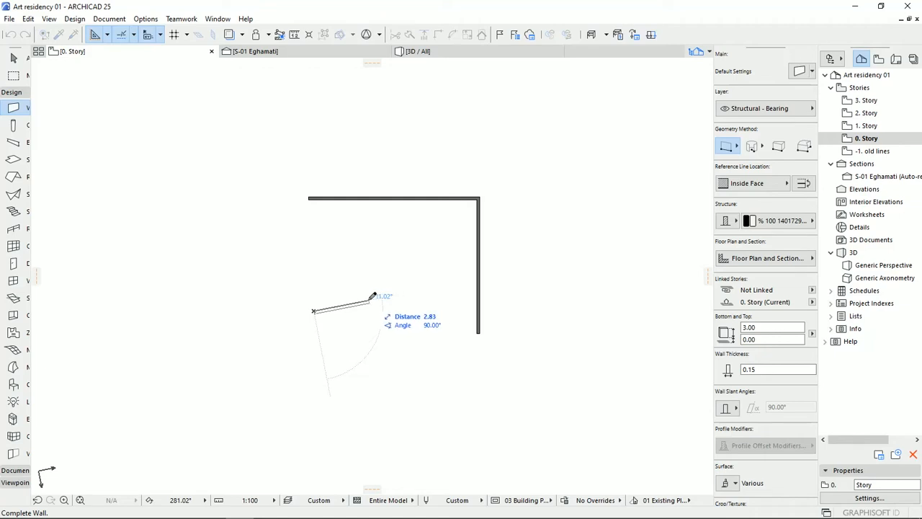
mouse_move(316, 258)
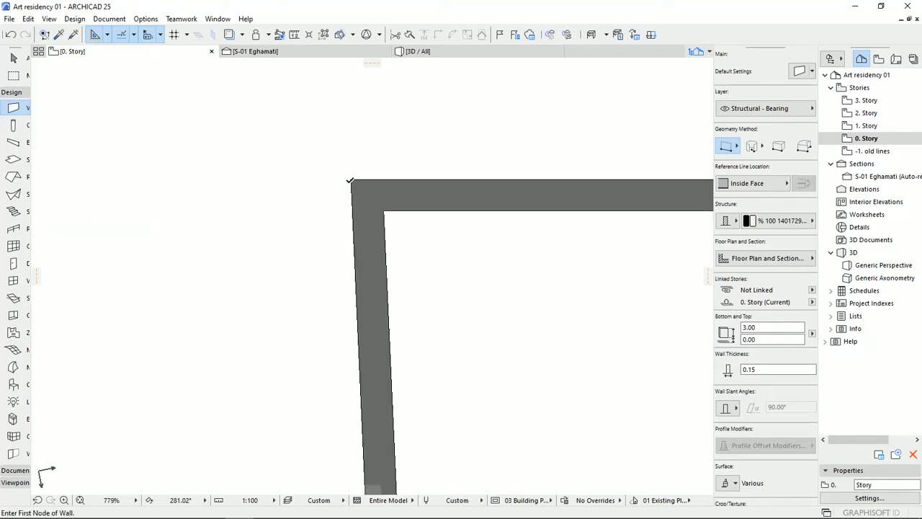
mouse_move(370, 189)
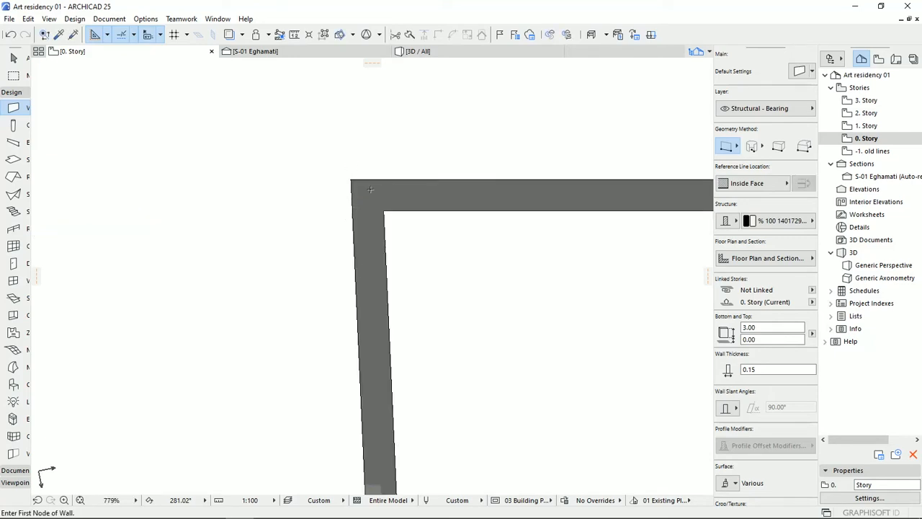
mouse_move(382, 228)
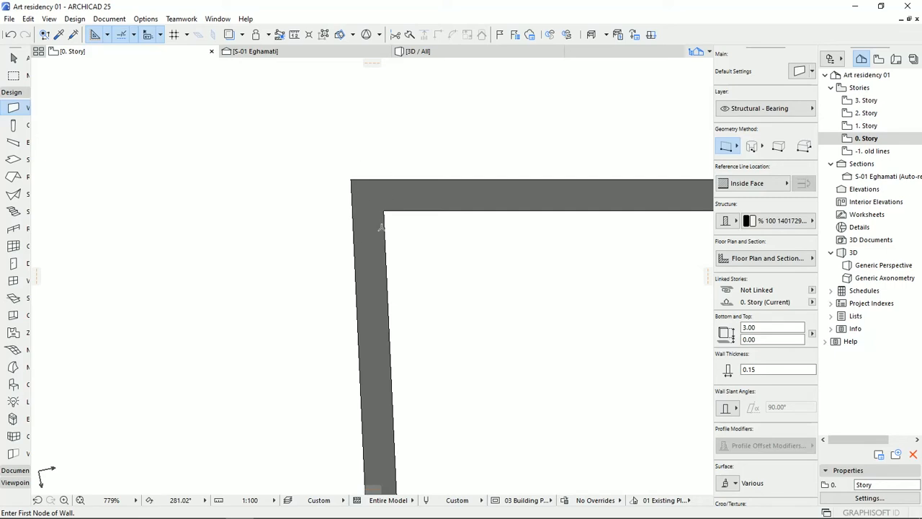
mouse_move(331, 131)
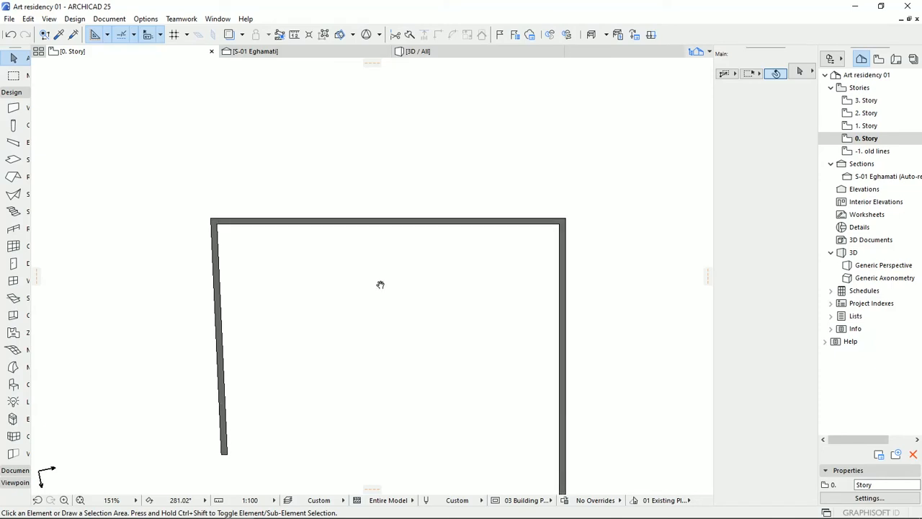
click(388, 220)
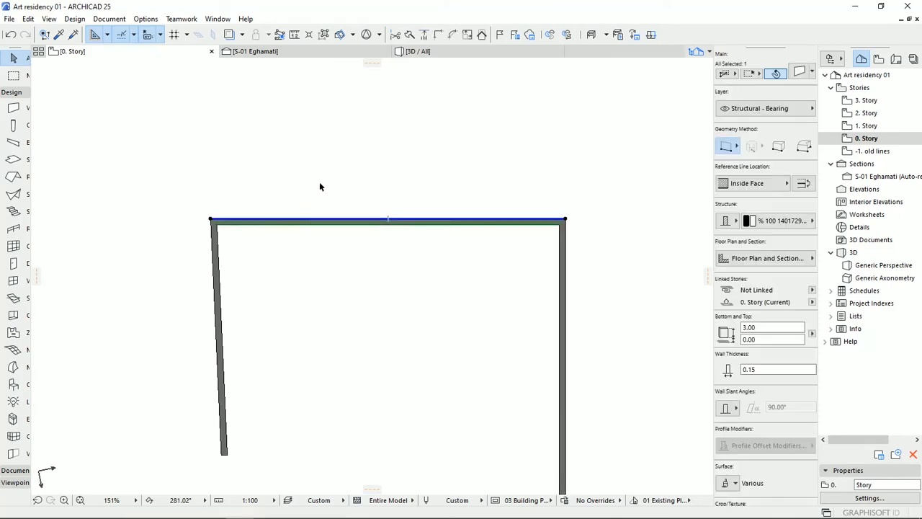
mouse_move(362, 219)
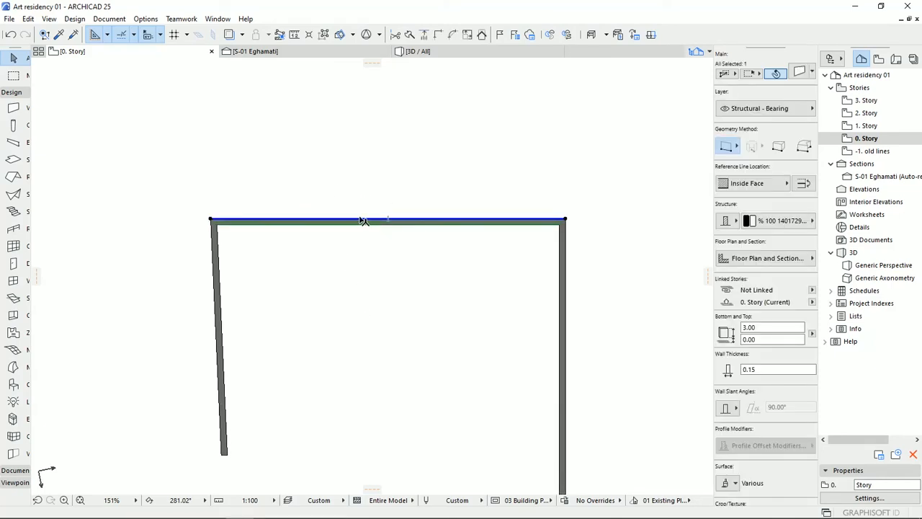
mouse_move(362, 222)
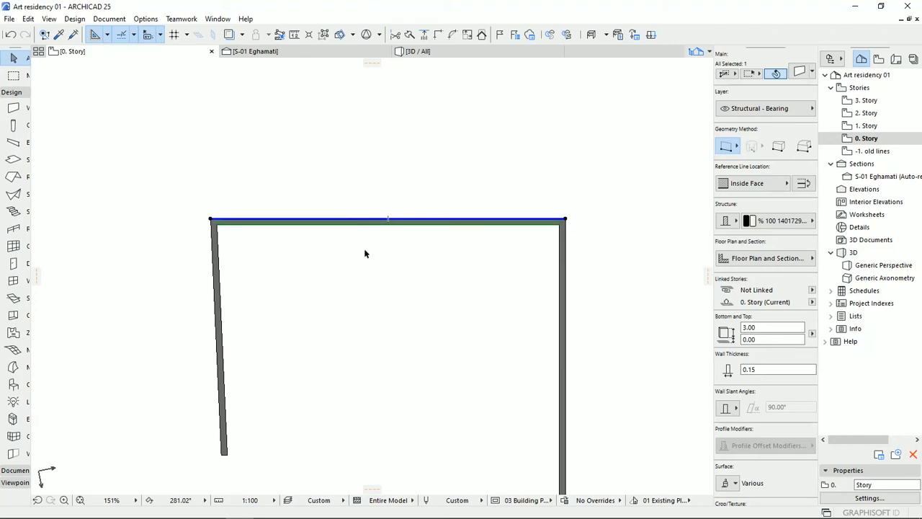
mouse_move(358, 241)
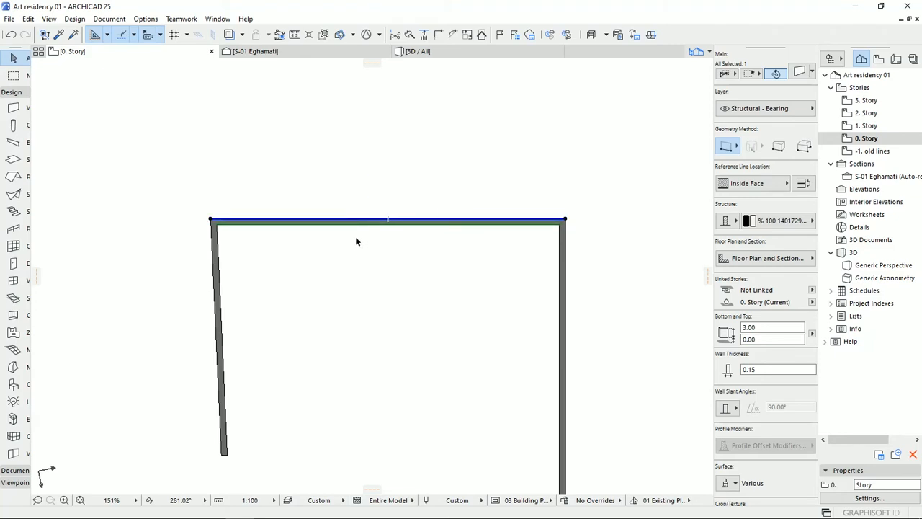
mouse_move(359, 228)
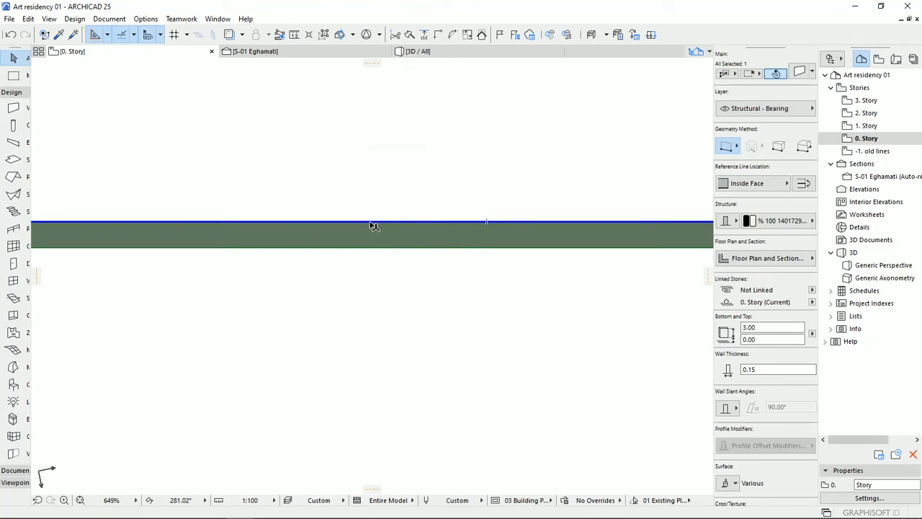
mouse_move(374, 224)
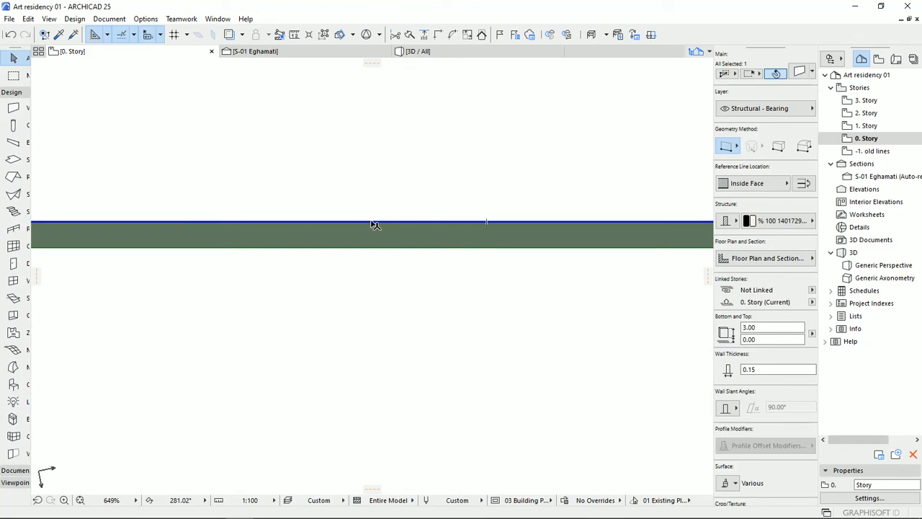
mouse_move(375, 240)
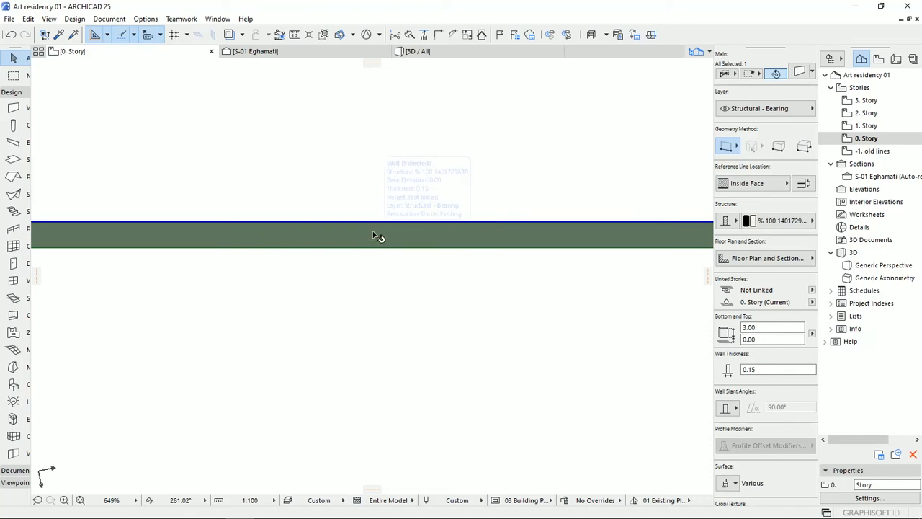
mouse_move(374, 226)
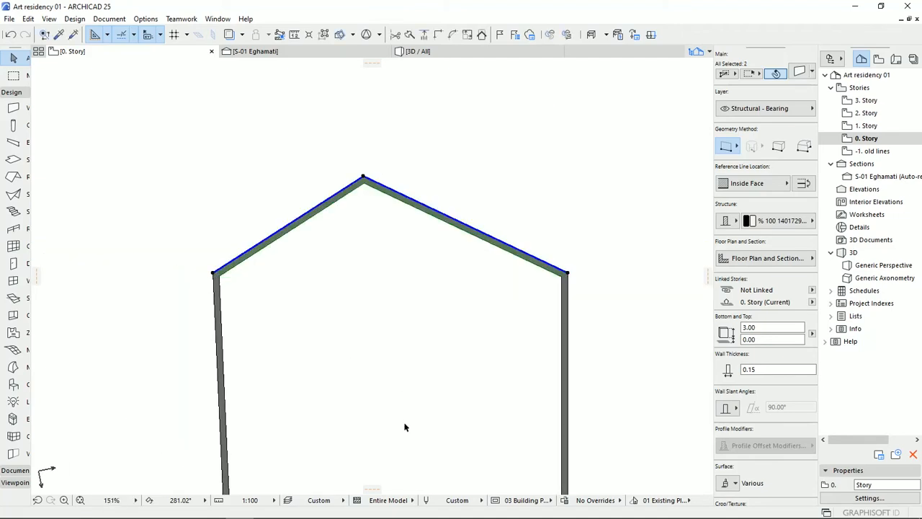
mouse_move(459, 232)
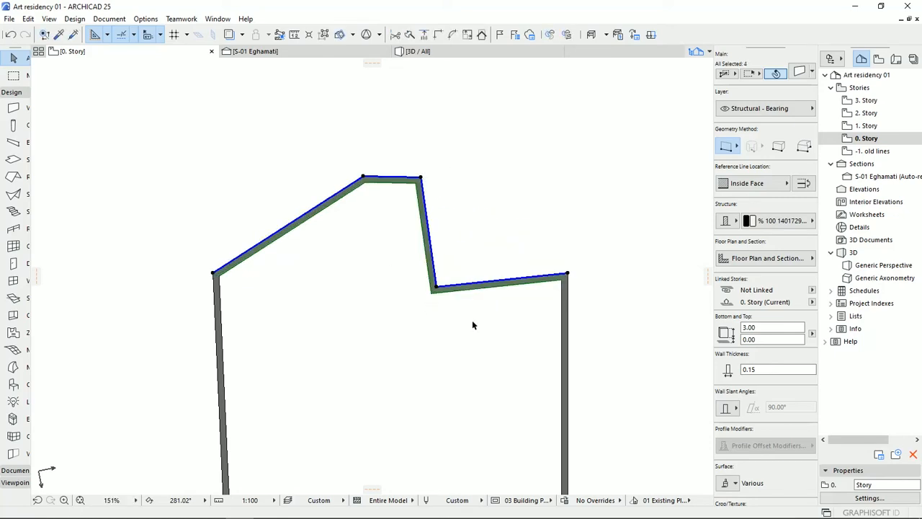
Undo the notch bent into the top wall, restoring it straight.
key(ctrl+z)
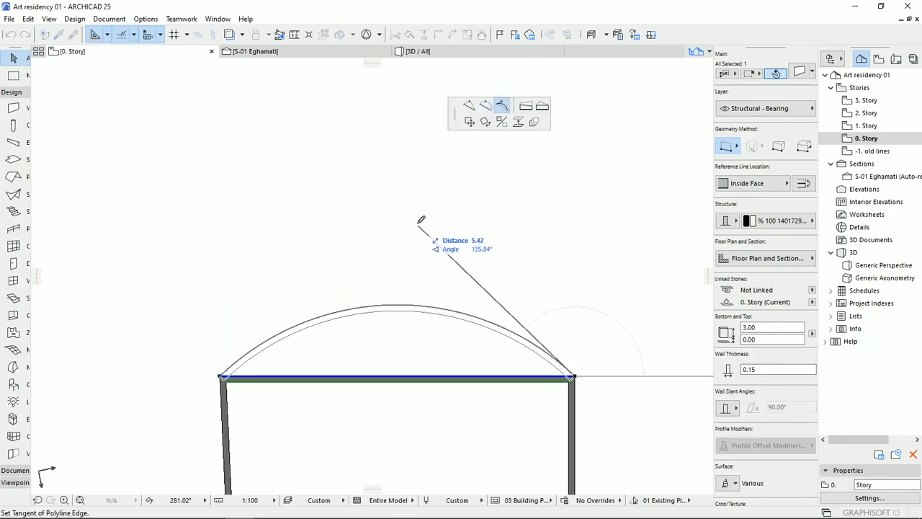
mouse_move(543, 195)
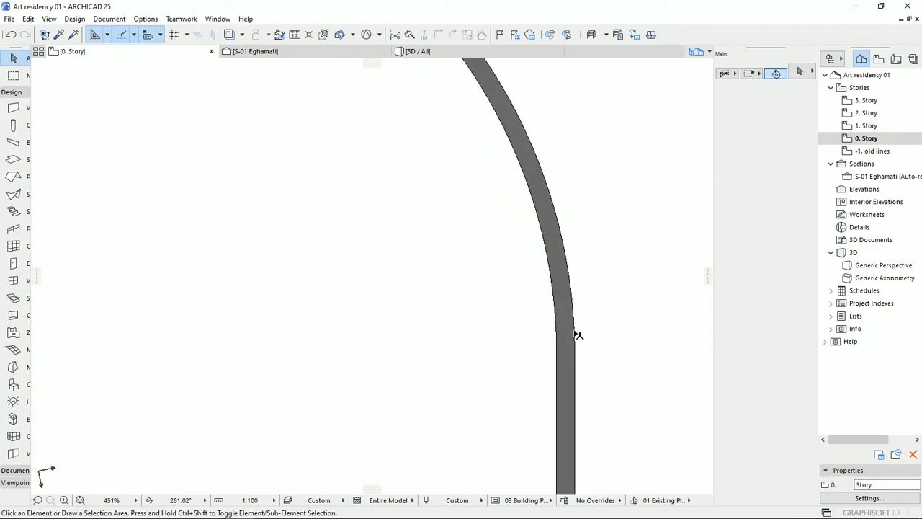
mouse_move(565, 395)
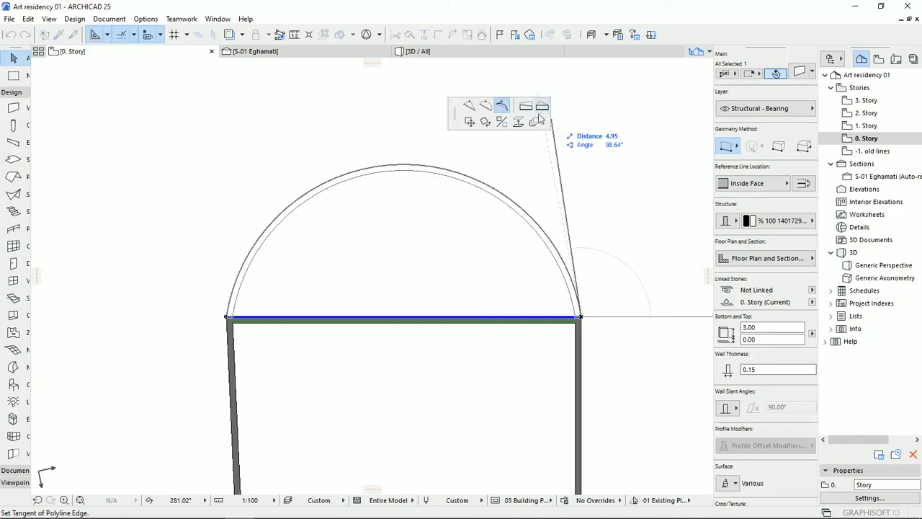
mouse_move(559, 133)
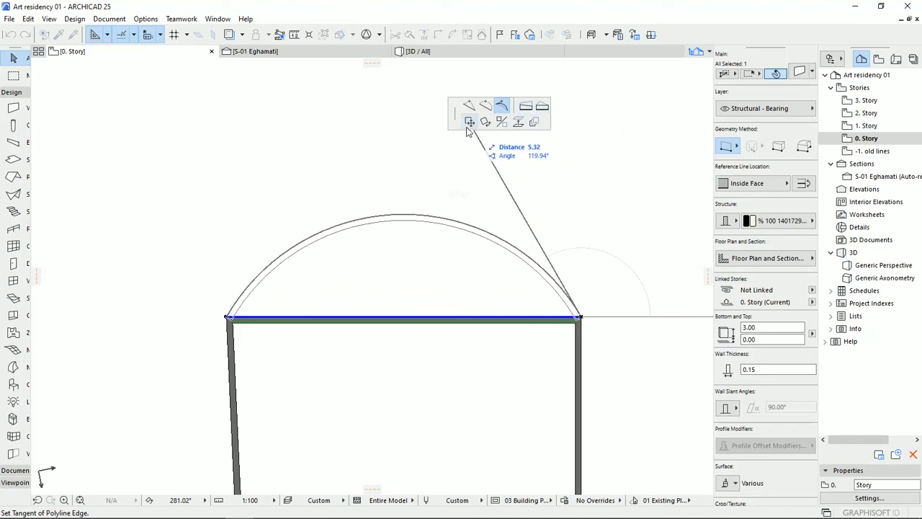
mouse_move(469, 123)
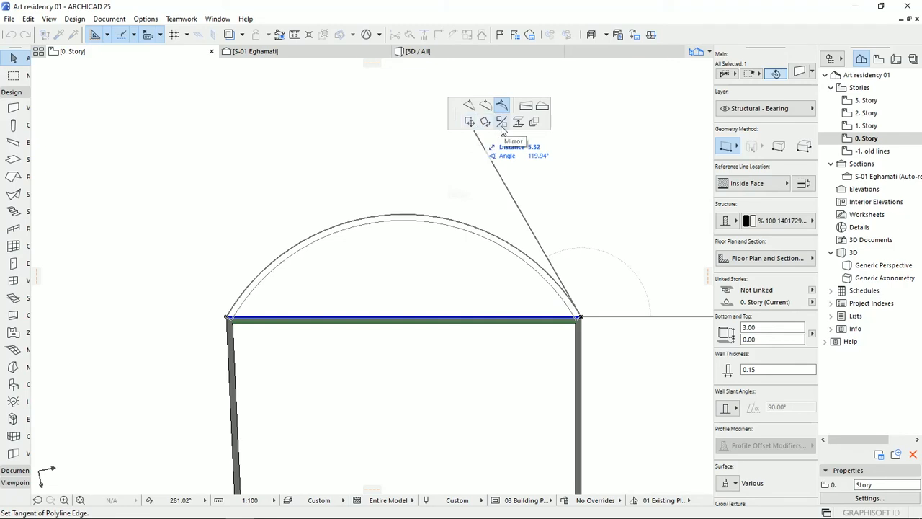
mouse_move(518, 123)
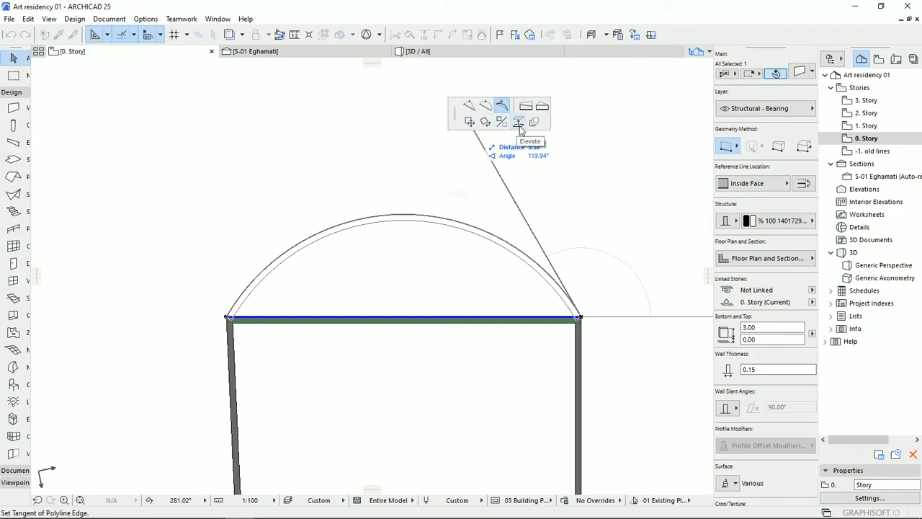
mouse_move(536, 123)
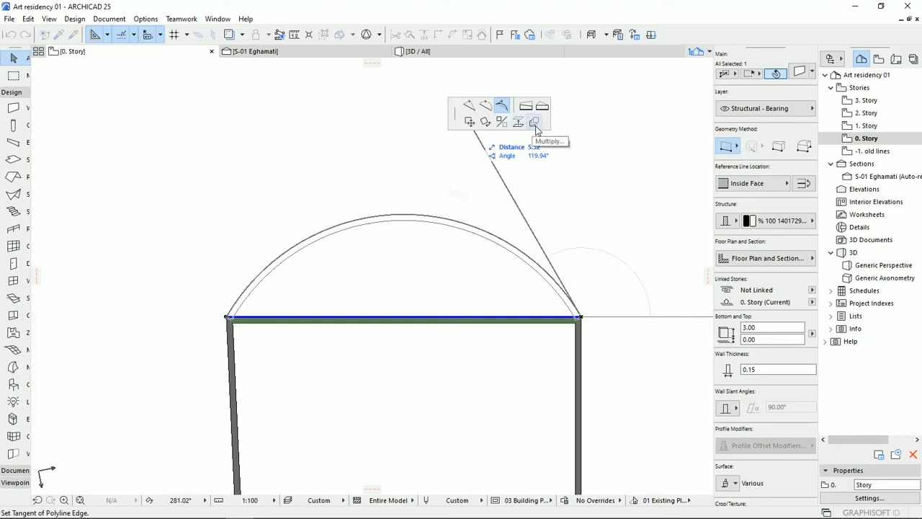
mouse_move(535, 123)
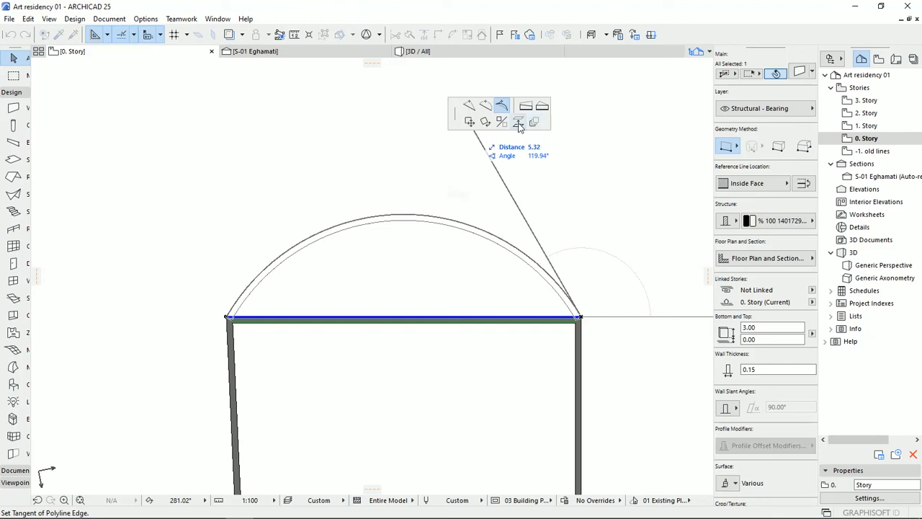
mouse_move(485, 122)
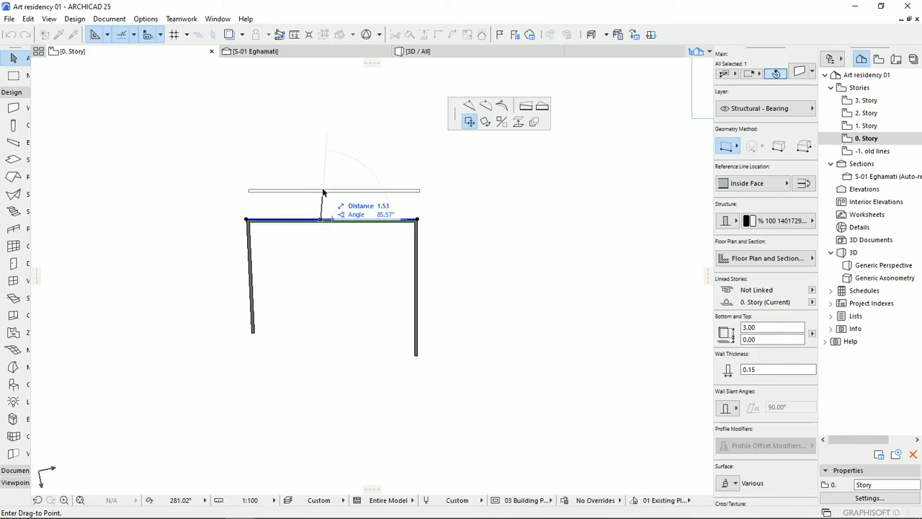
mouse_move(321, 182)
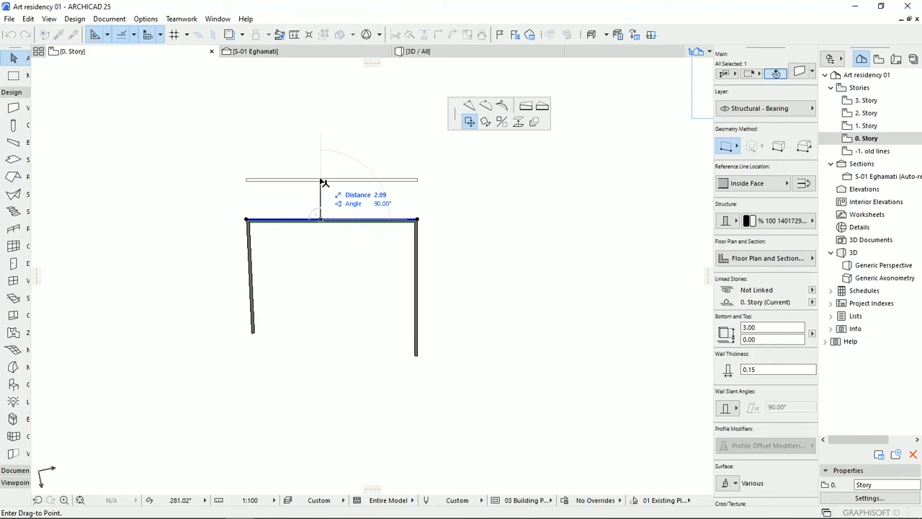
Drop the top wall 2.09 straight above its original position at 90°.
click(322, 182)
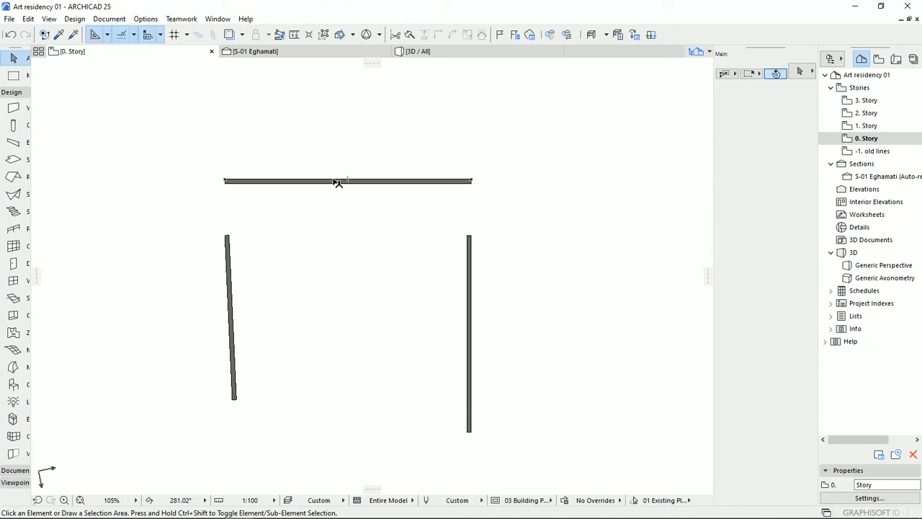
Undo the move so the top wall rejoins both side walls, then select it.
click(337, 180)
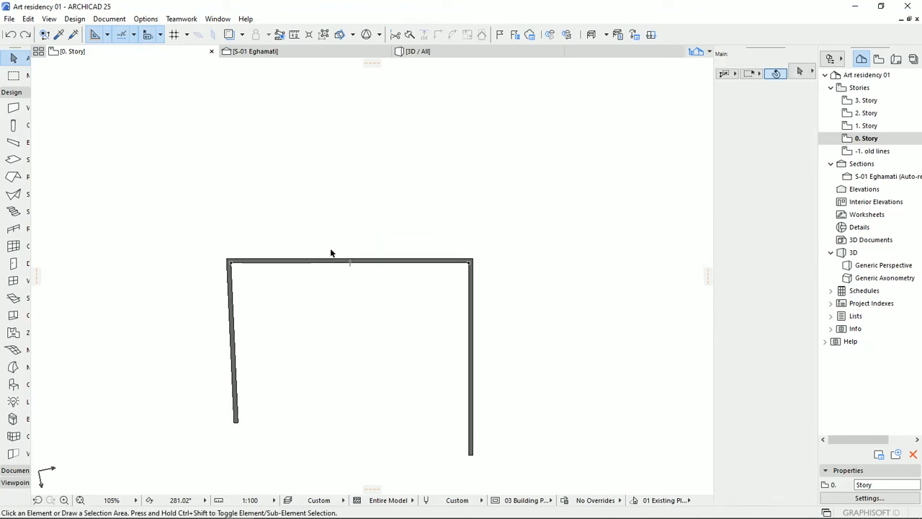
mouse_move(355, 293)
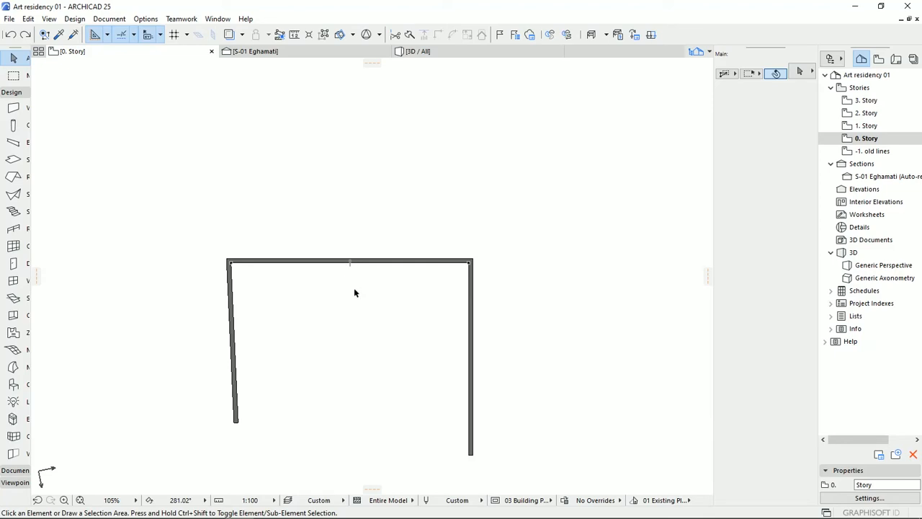
mouse_move(336, 278)
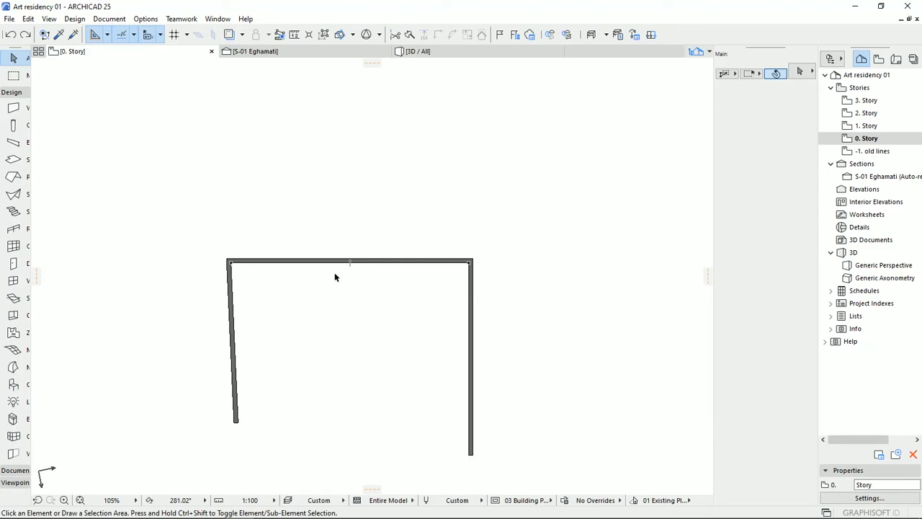
click(349, 262)
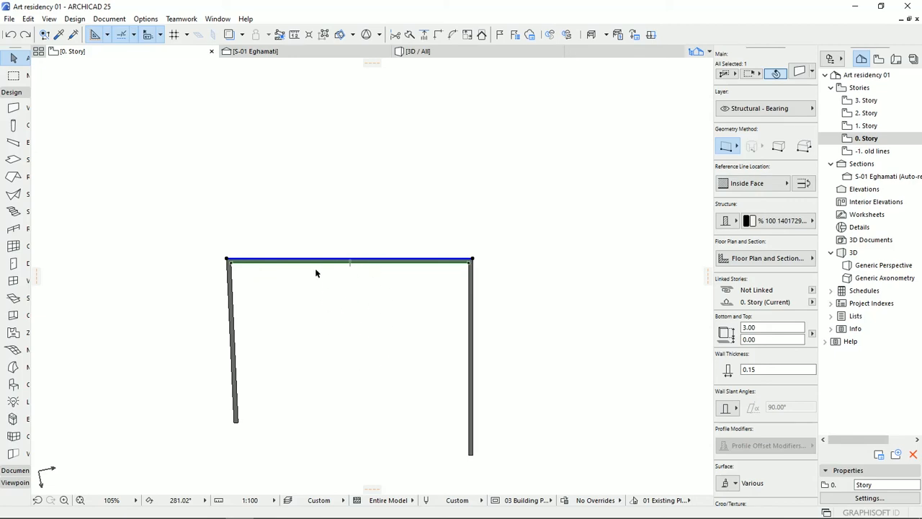
mouse_move(350, 272)
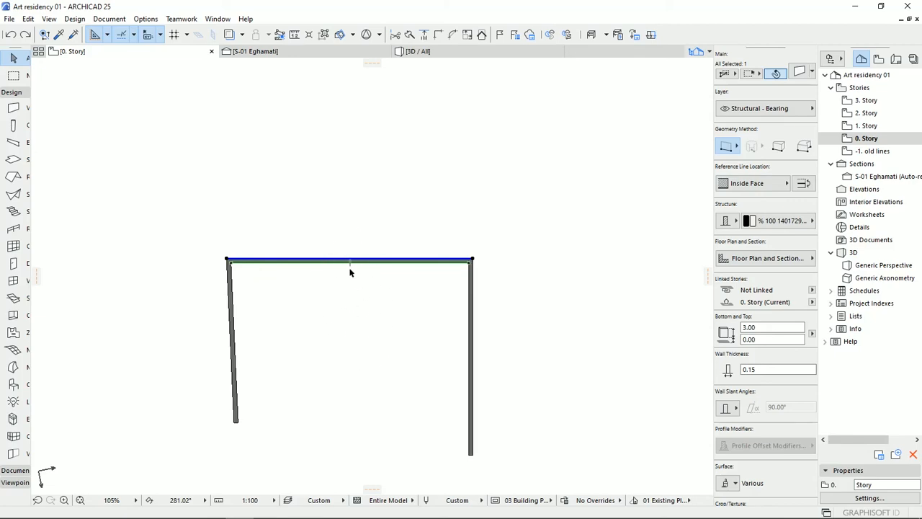
mouse_move(409, 412)
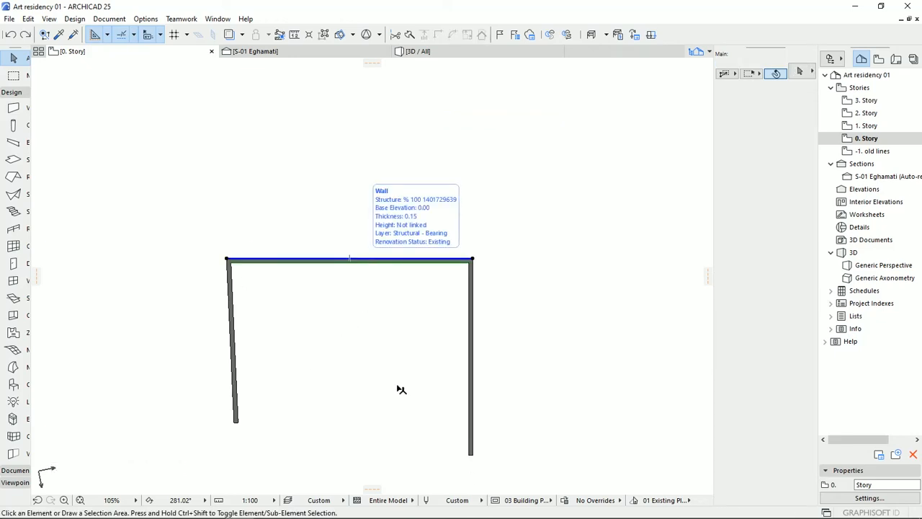
Rotate the selected top wall about its right end to slant steeply up-left.
click(350, 259)
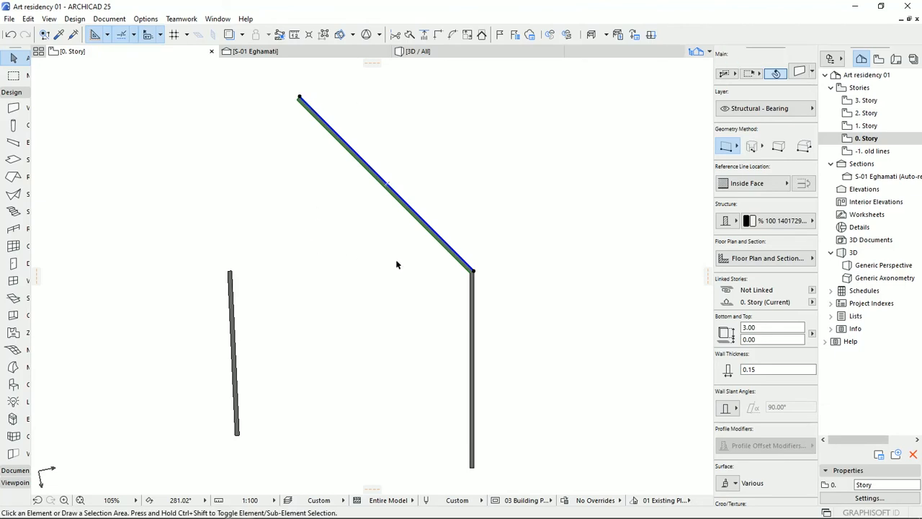
click(366, 243)
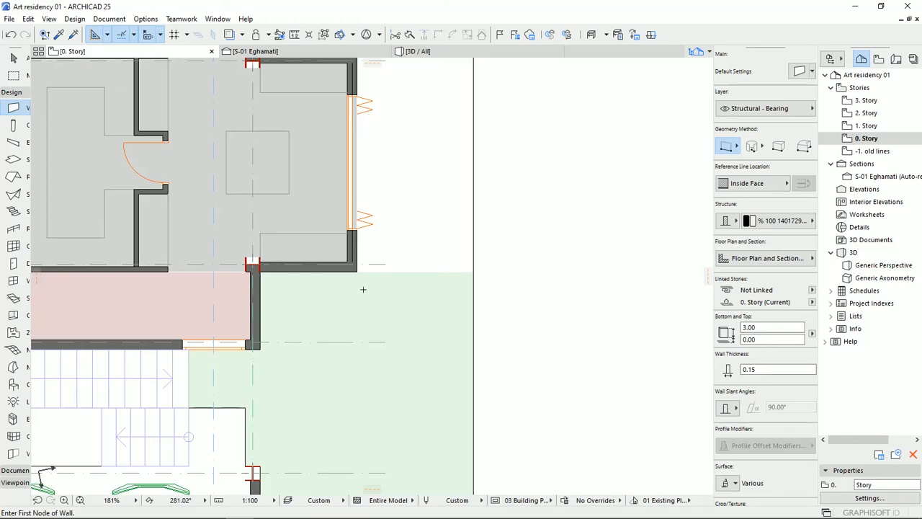
mouse_move(590, 278)
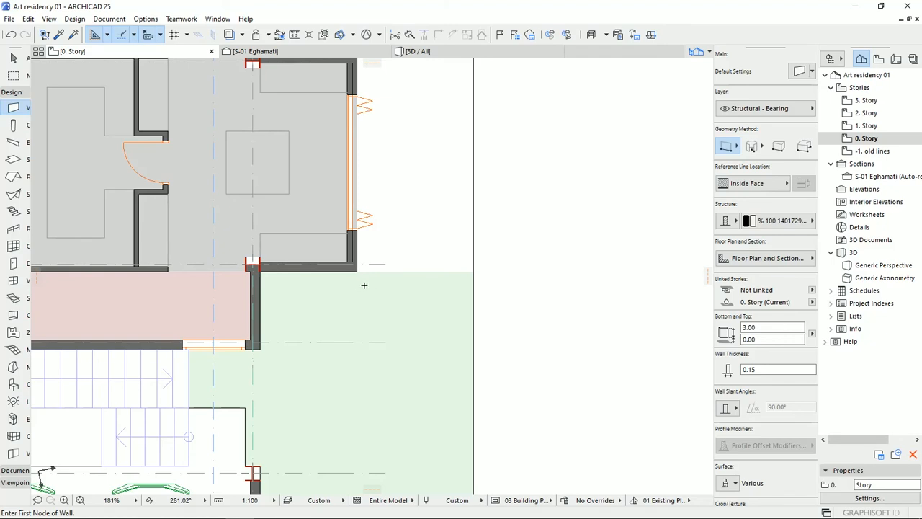
mouse_move(356, 276)
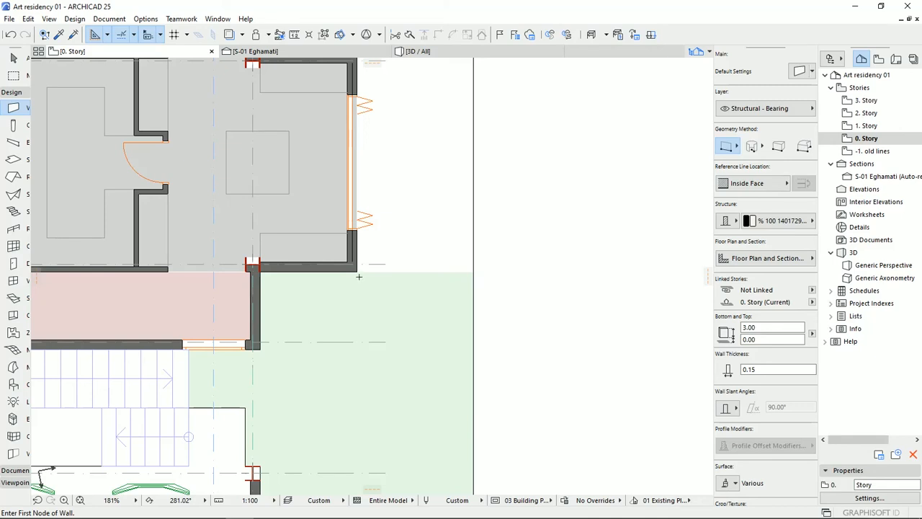
mouse_move(356, 271)
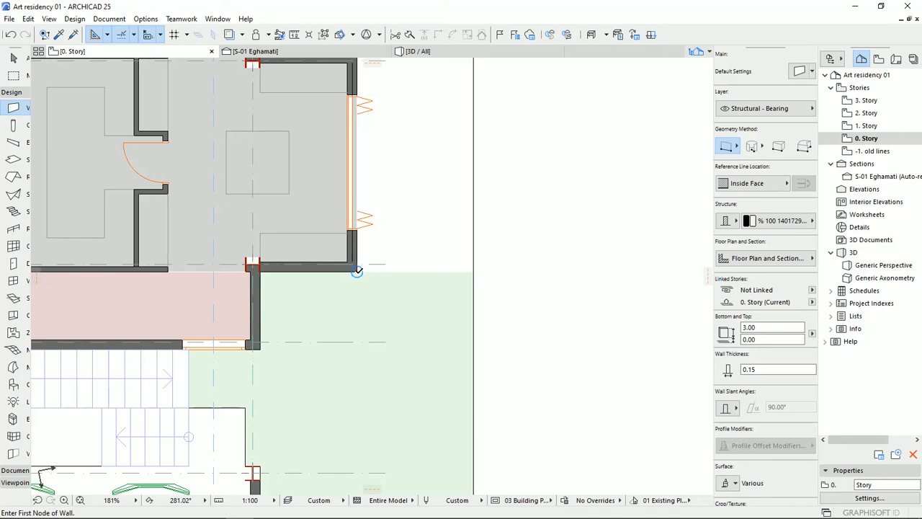
mouse_move(382, 290)
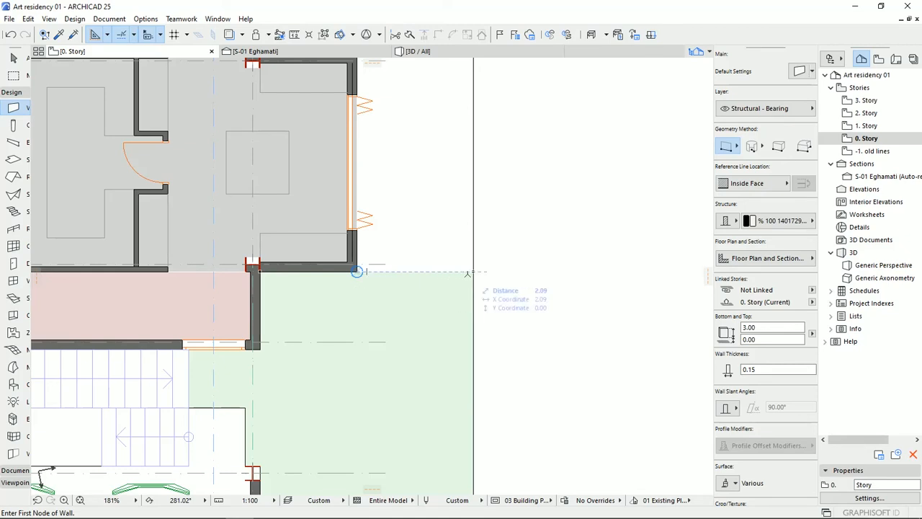
mouse_move(416, 268)
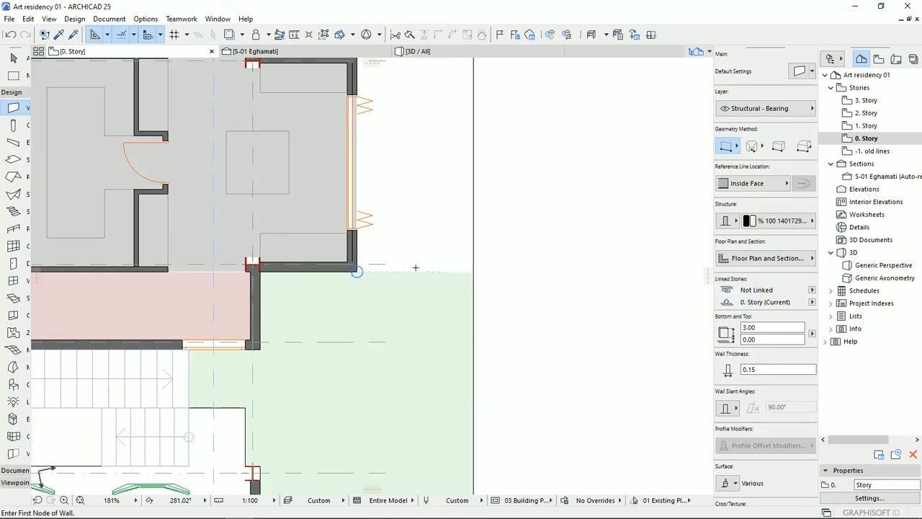
mouse_move(532, 270)
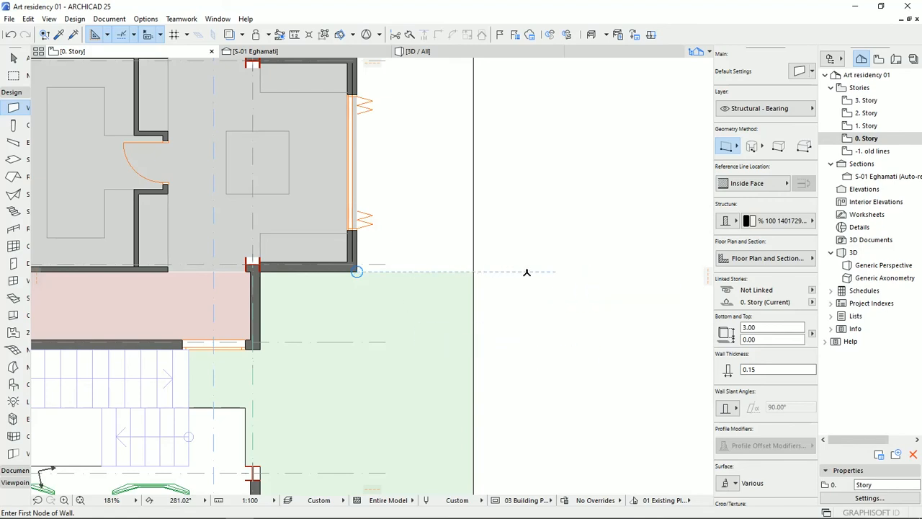
Start a horizontal wall from the bottom corner of the sample vertical wall.
click(356, 270)
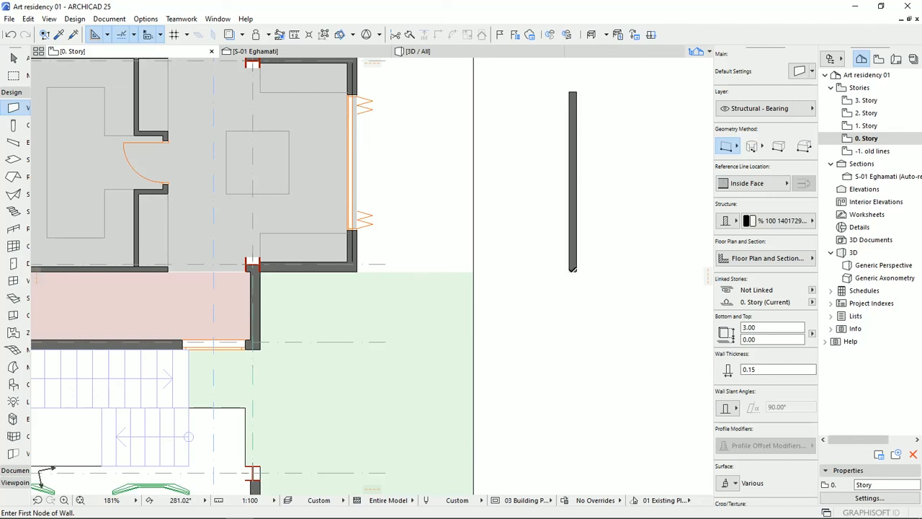
mouse_move(324, 278)
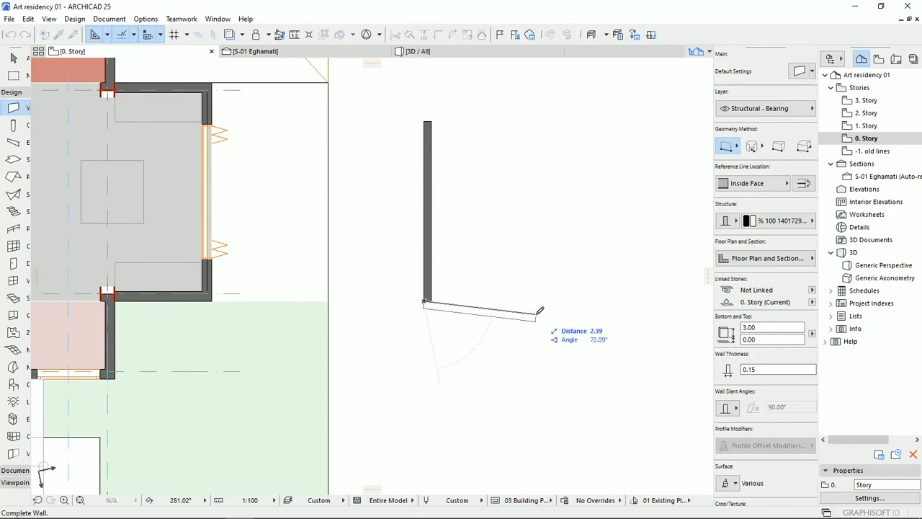
mouse_move(630, 279)
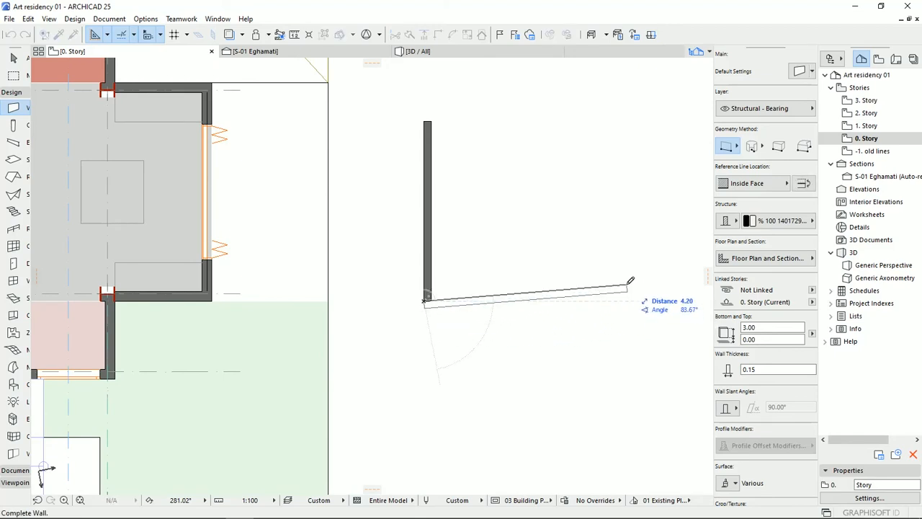
mouse_move(534, 295)
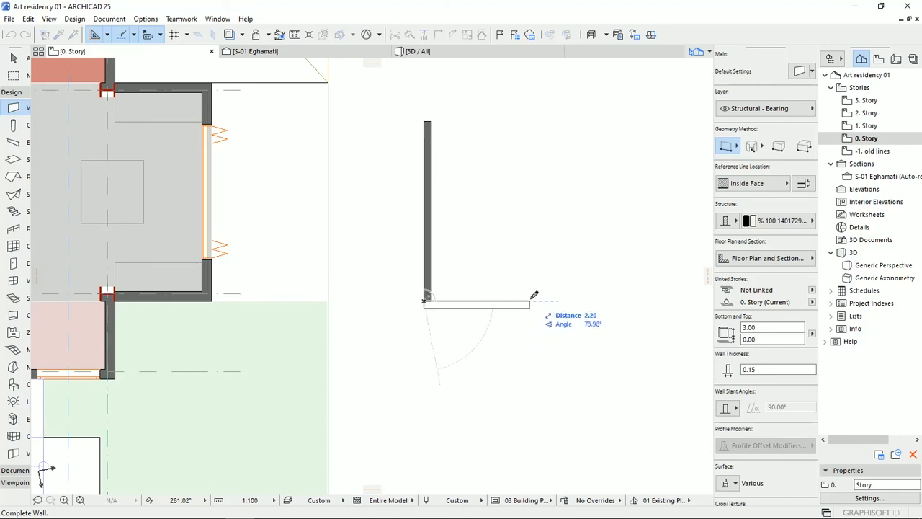
mouse_move(523, 297)
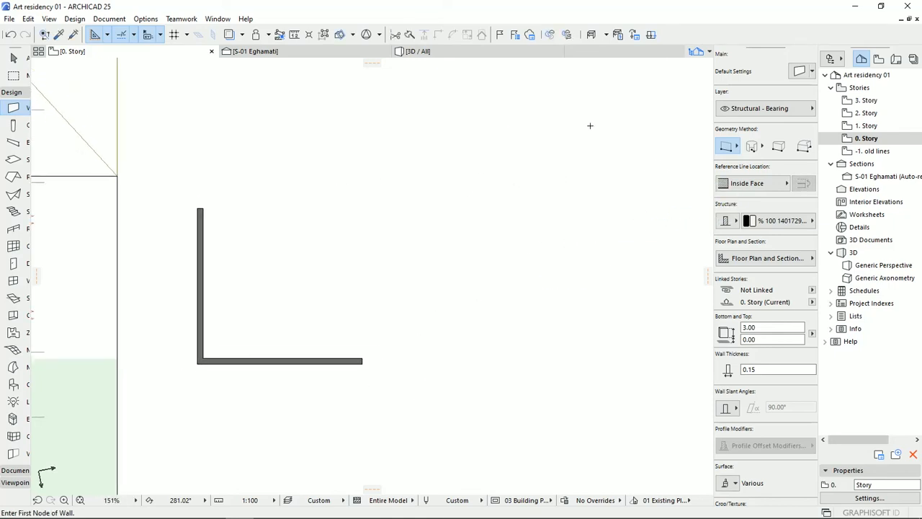
Draw a slanted wall from the lower L to the upper L's corner, then undo it.
click(582, 115)
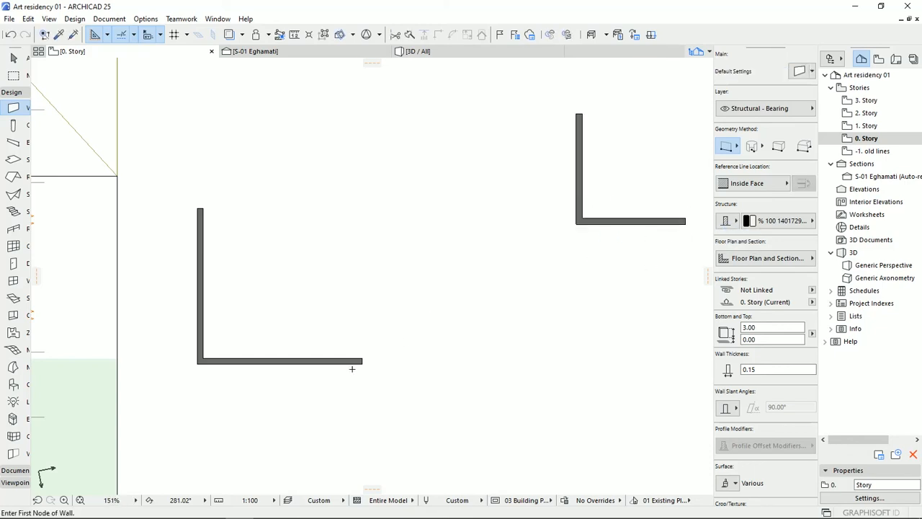
click(361, 375)
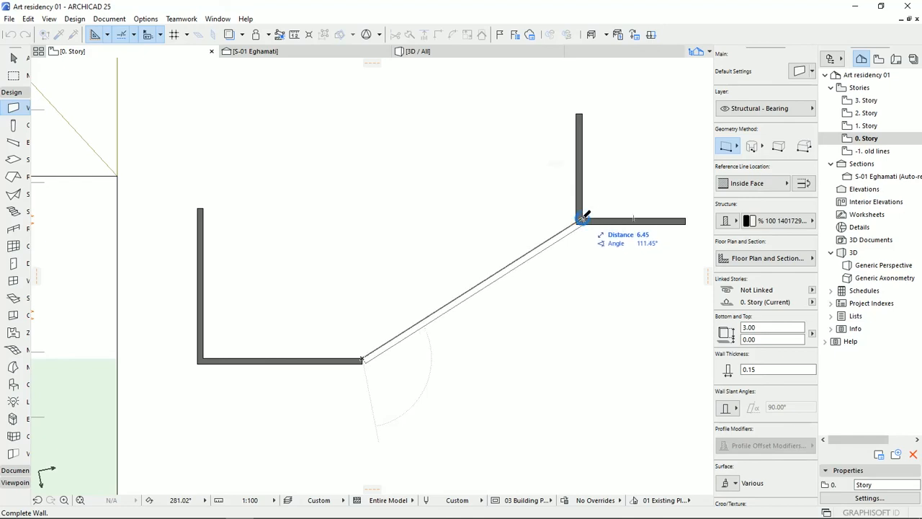
mouse_move(562, 232)
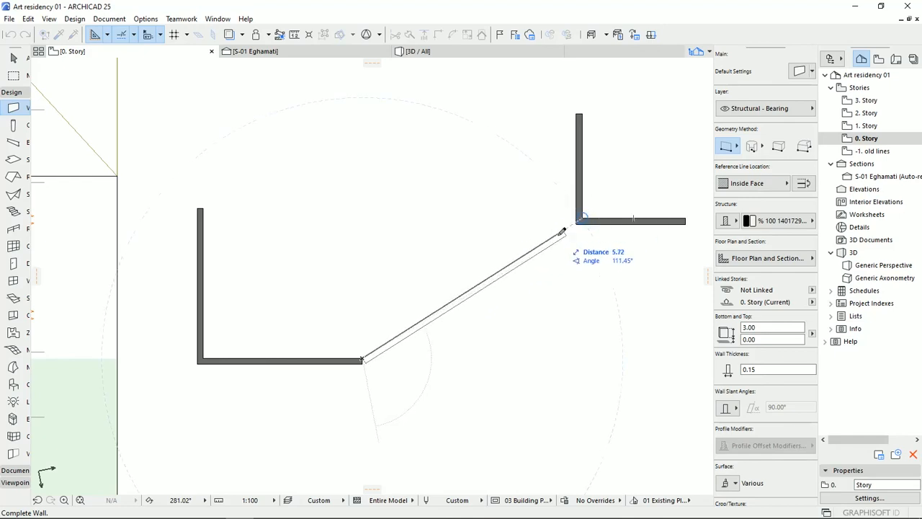
mouse_move(580, 216)
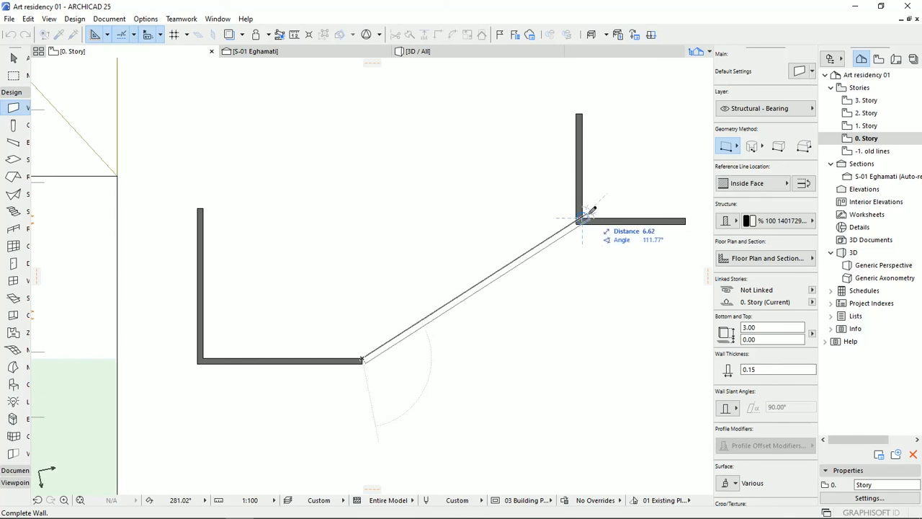
click(579, 221)
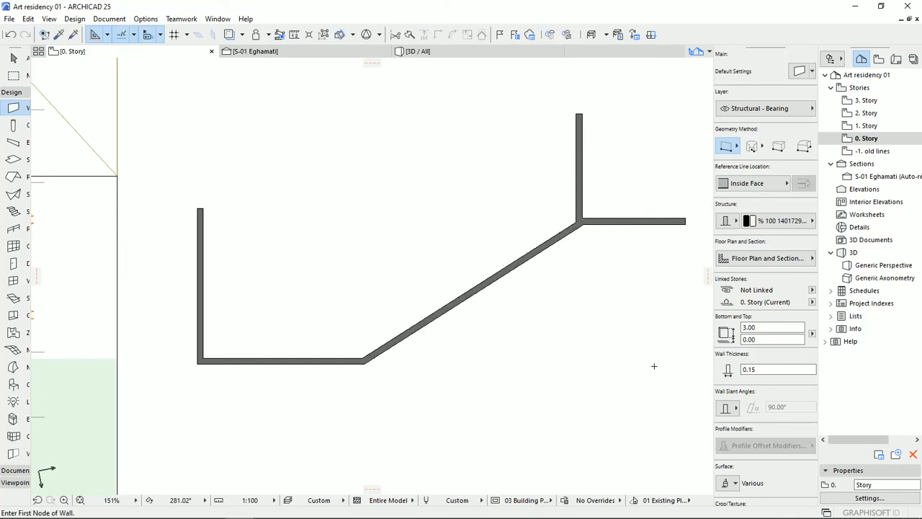
mouse_move(521, 278)
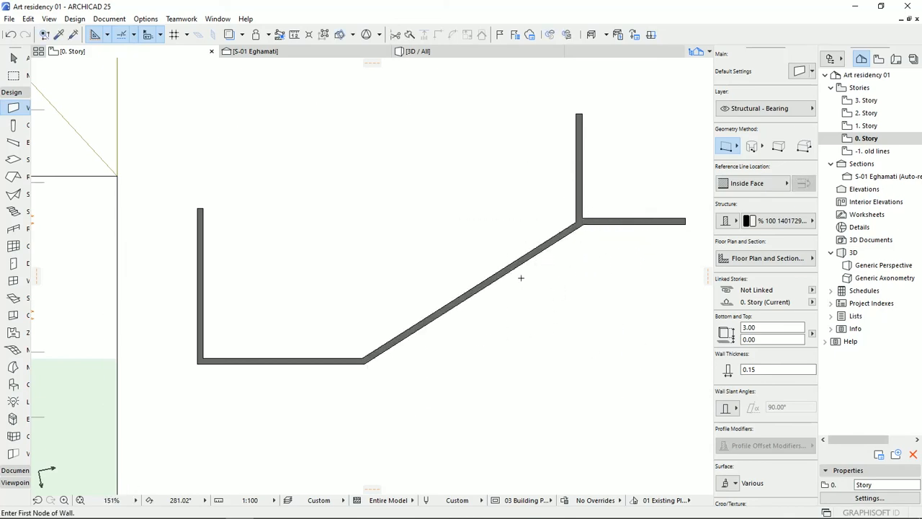
key(ctrl+z)
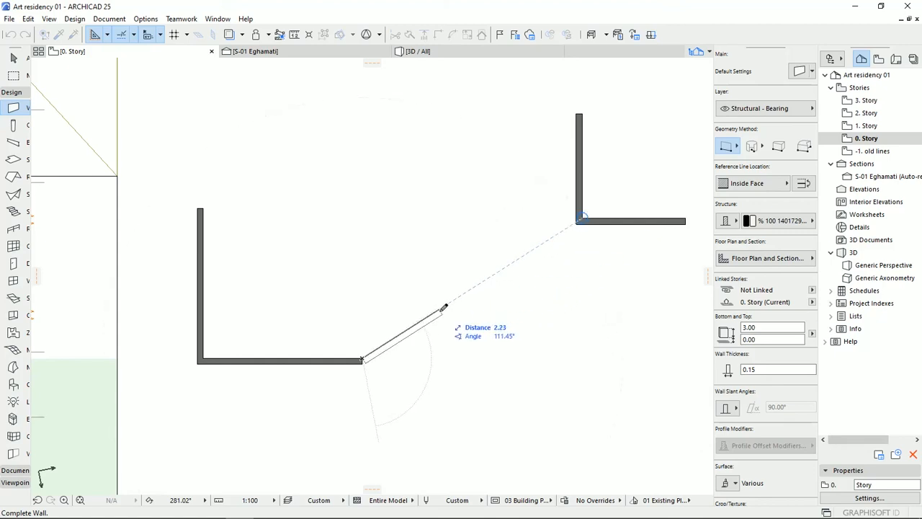
mouse_move(508, 266)
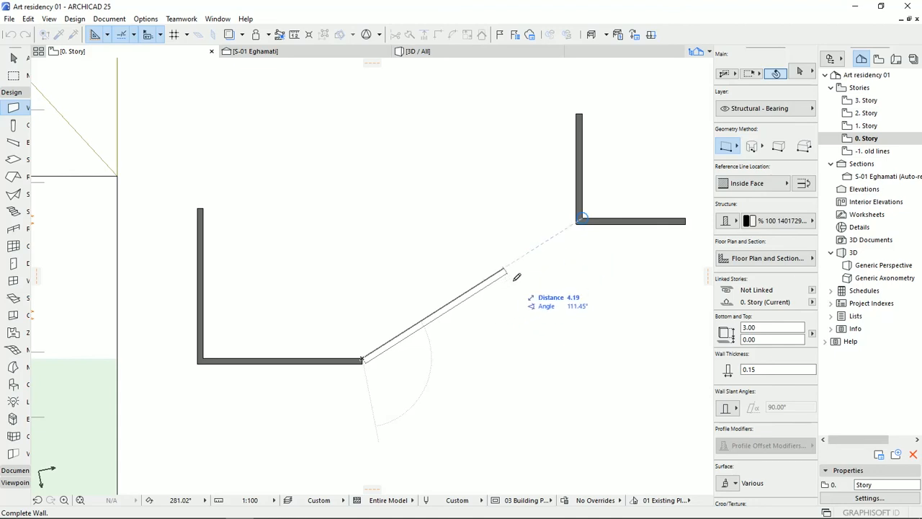
mouse_move(554, 275)
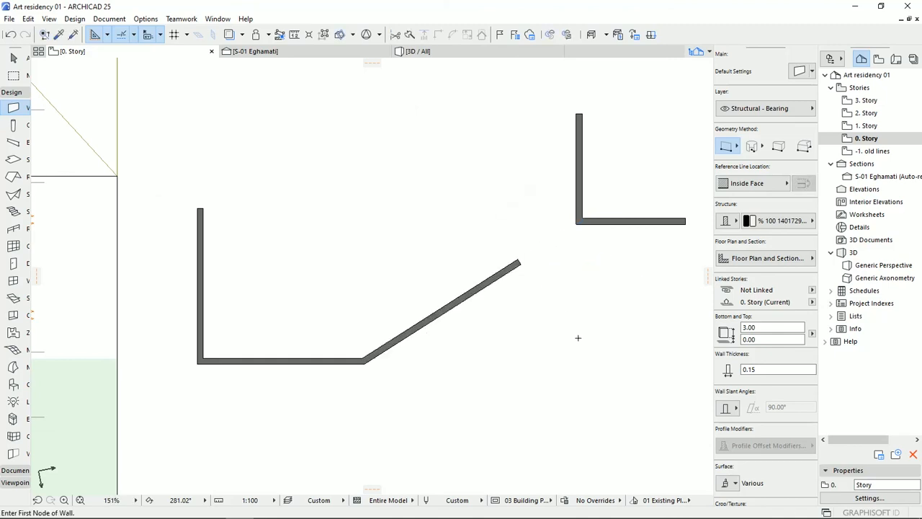
mouse_move(523, 298)
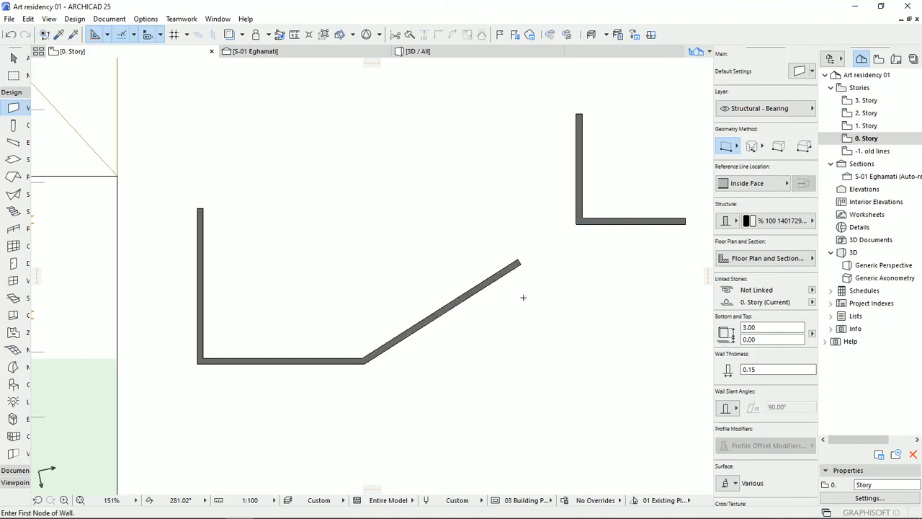
Undo the short slanted wall and place a snap guide circle sized to the wall length.
key(ctrl+z)
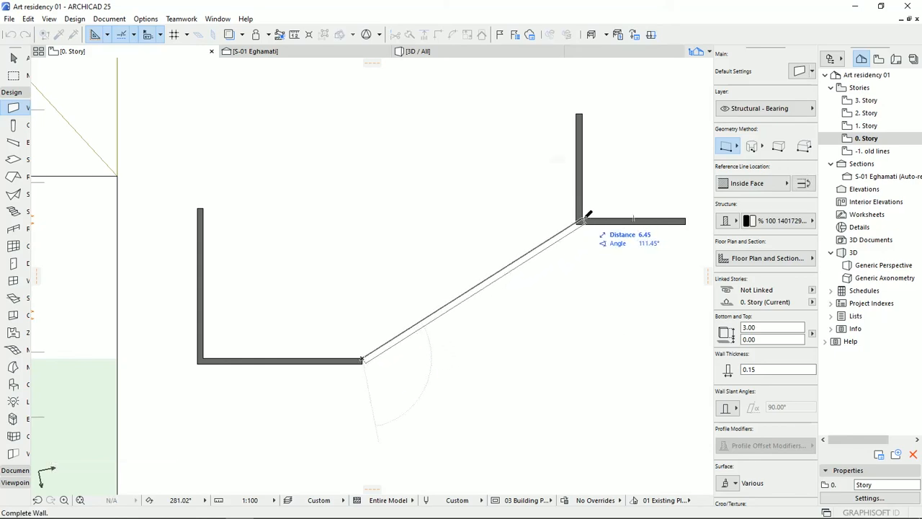
right_click(584, 219)
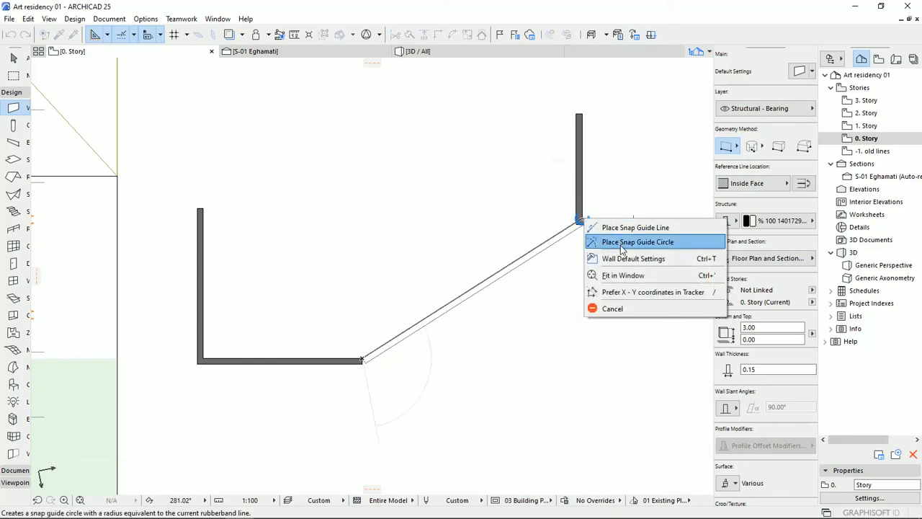
click(638, 242)
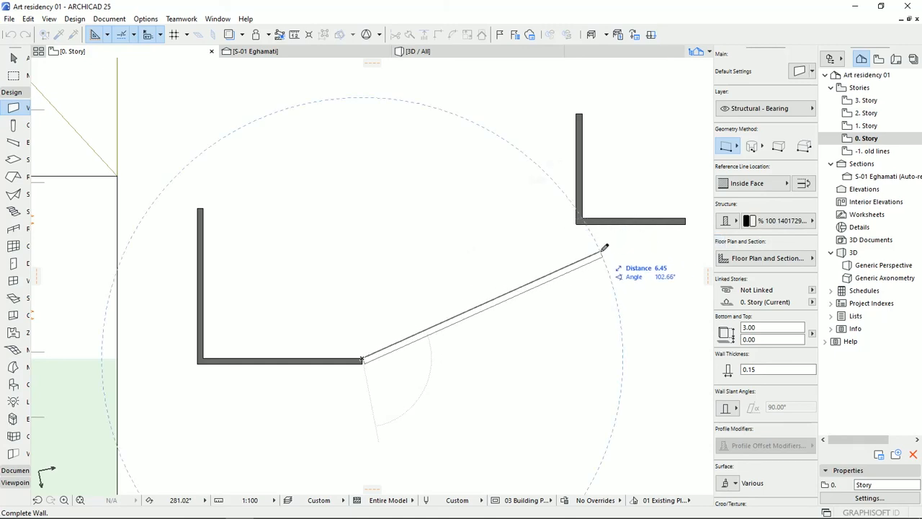
right_click(581, 221)
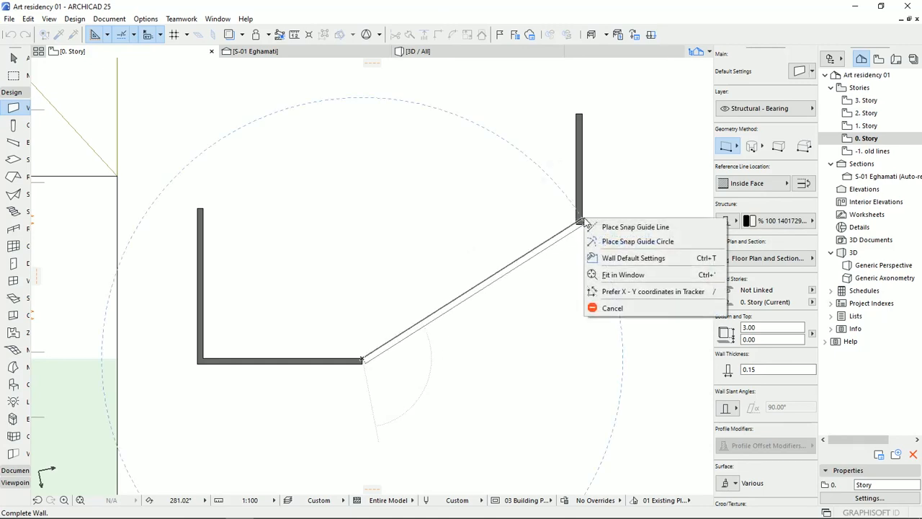
mouse_move(638, 242)
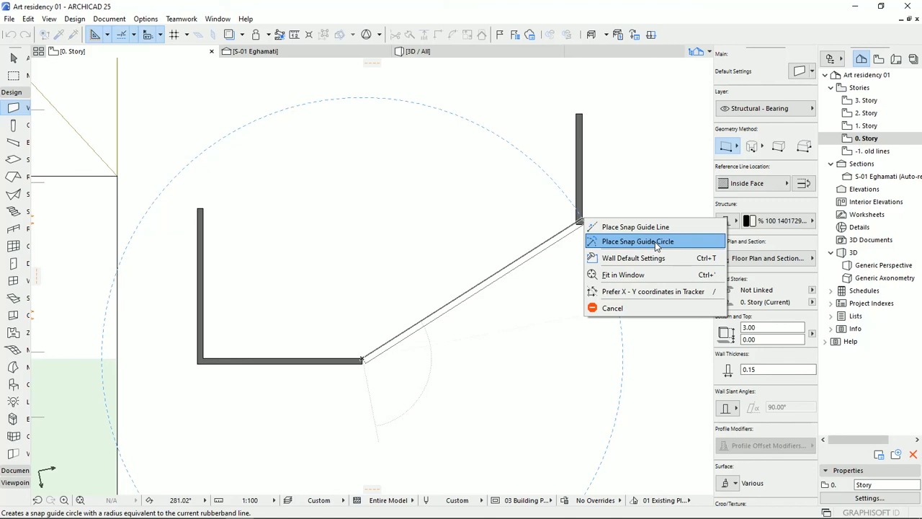
mouse_move(474, 120)
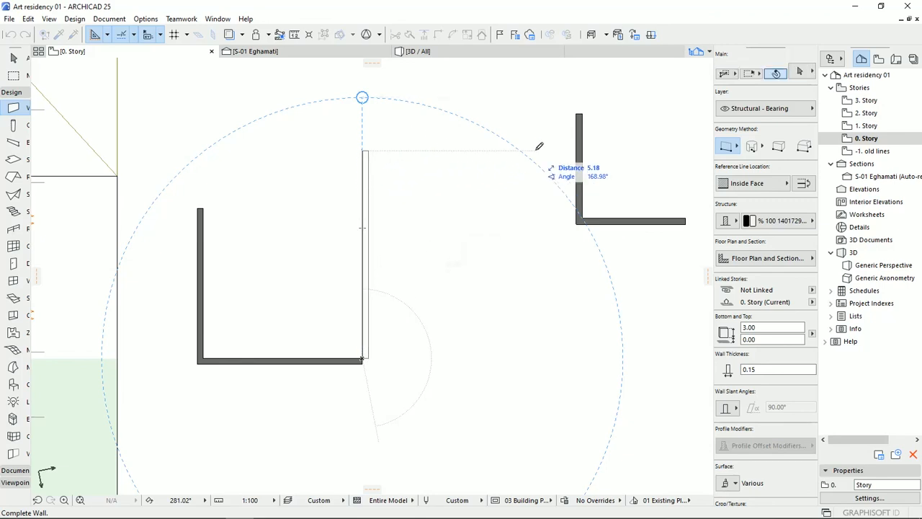
mouse_move(585, 105)
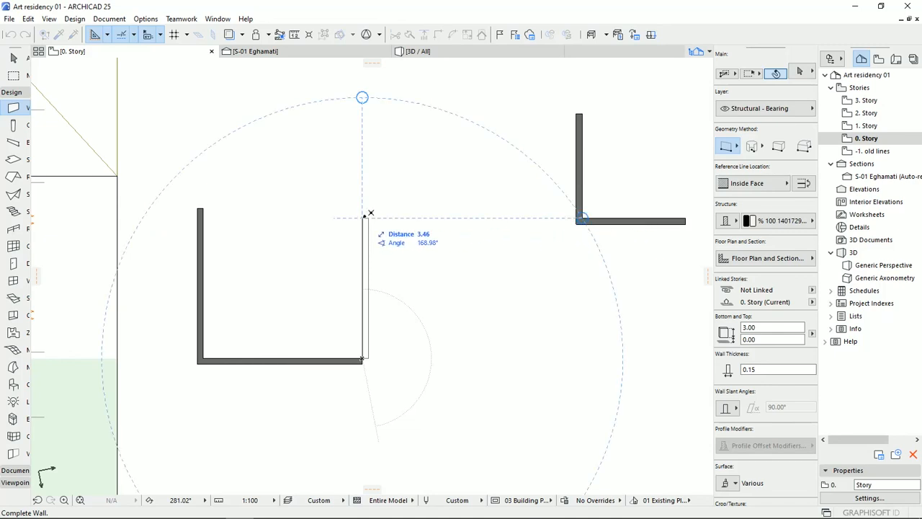
mouse_move(580, 219)
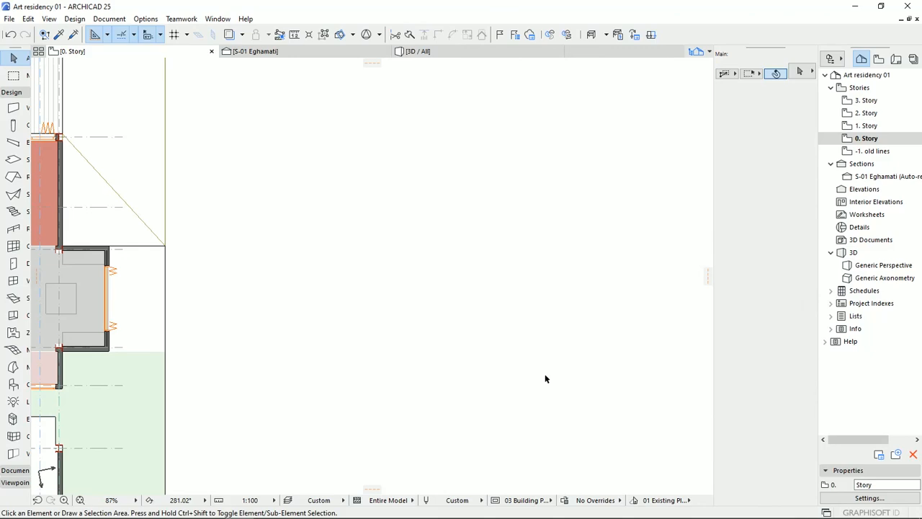
mouse_move(283, 240)
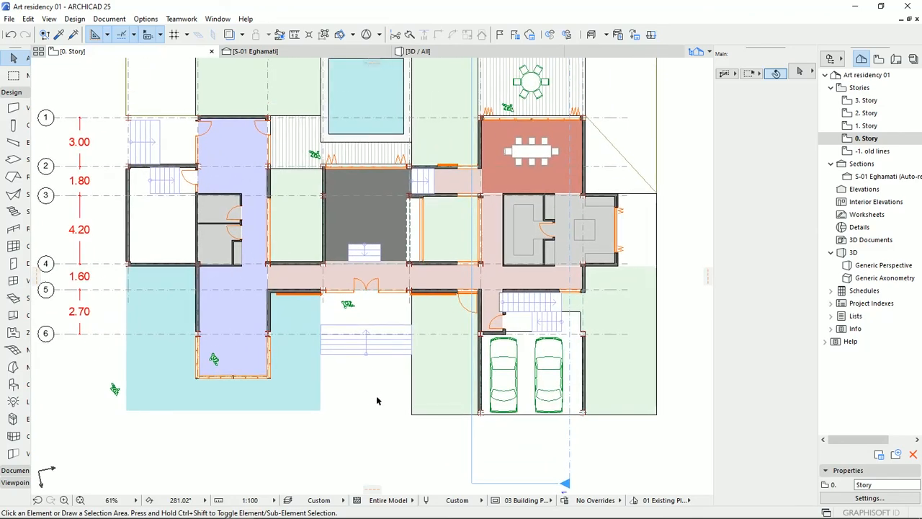
mouse_move(308, 271)
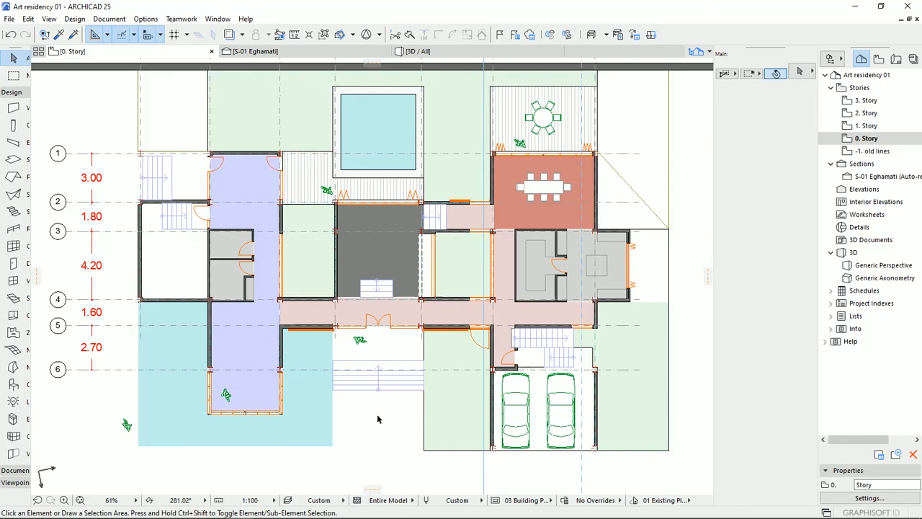
mouse_move(370, 343)
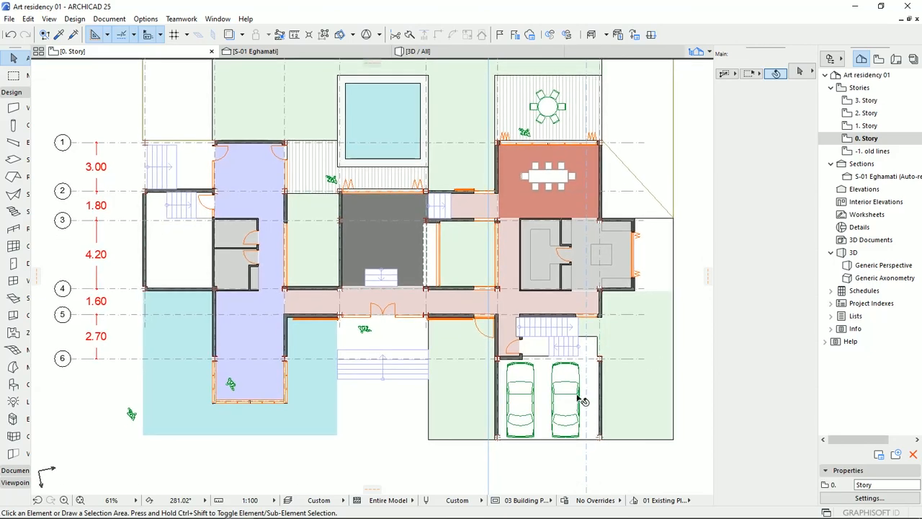
mouse_move(371, 420)
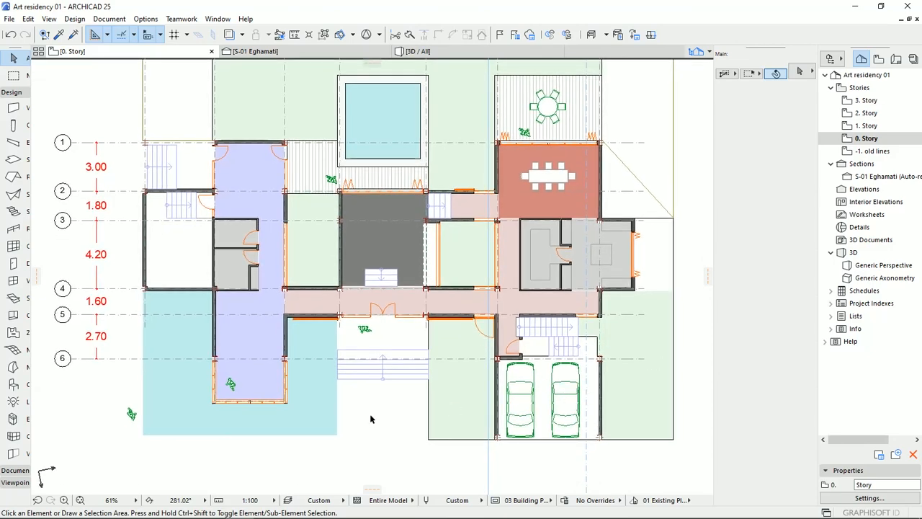
mouse_move(367, 421)
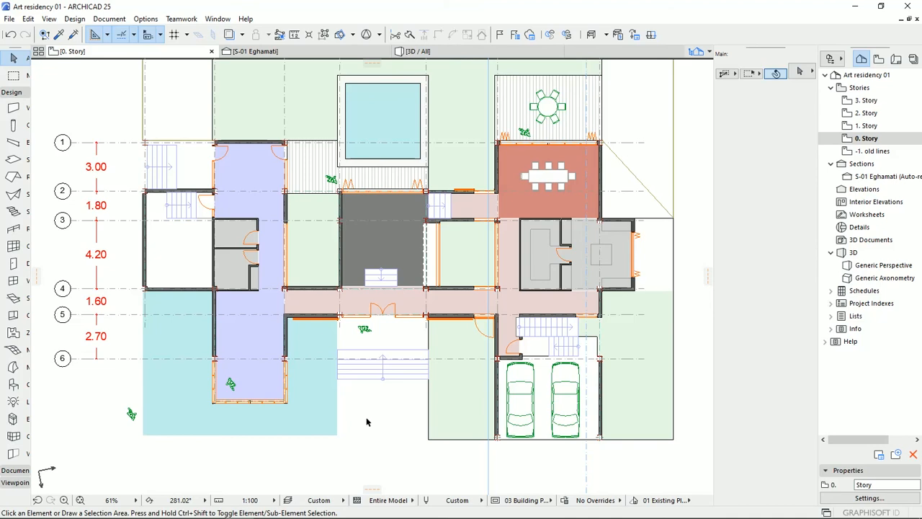
mouse_move(368, 422)
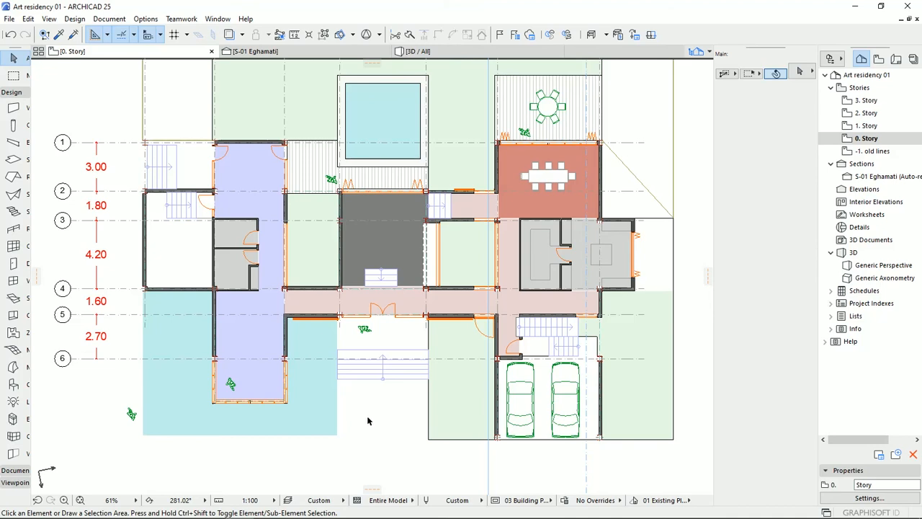
mouse_move(394, 408)
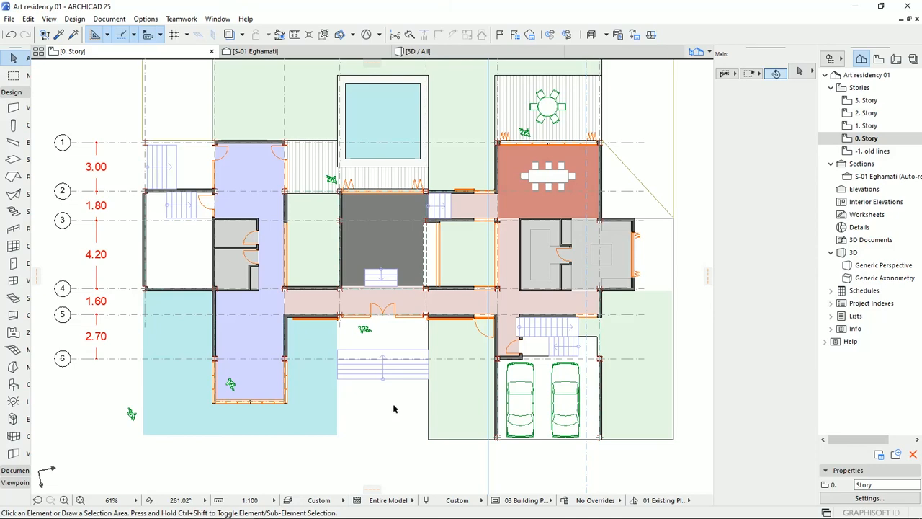